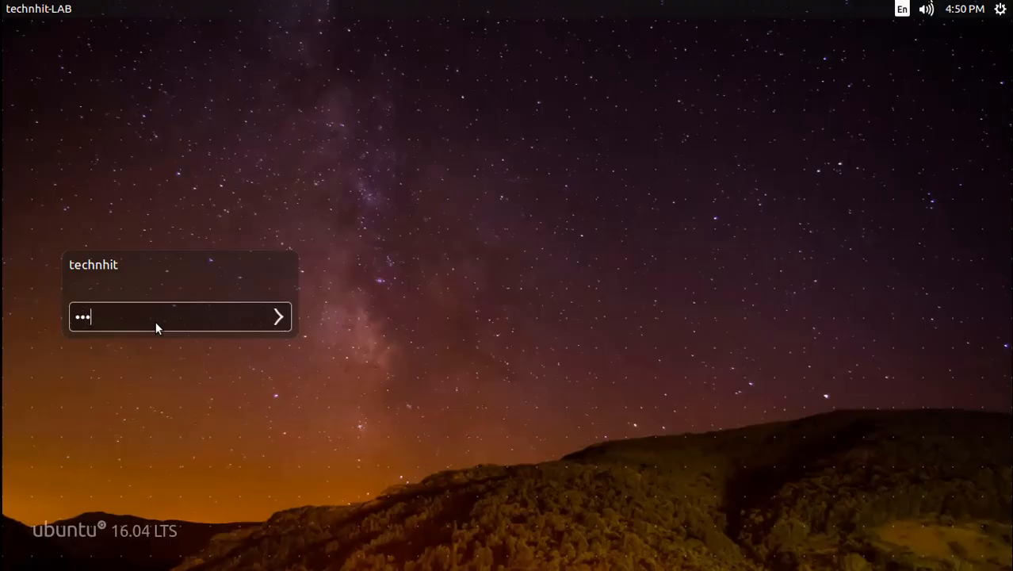
- Sign in to the Ubuntu account with its password to reach the desktop
text(password)
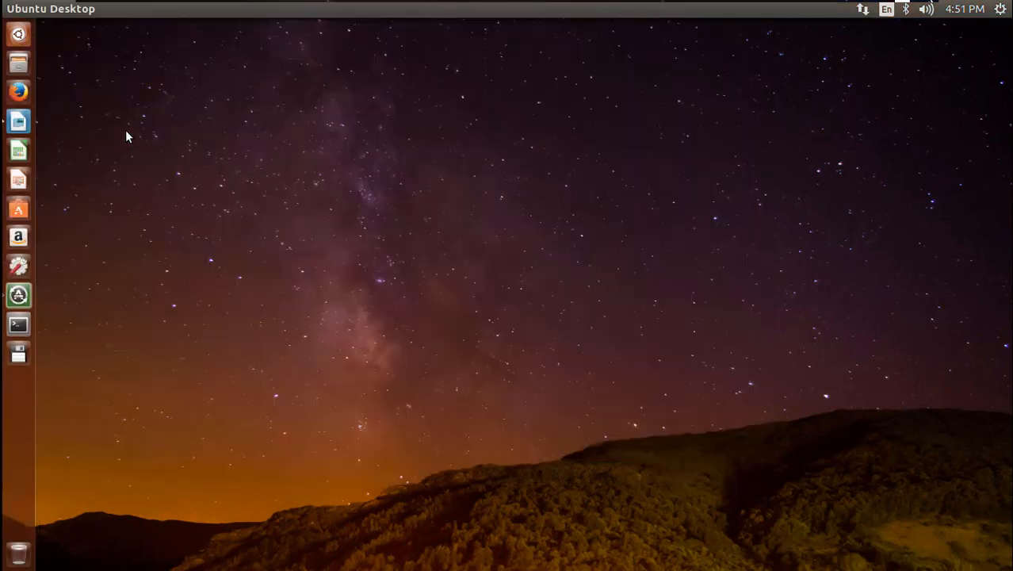
- Open an SSH session as root to 123.63.218.182 and authenticate with the root password
click(17, 323)
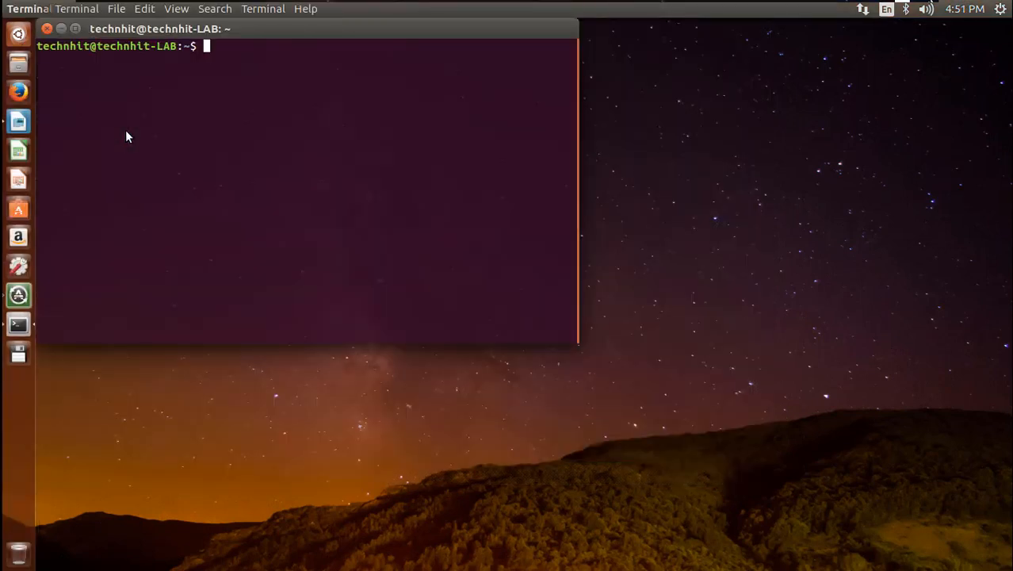
text(ssh r)
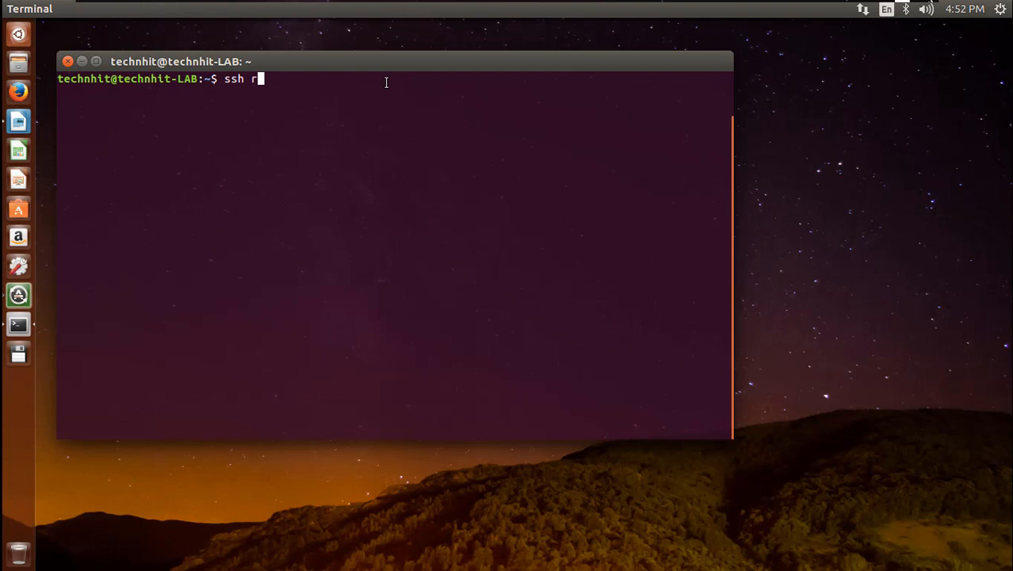
text(oot)
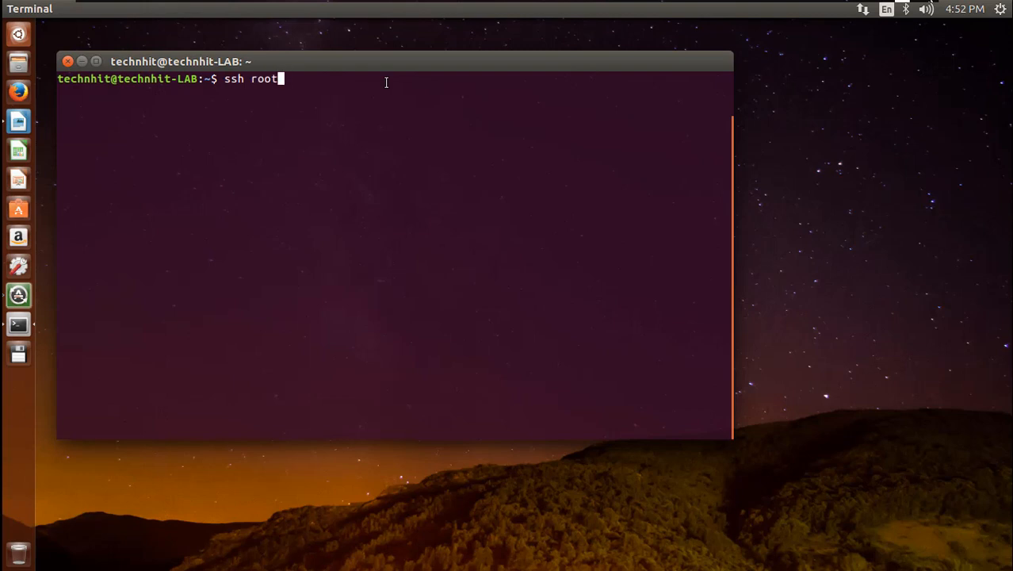
text(@123)
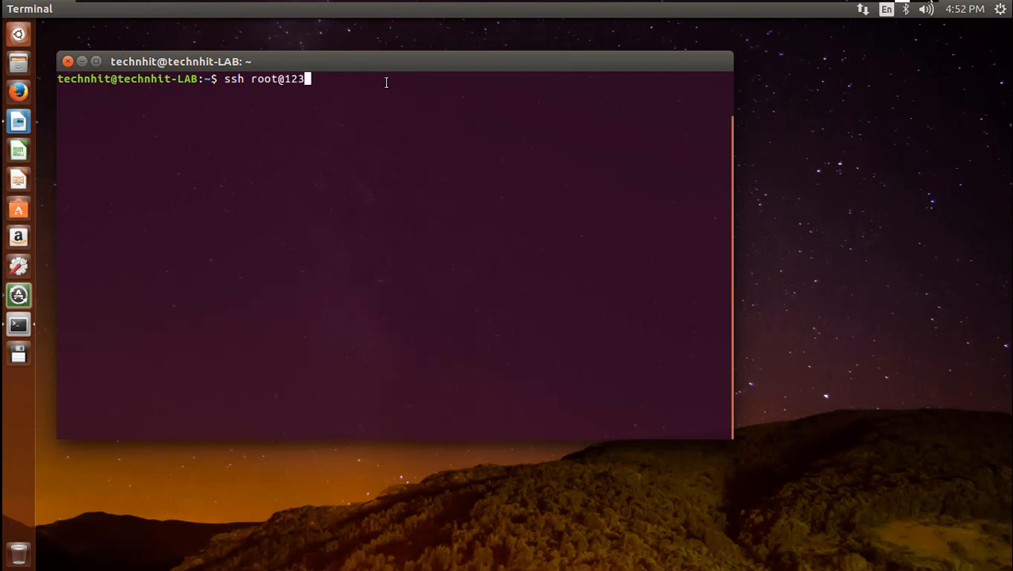
text(.63.218)
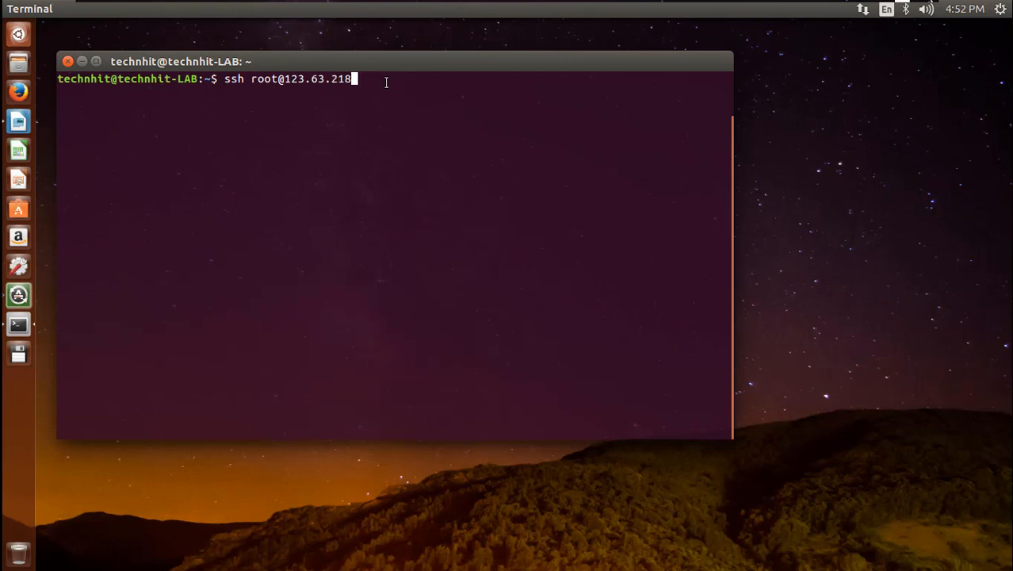
text(.182)
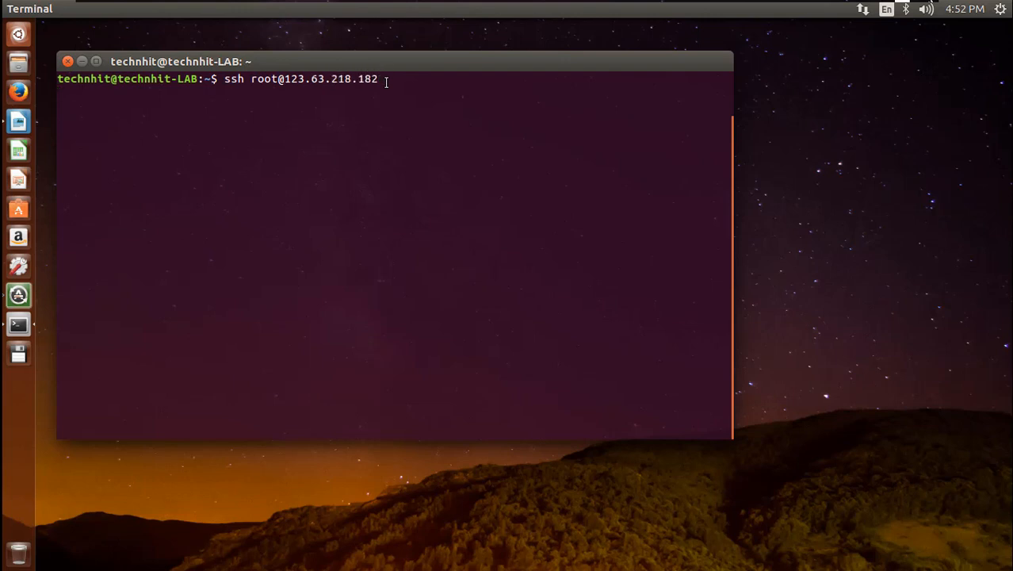
key(Return)
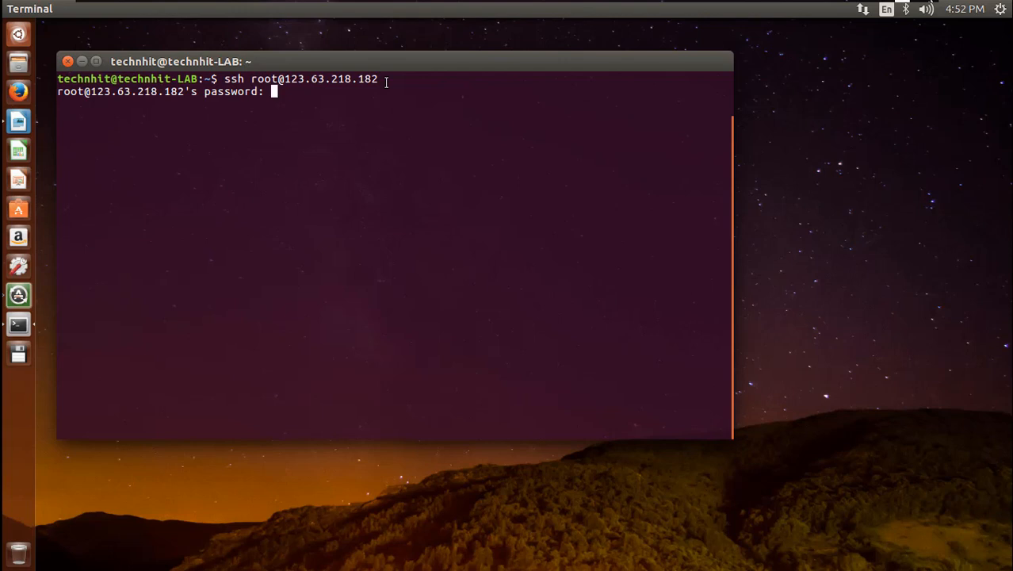
key(Return)
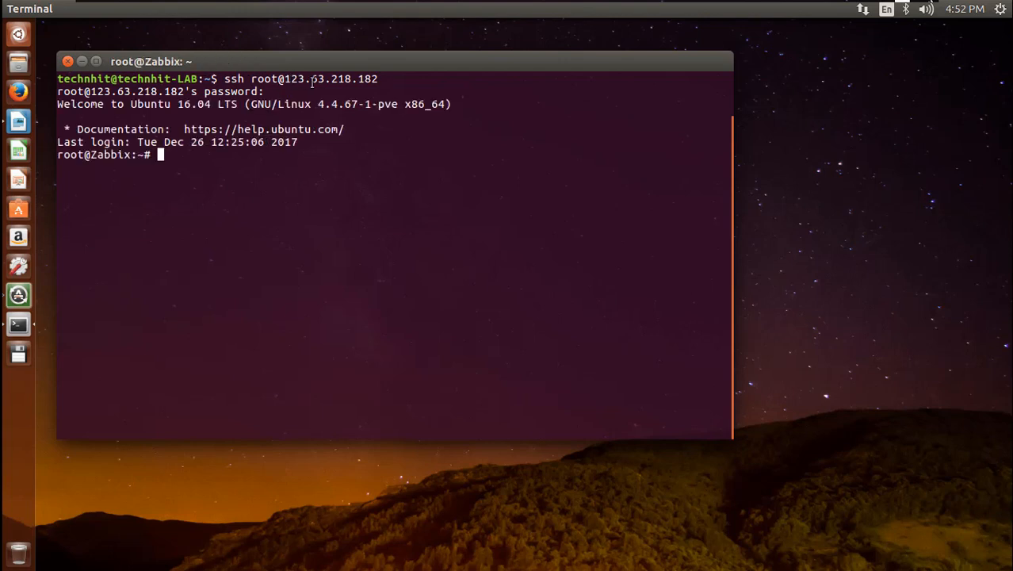
- Focus the Firefox address bar to begin entering the server address
double_click(330, 79)
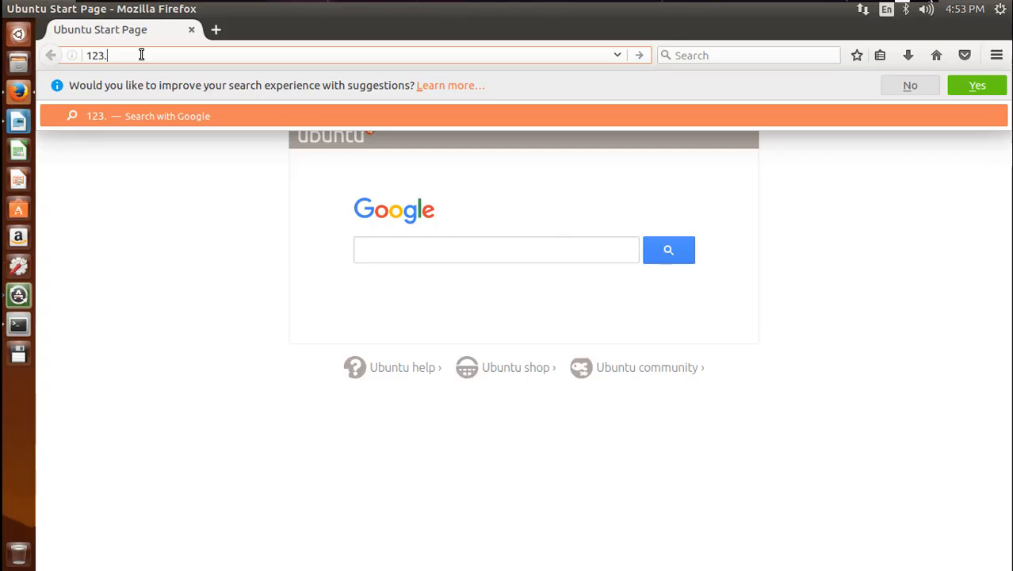
- Try loading 123.63.218.182 in Firefox, see it cannot connect, and close the browser
text(63.218)
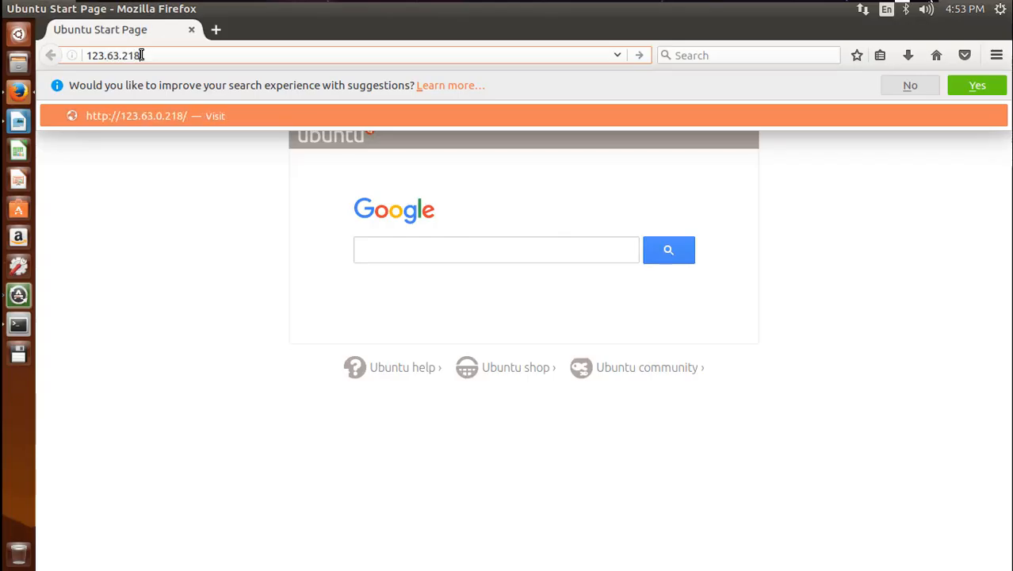
text(.182)
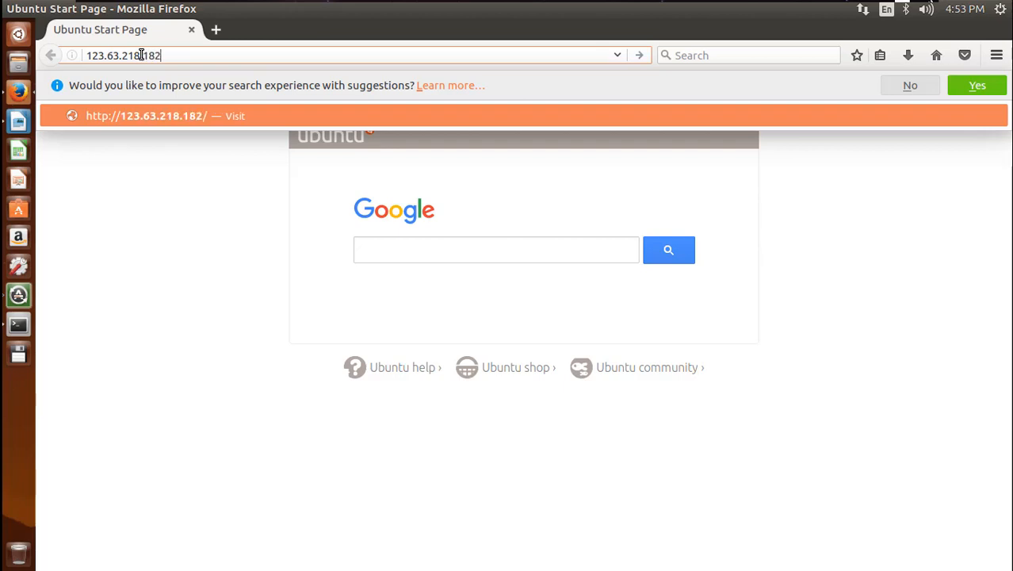
key(Return)
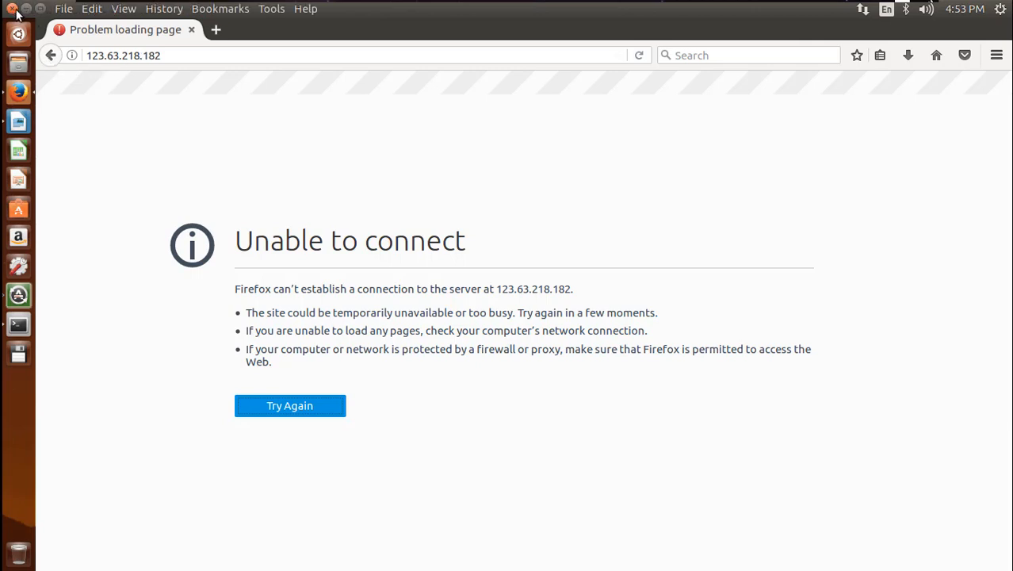
click(18, 324)
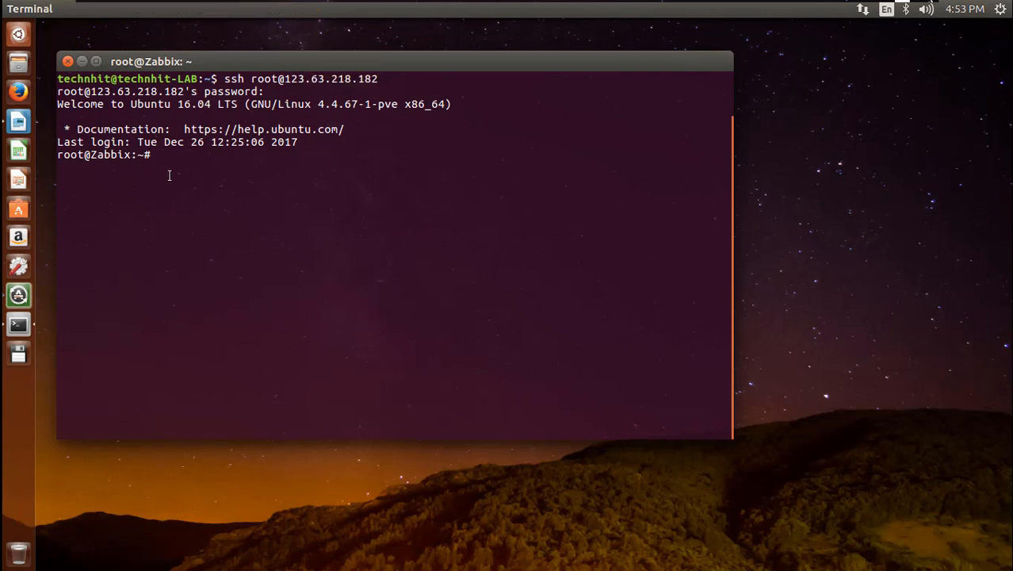
- Install apache2, mysql-server, libapache2-mod-php, php7.0, php7.0-mcrypt and php7.0-mysql via apt-get, setting a MySQL root password
text(sudo apt-get install apache2 mysql-server libapache2-mod-php php7.0 php7.0-mcrypt php7.0-mysql)
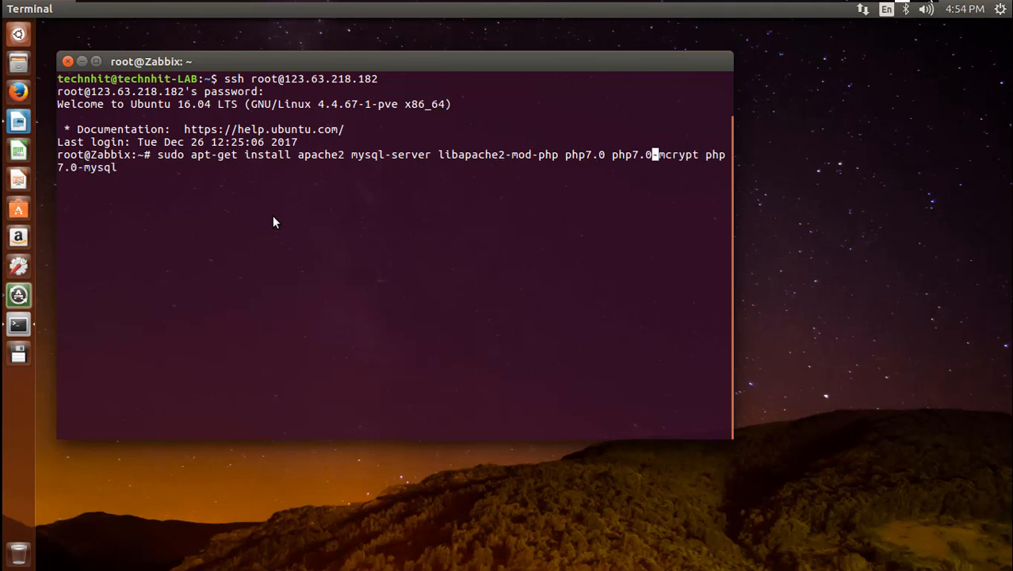
key(Return)
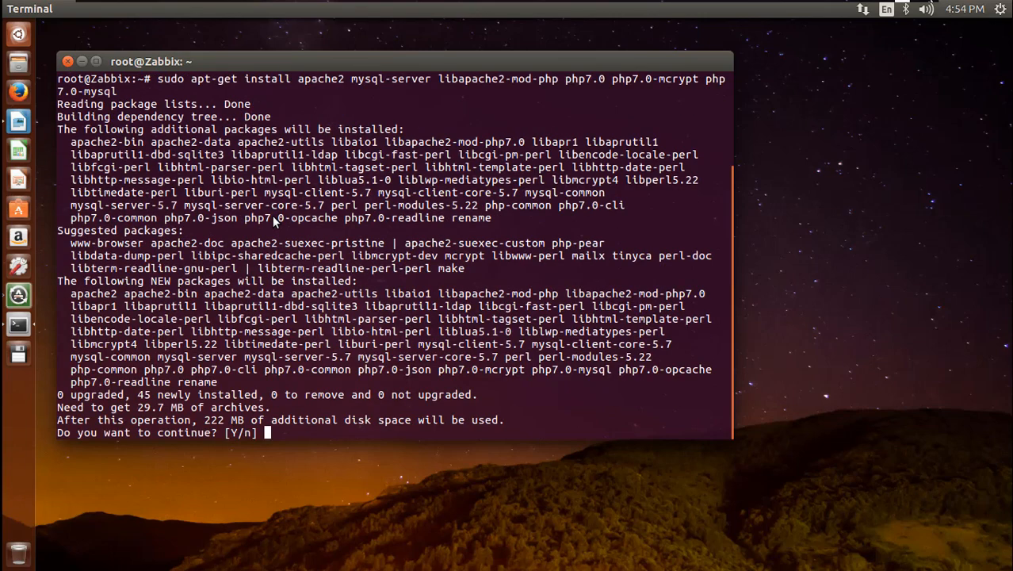
text(y)
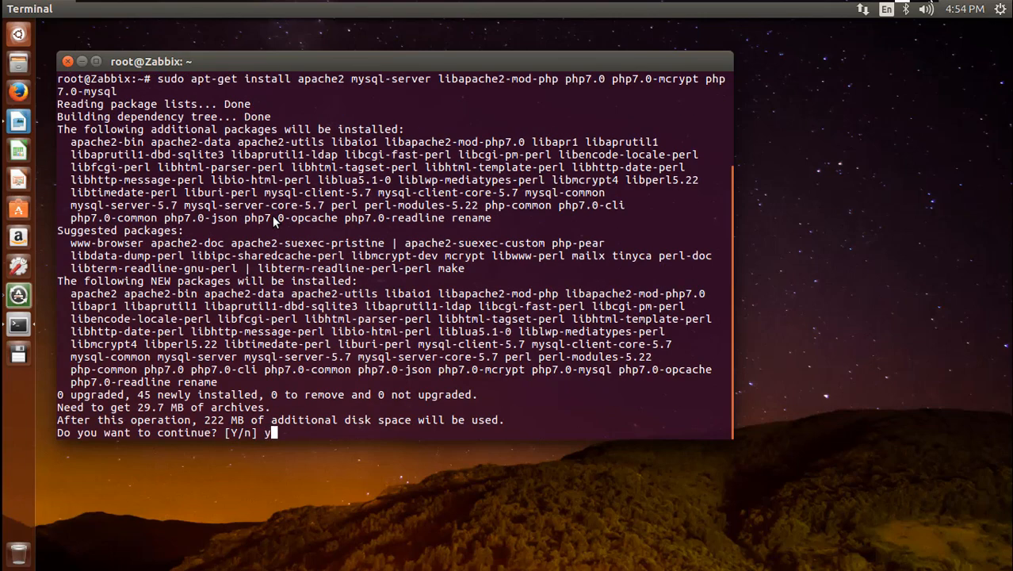
key(Return)
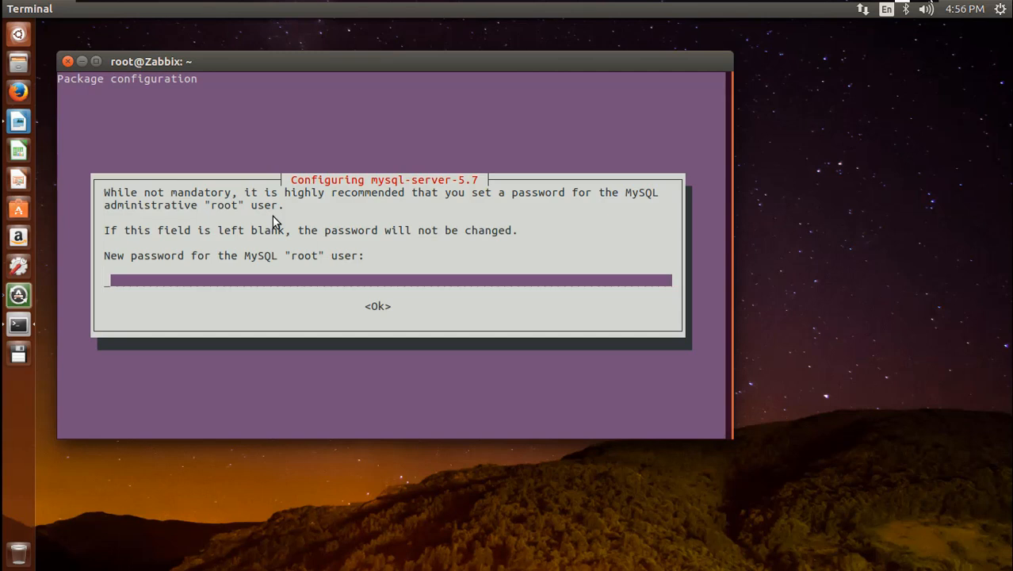
text(*)
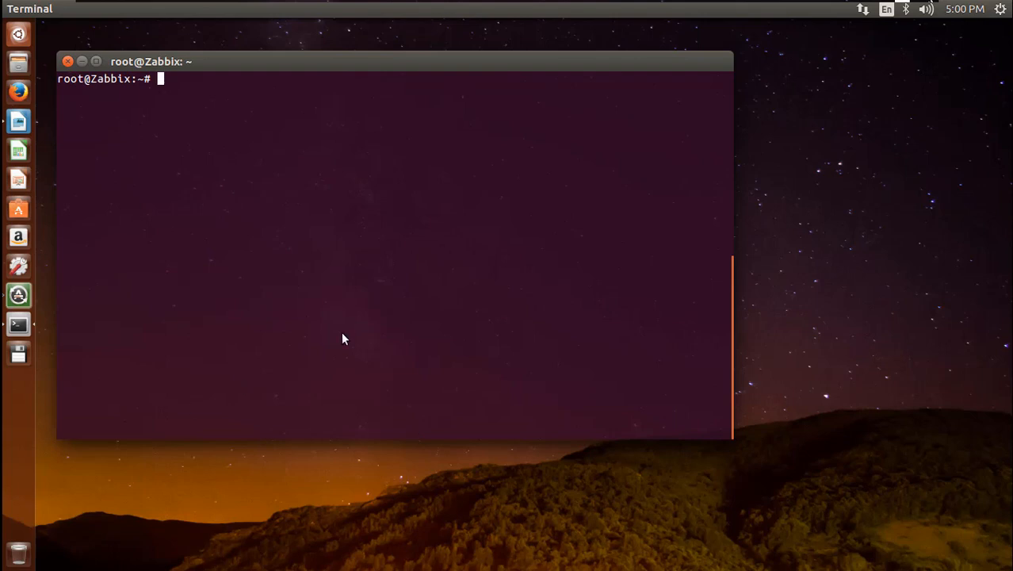
- Install the php7.0-xml, php7.0-bcmath and php7.0-mbstring extensions via apt-get, then clear the screen
text(sudo apt-get install php7.0-xml php7.0-bcmath php7.0-mbstring)
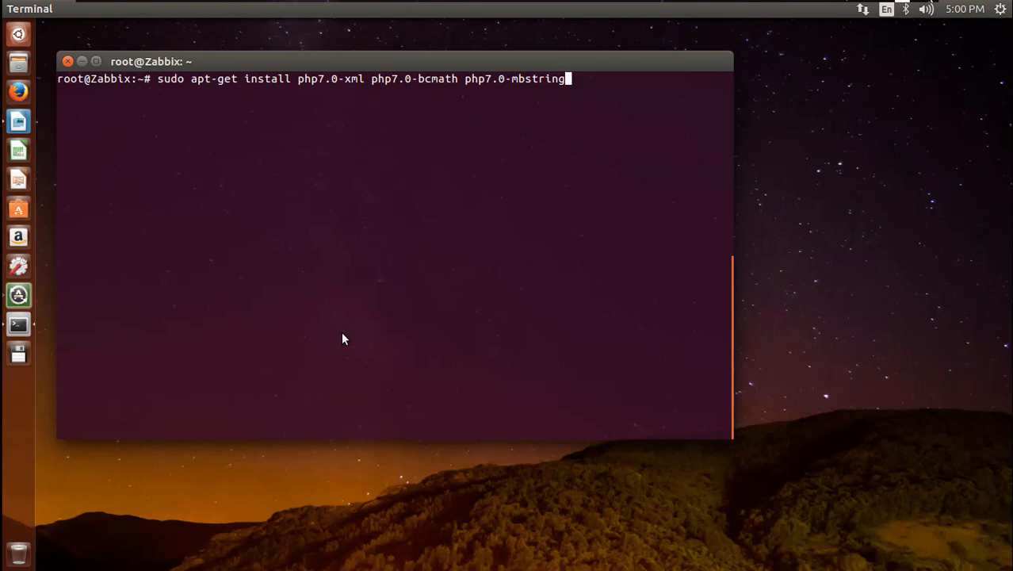
key(Return)
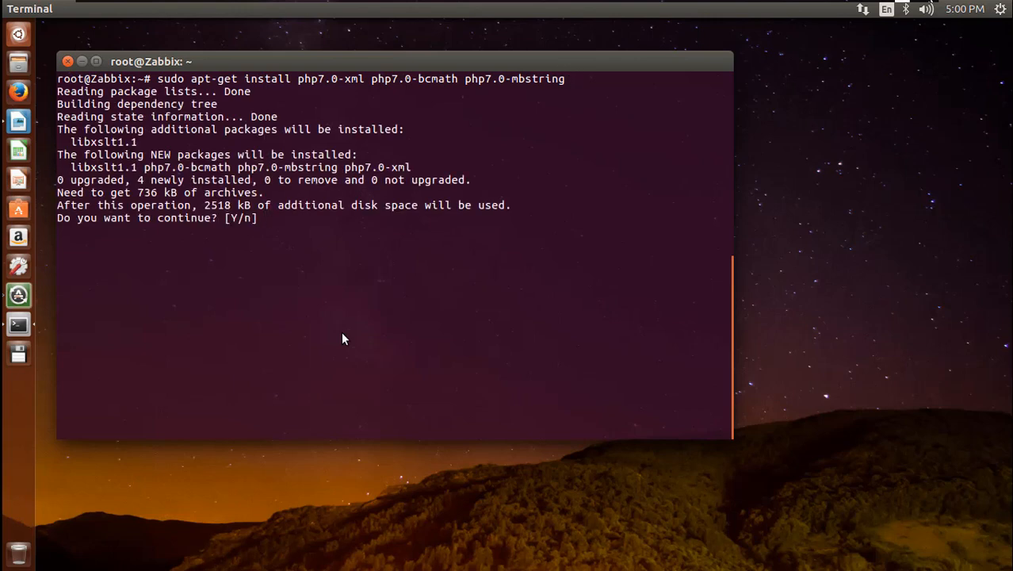
text(y)
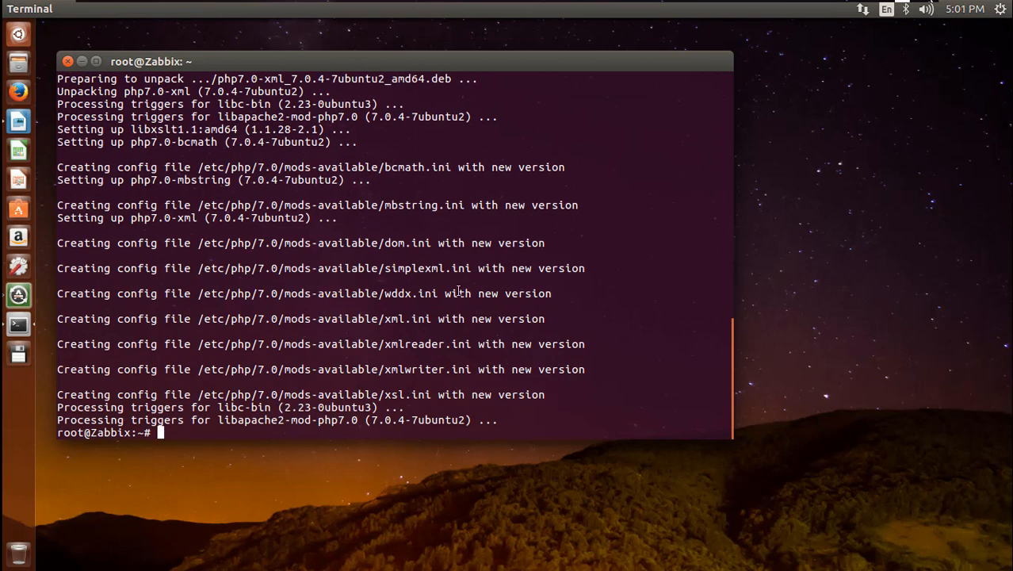
text(c)
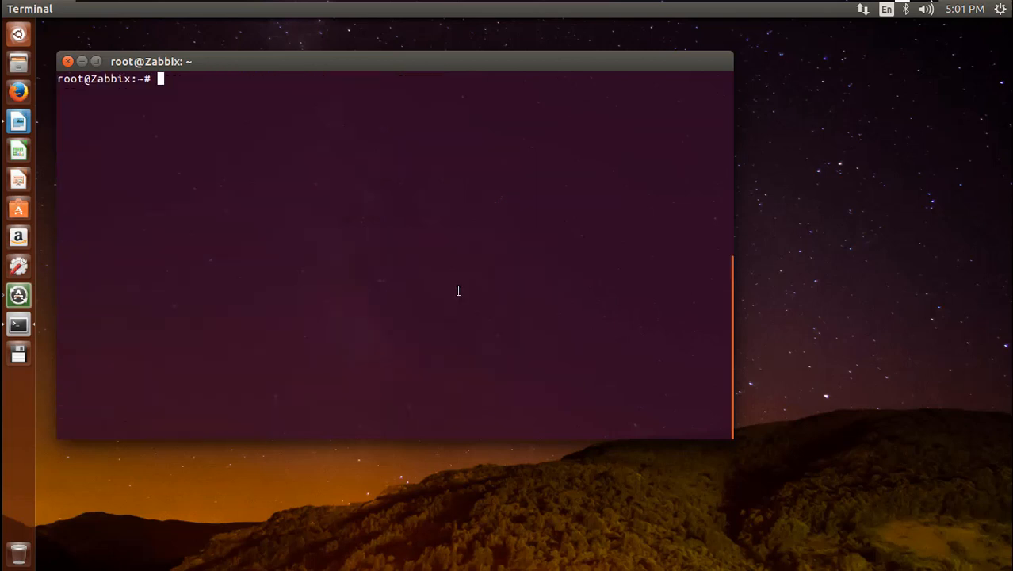
mouse_move(355, 239)
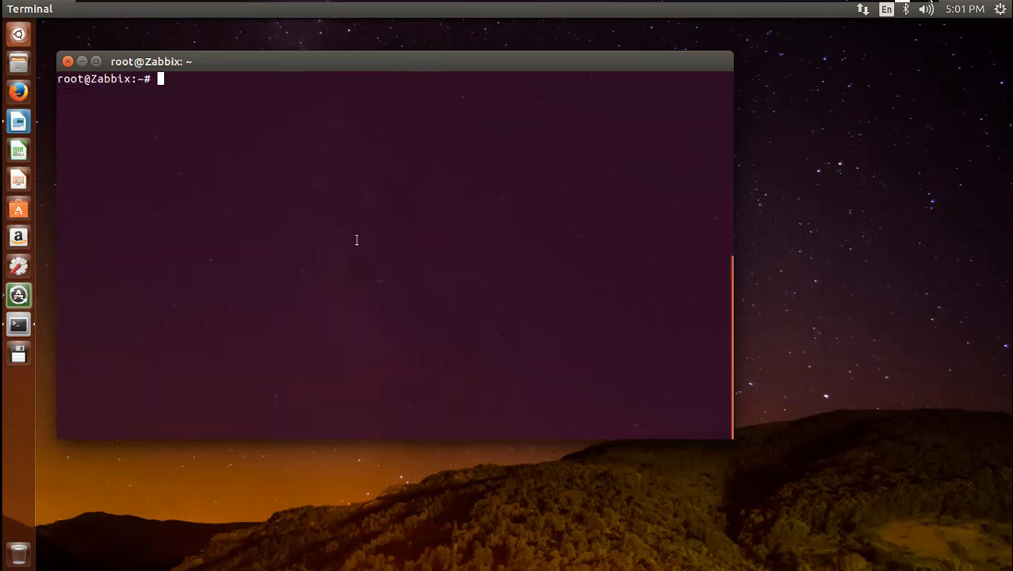
- Download the zabbix-release_3.2-1+xenial_all.deb package with wget and install it with dpkg -i
text(wget http://repo.zabbix.com/zabbix/3.2/ubuntu/pool/main/z/zabbix-release/zabbix-release_3.2-1+xenial_all.deb)
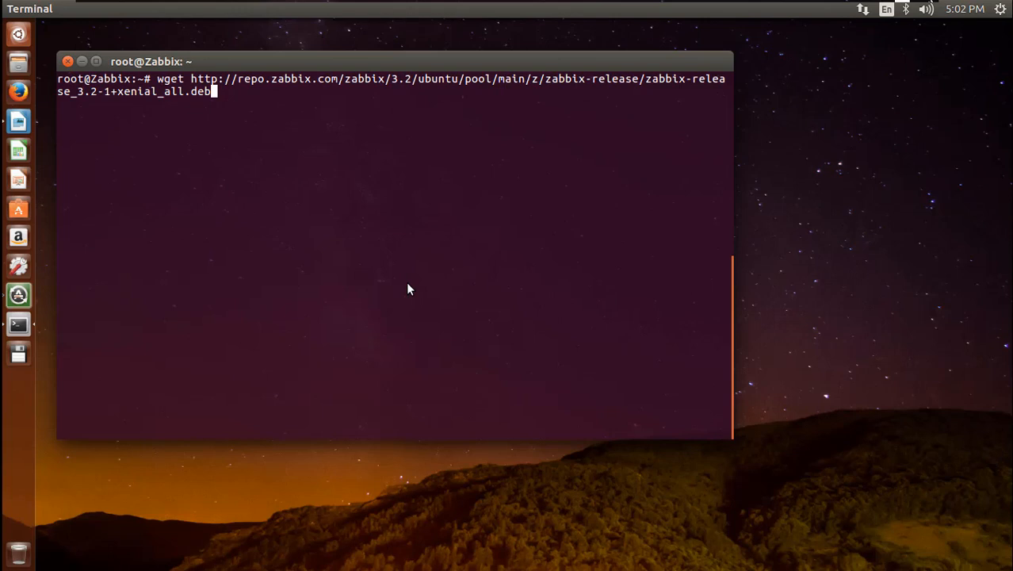
key(Return)
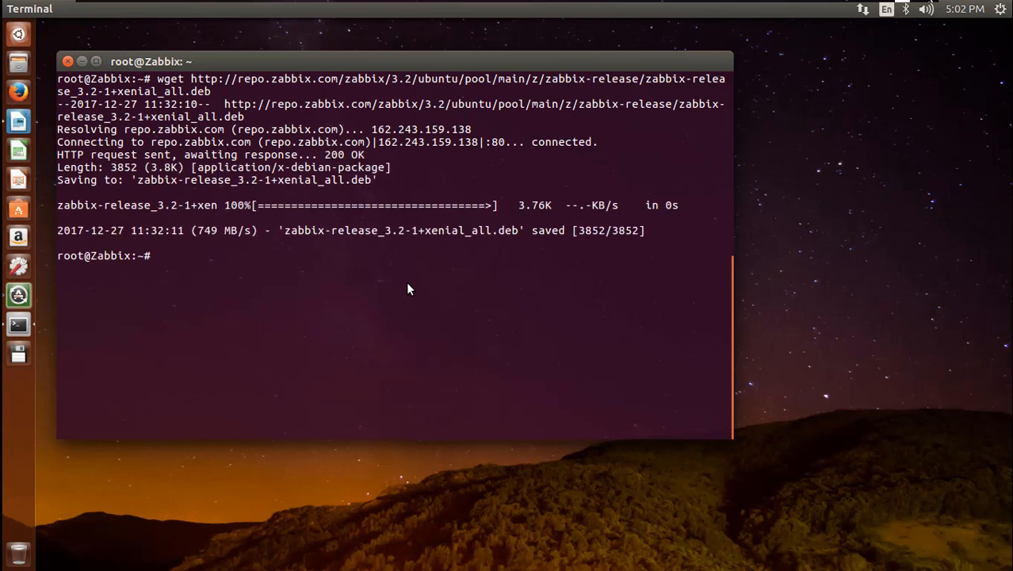
mouse_move(252, 333)
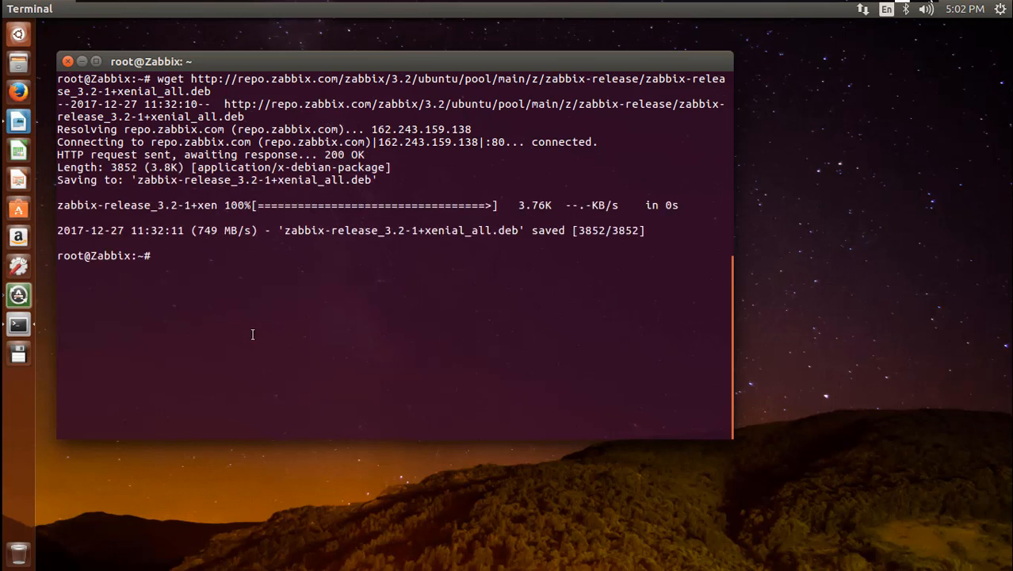
text(dpkg -i zabbix-release_3.2-1+xenial_all.deb)
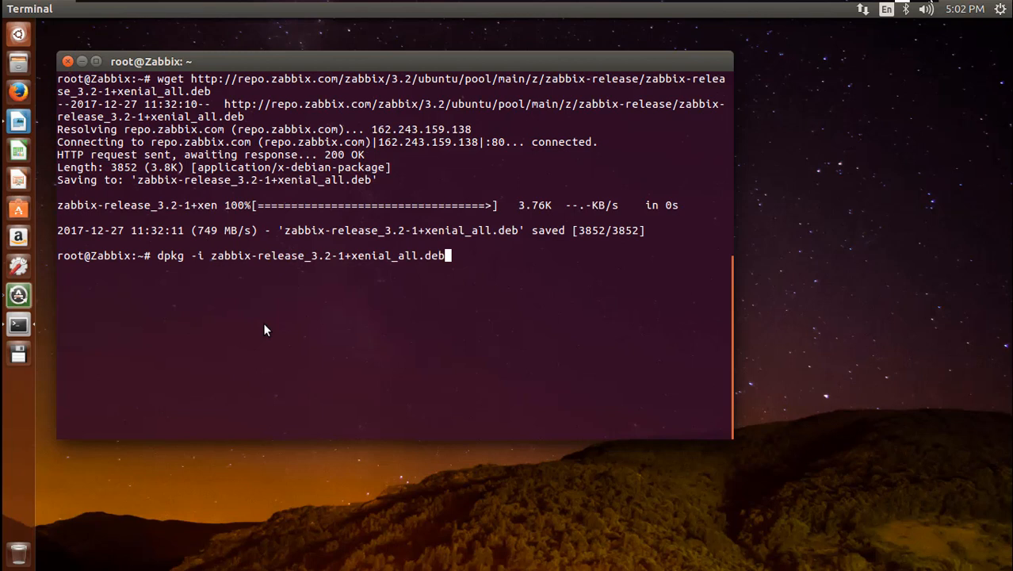
key(Return)
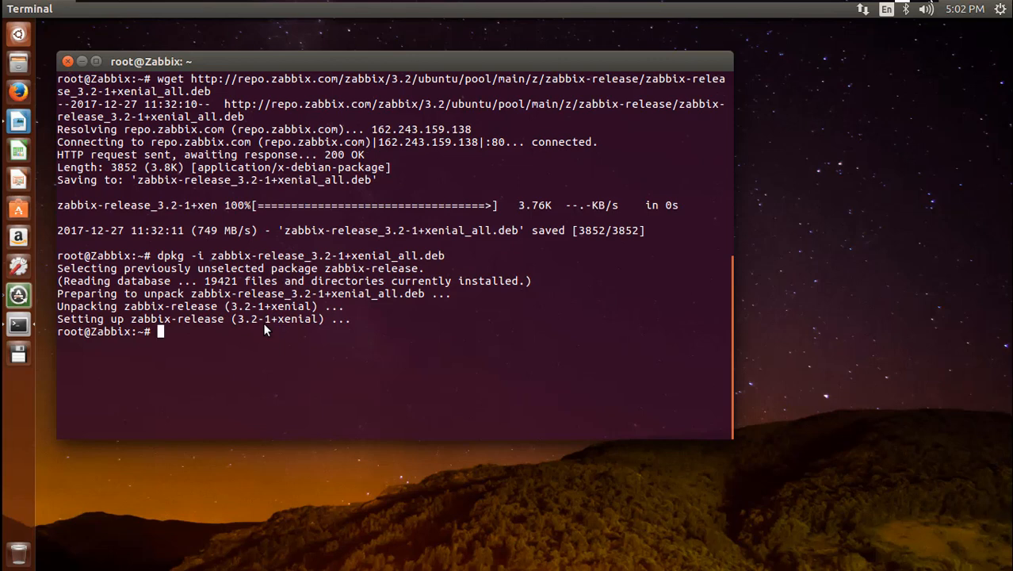
- Refresh the package lists with apt update and clear the terminal
text(apt upda)
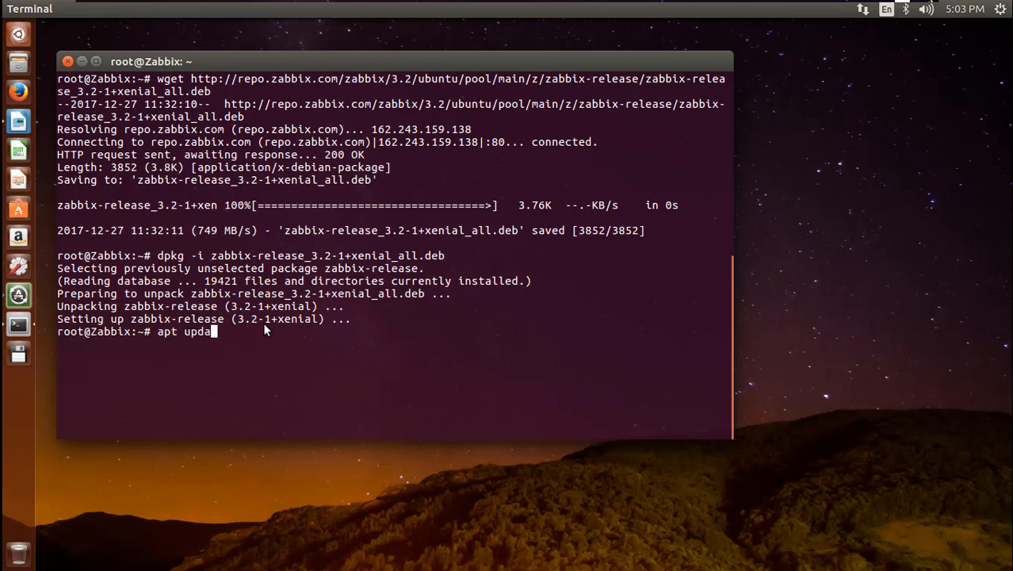
key(Return)
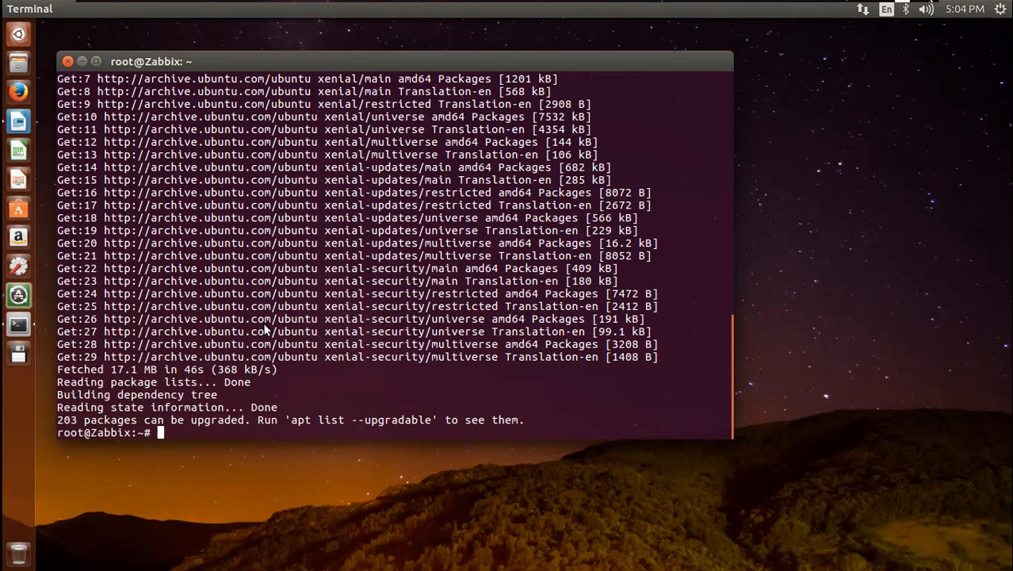
text(clea)
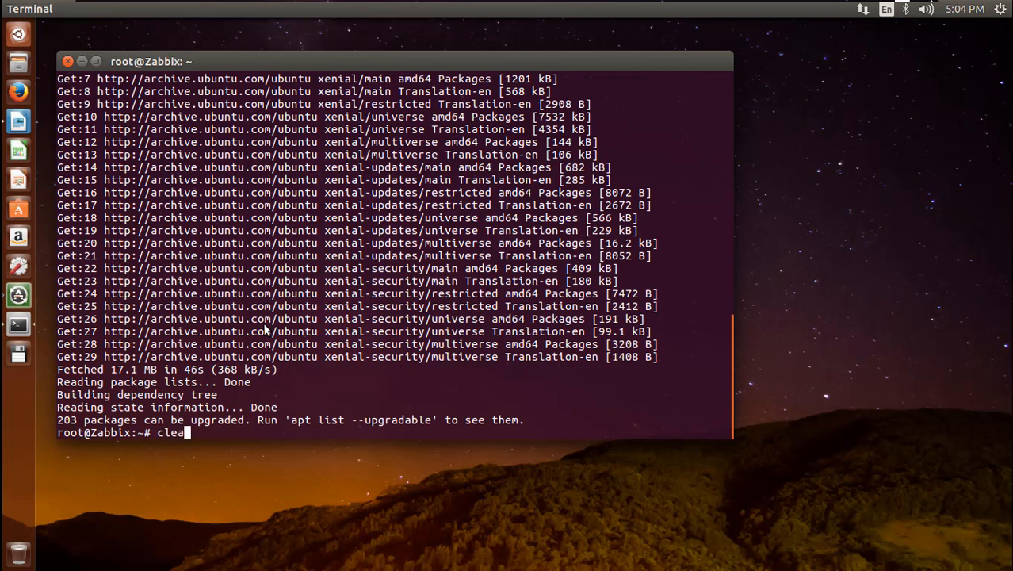
key(Return)
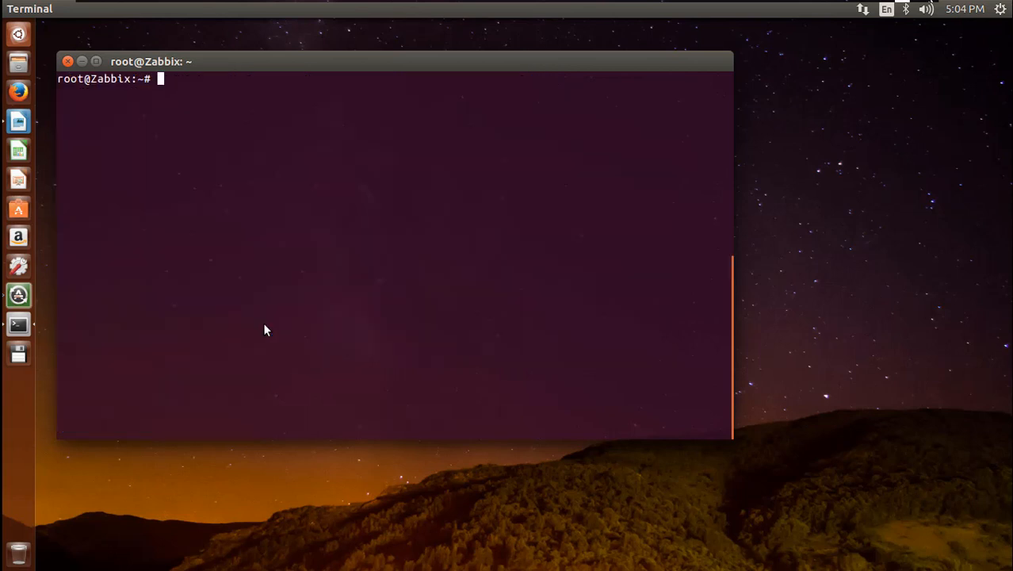
- Install zabbix-server-mysql and zabbix-frontend-php, then zabbix-agent, with apt
text(apt install zabbix-server-mysql zabbix-frontend-php)
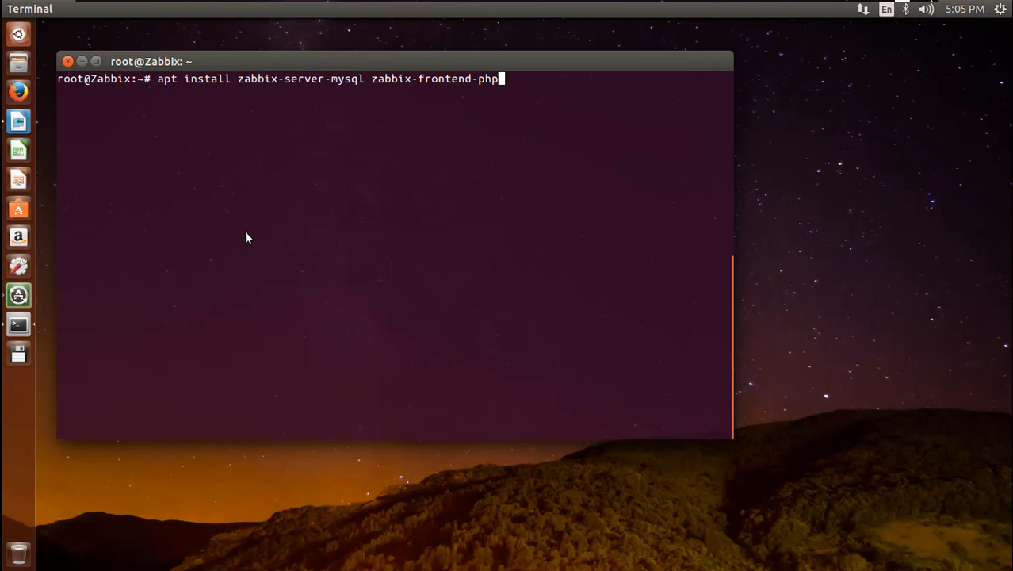
key(Return)
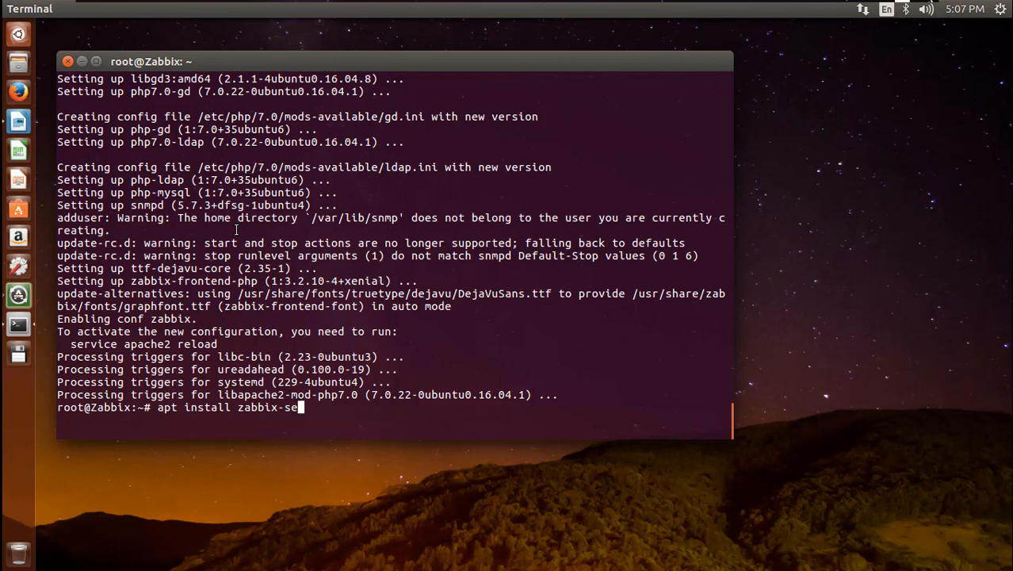
key(BackSpace)
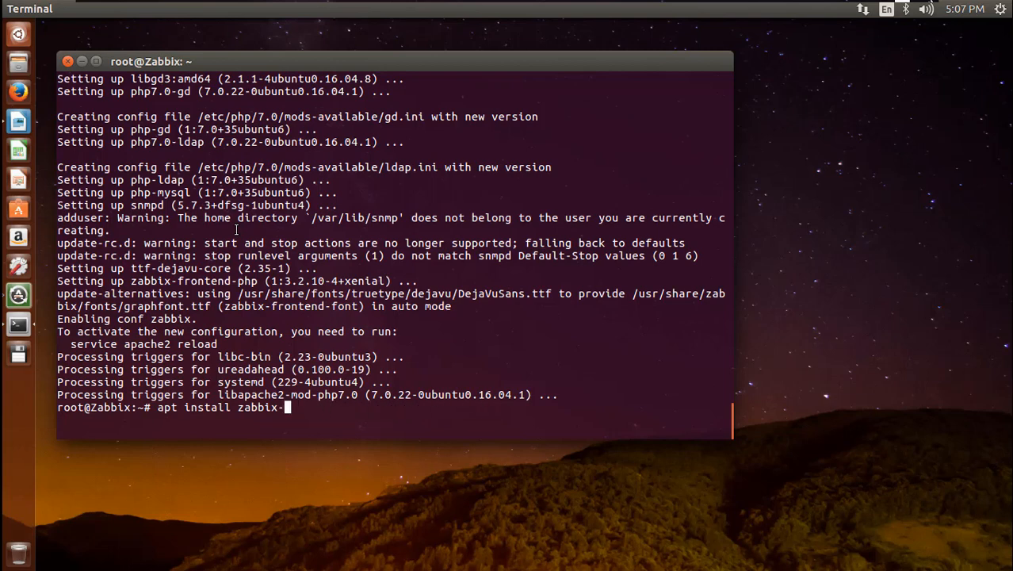
text(agent)
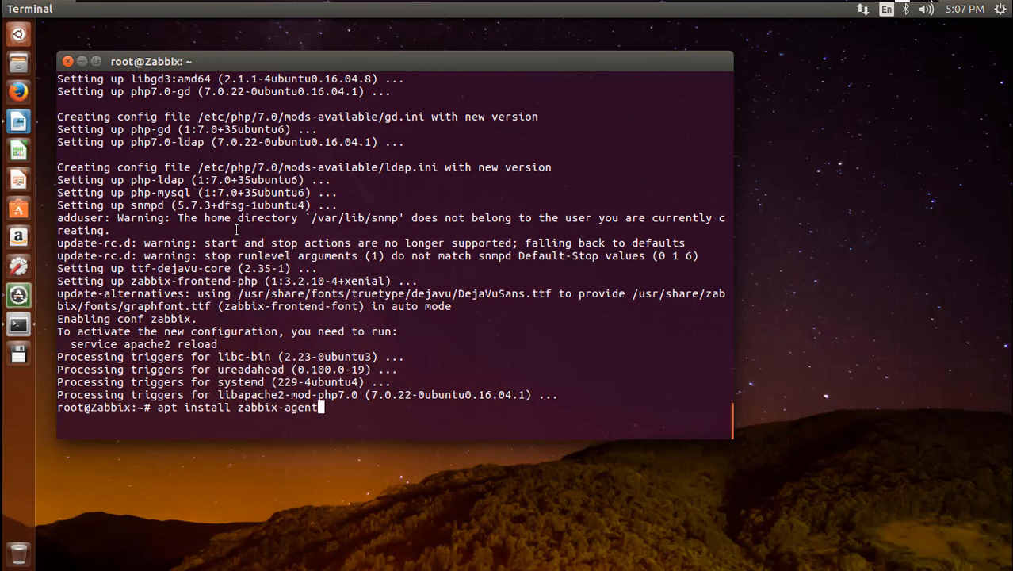
key(Return)
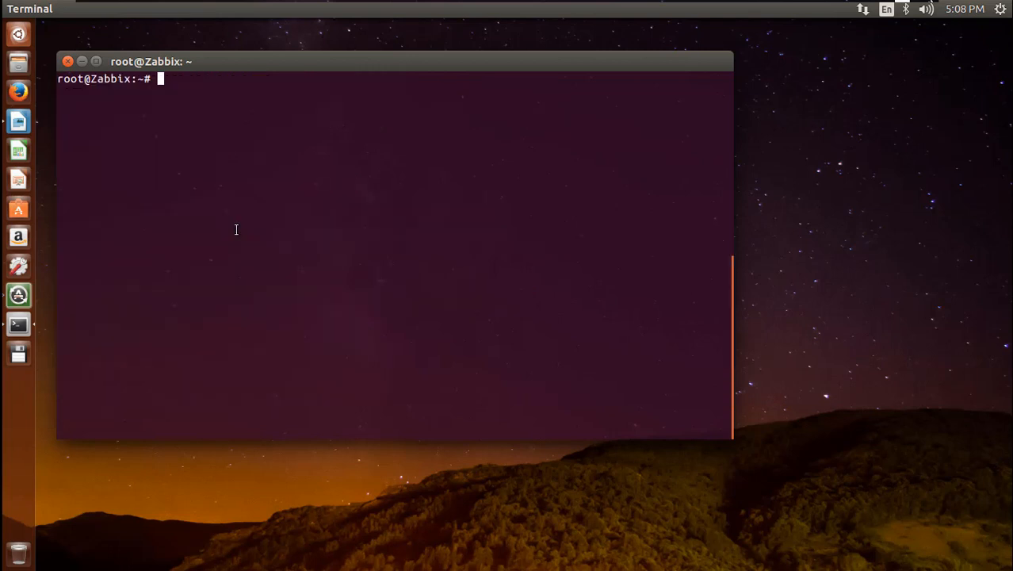
- Start the MySQL monitor with mysql -u root -p and enter the root password
text(my)
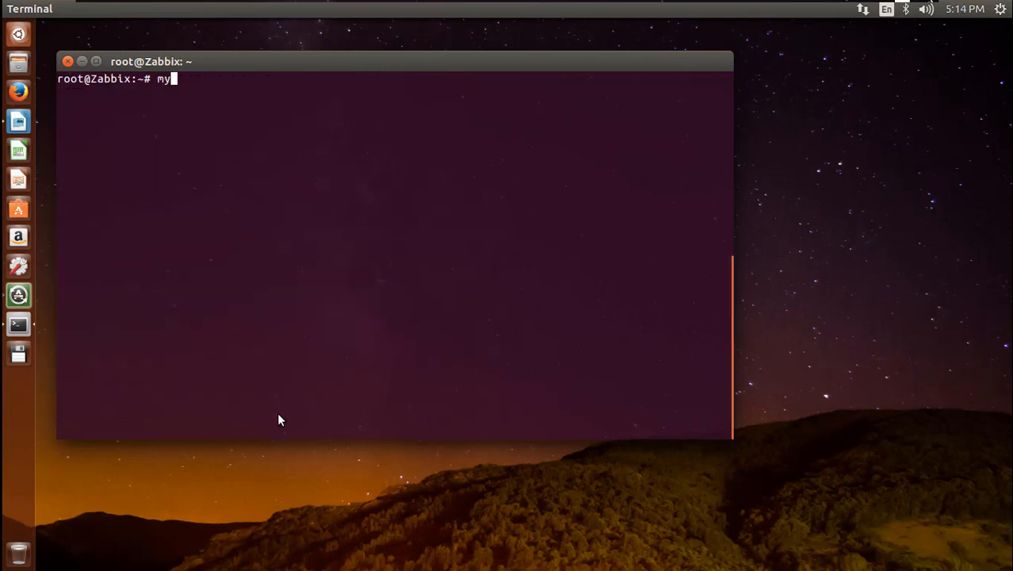
text(sql)
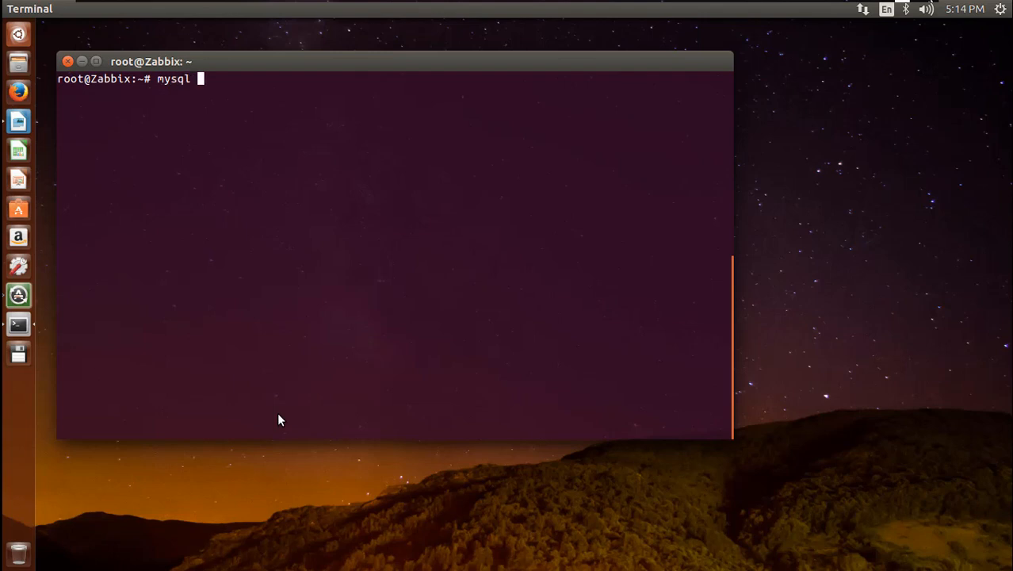
text(-u r)
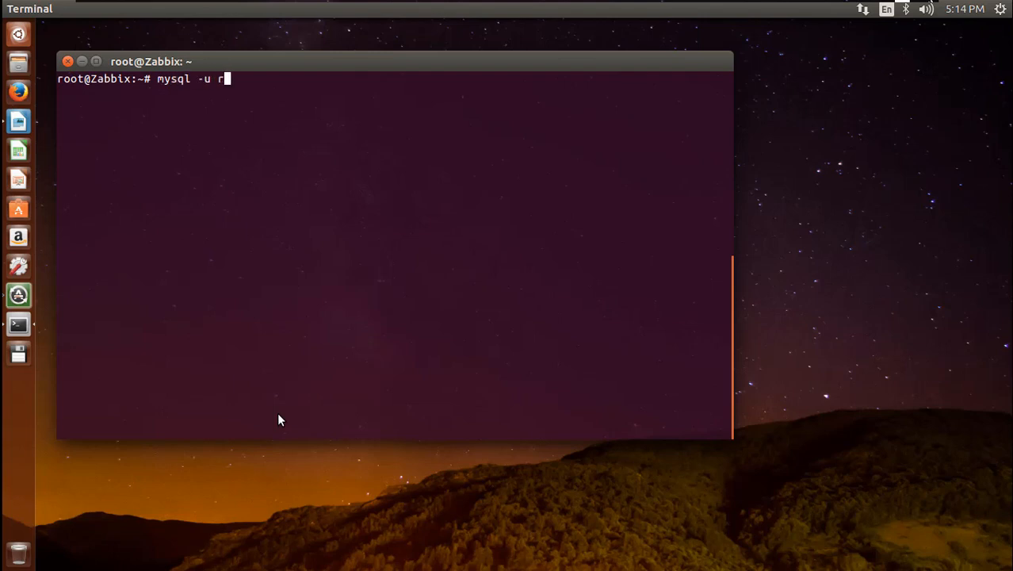
text(oot -p)
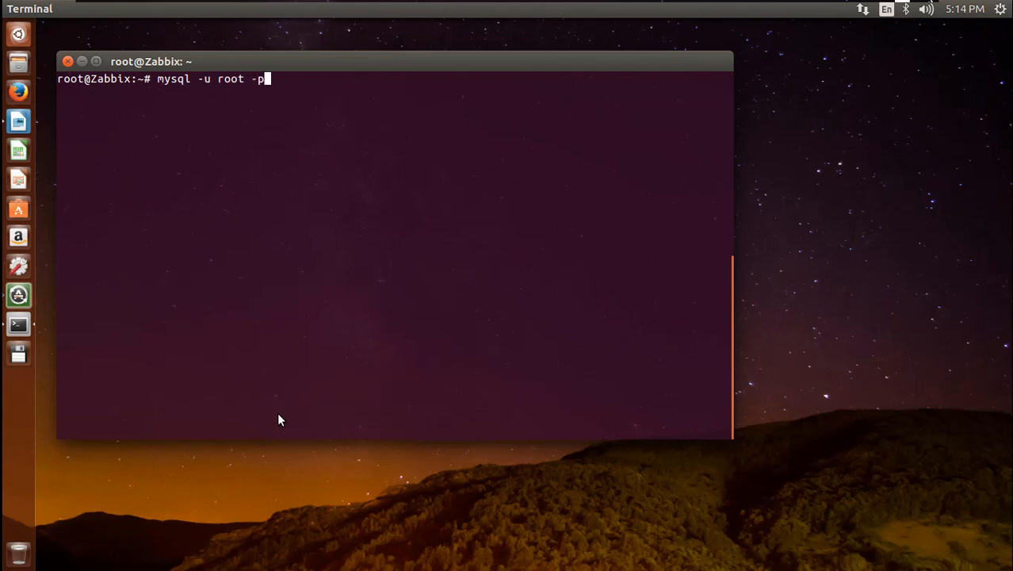
key(Return)
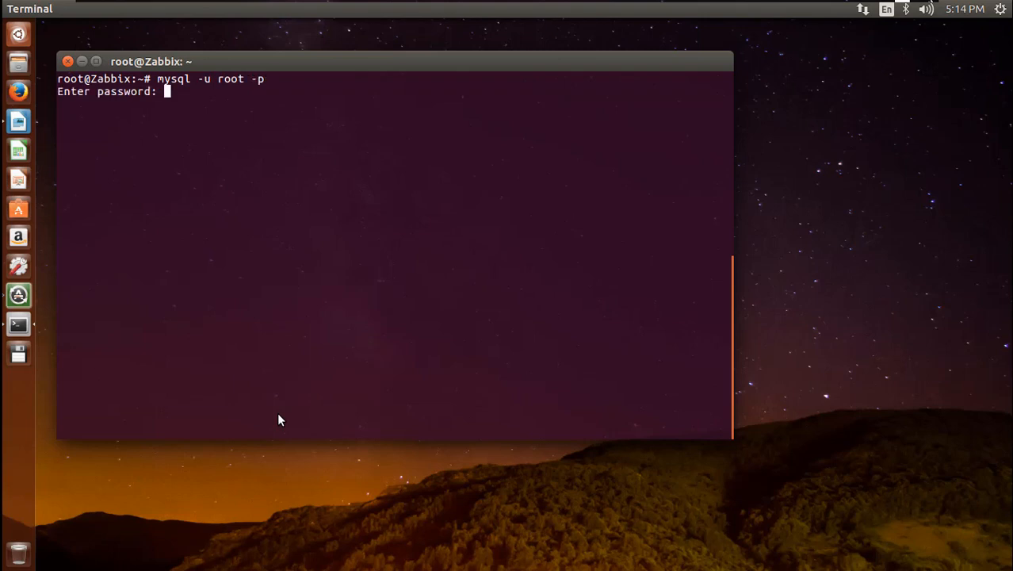
key(Return)
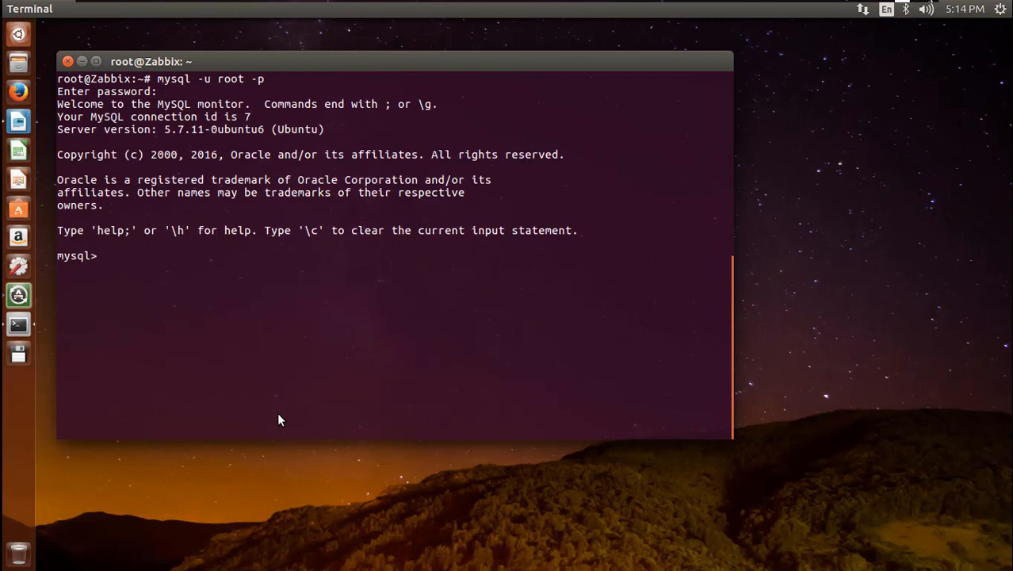
- Create the zabbix database with utf8 character set and utf8_bin collation
text(drop database zabbix;)
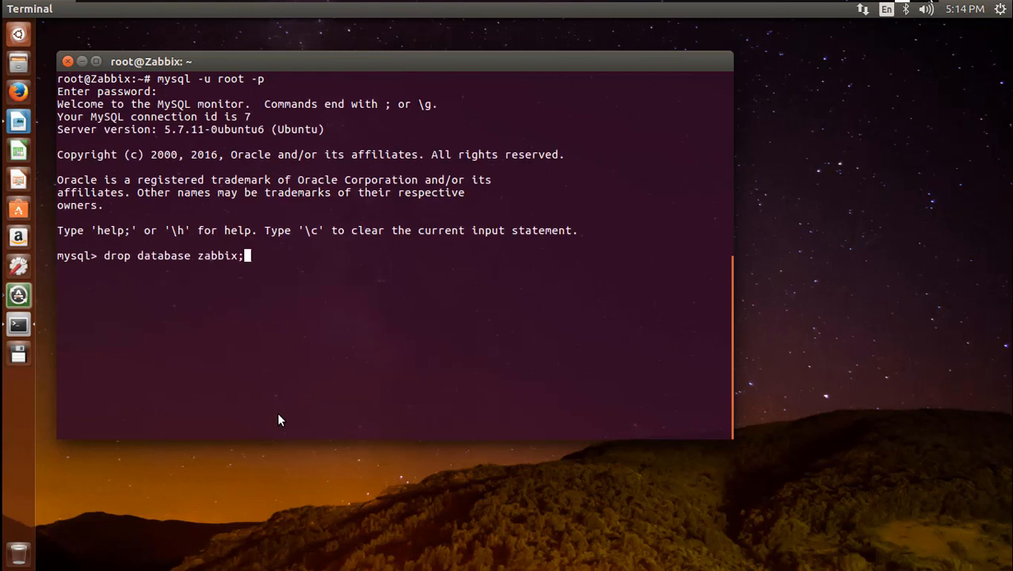
text(exit)
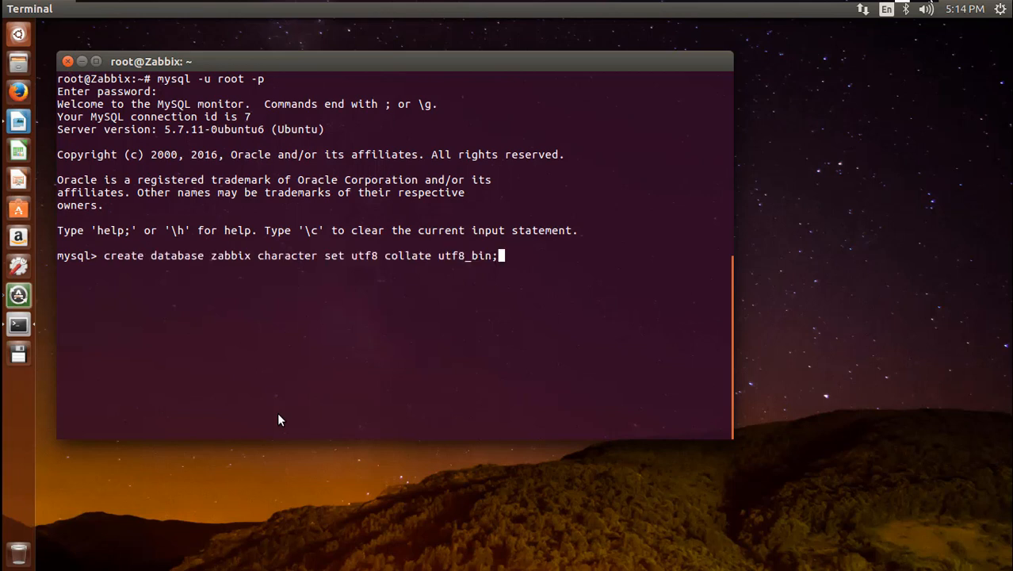
double_click(232, 255)
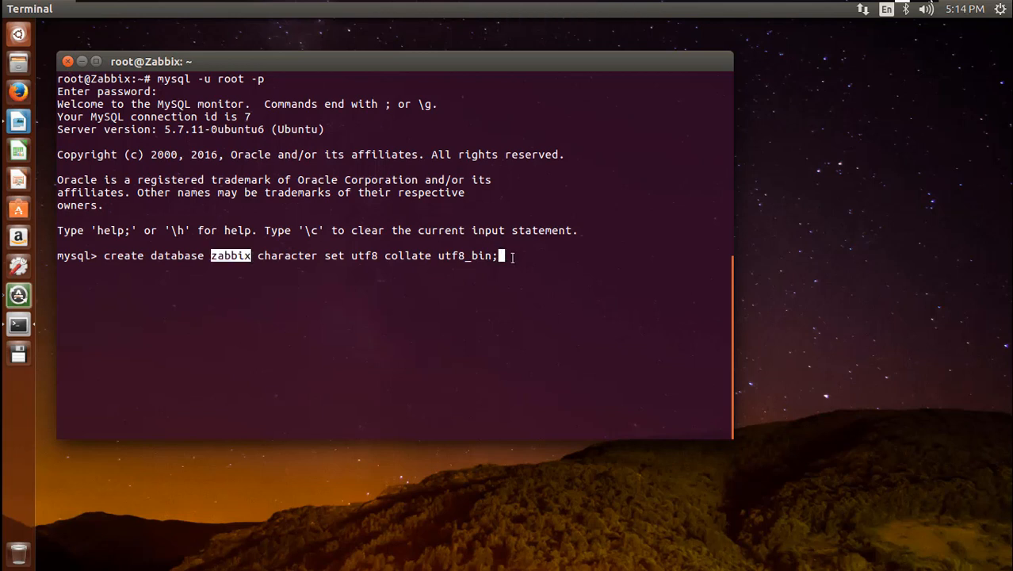
key(Return)
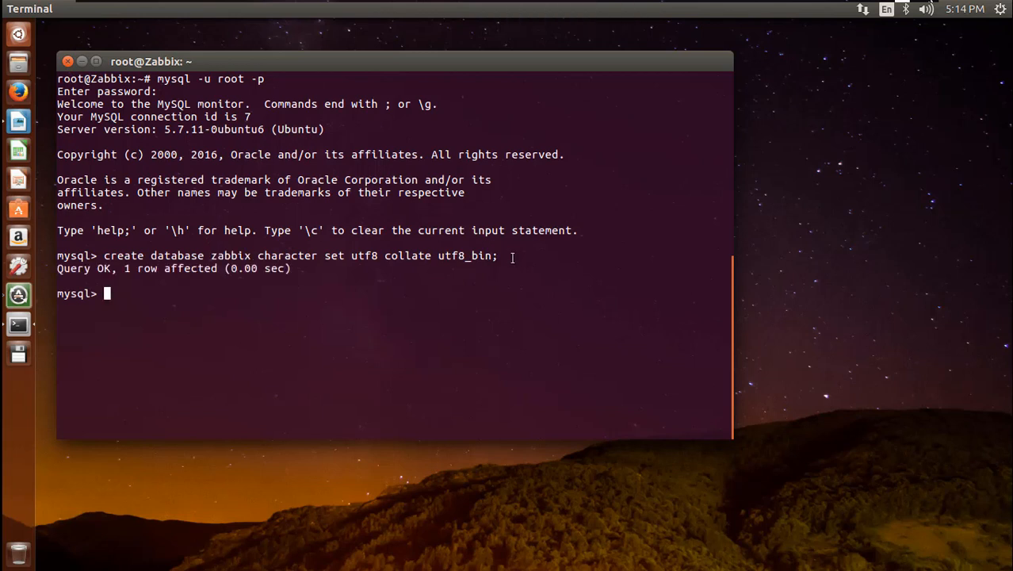
- Grant all privileges on zabbix.* to zabbix@localhost identified by its password
text(grant all privileges on zabbix.* to zabbix@localhost identified by 'your_password';)
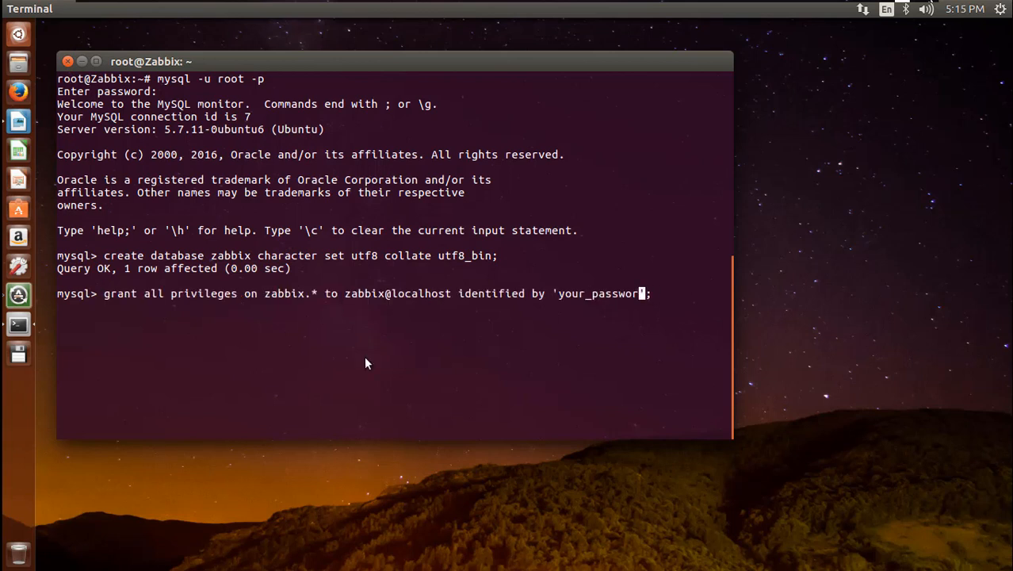
key(BackSpace)
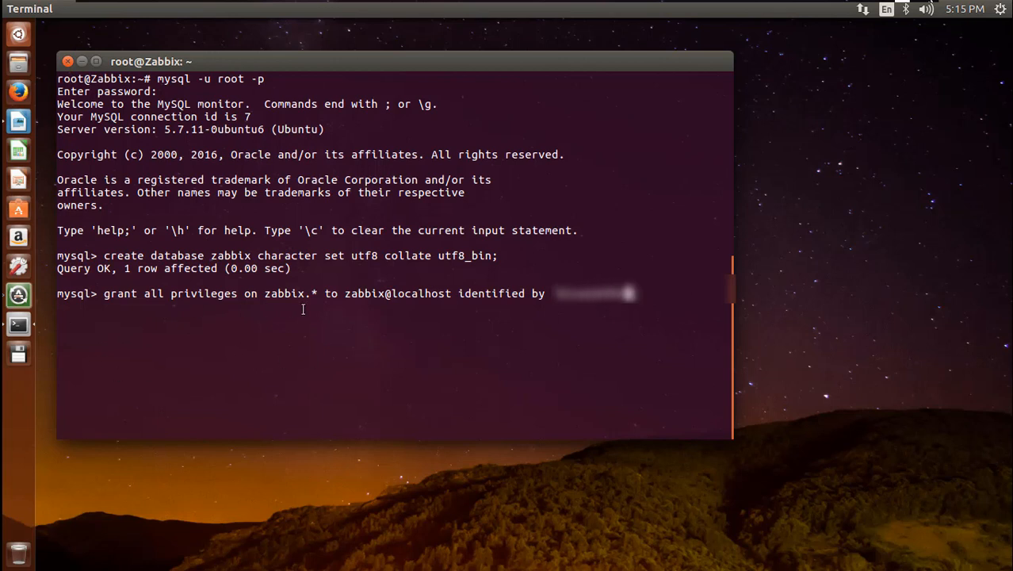
key(Return)
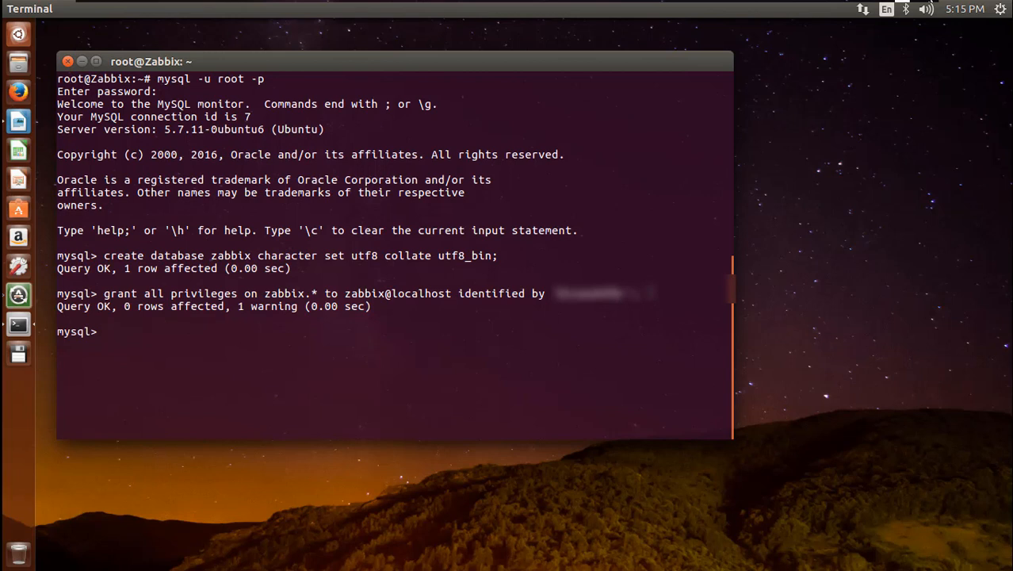
- Flush privileges and exit the MySQL monitor back to the root shell
text(flush pr)
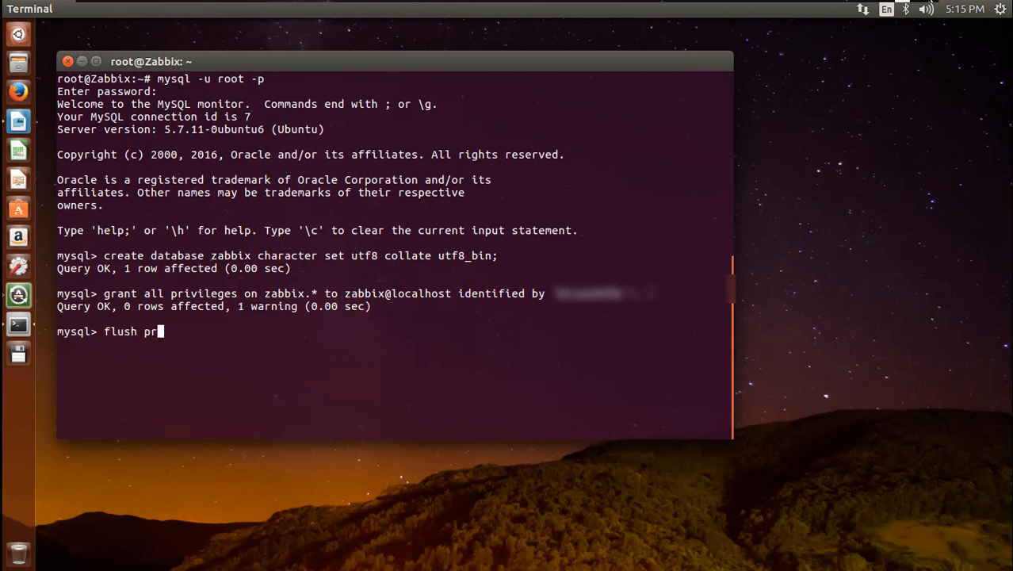
text(ivile)
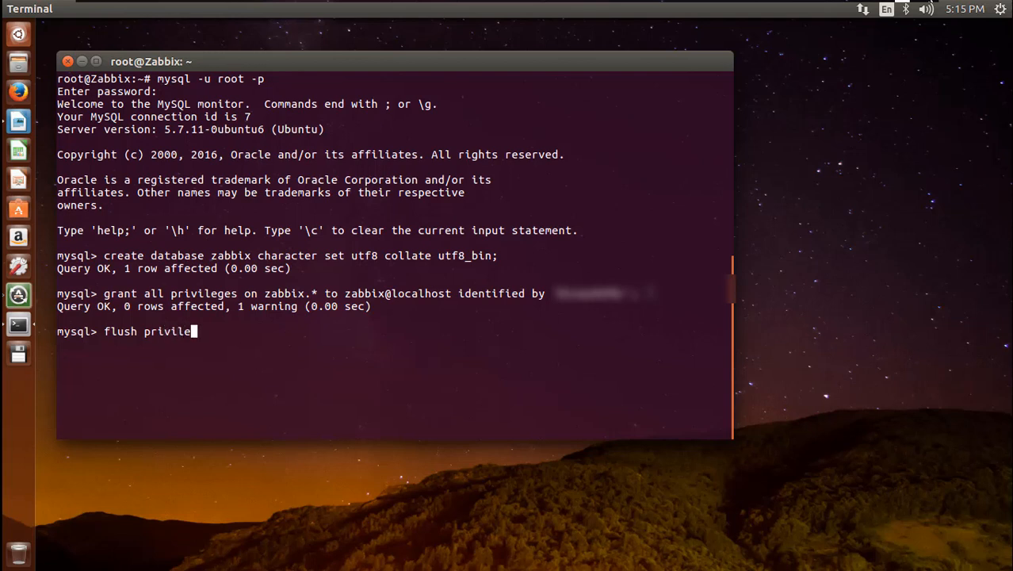
text(ges)
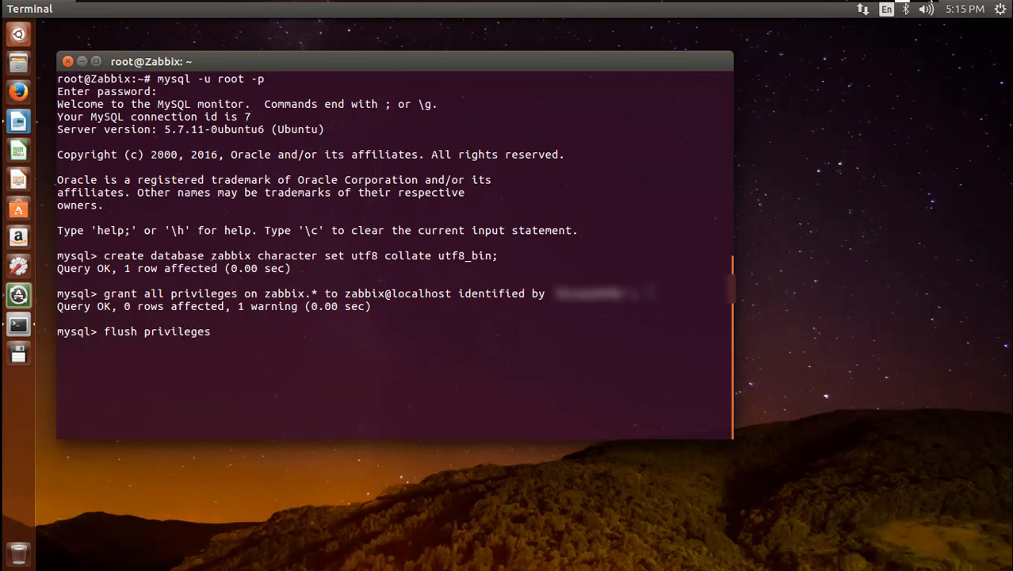
text(;)
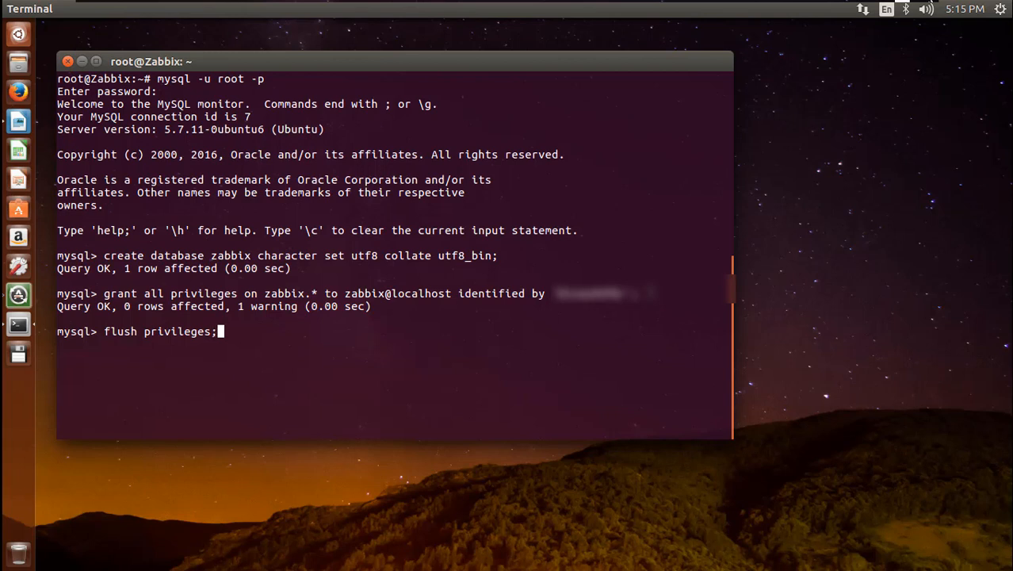
key(Return)
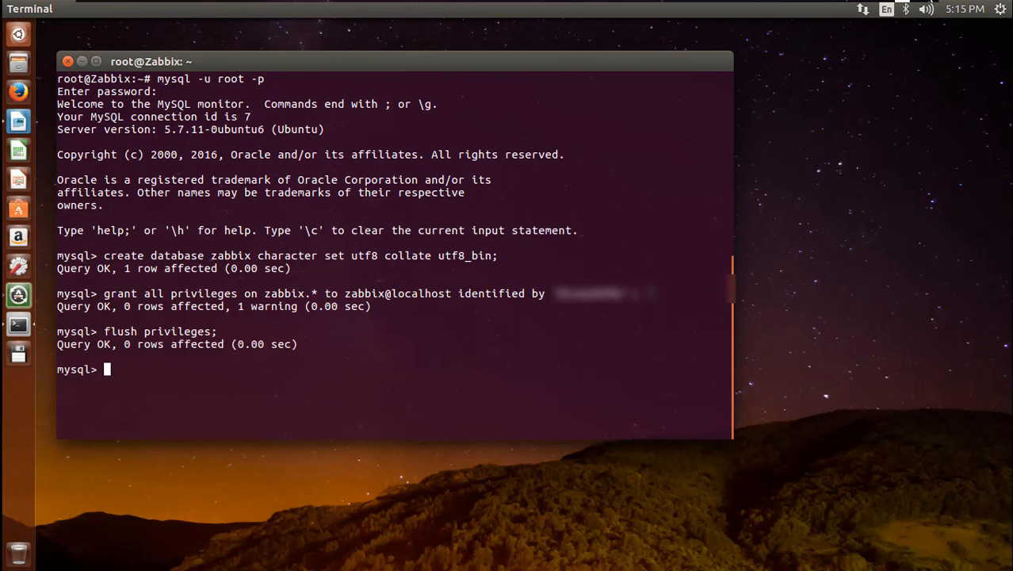
text(e)
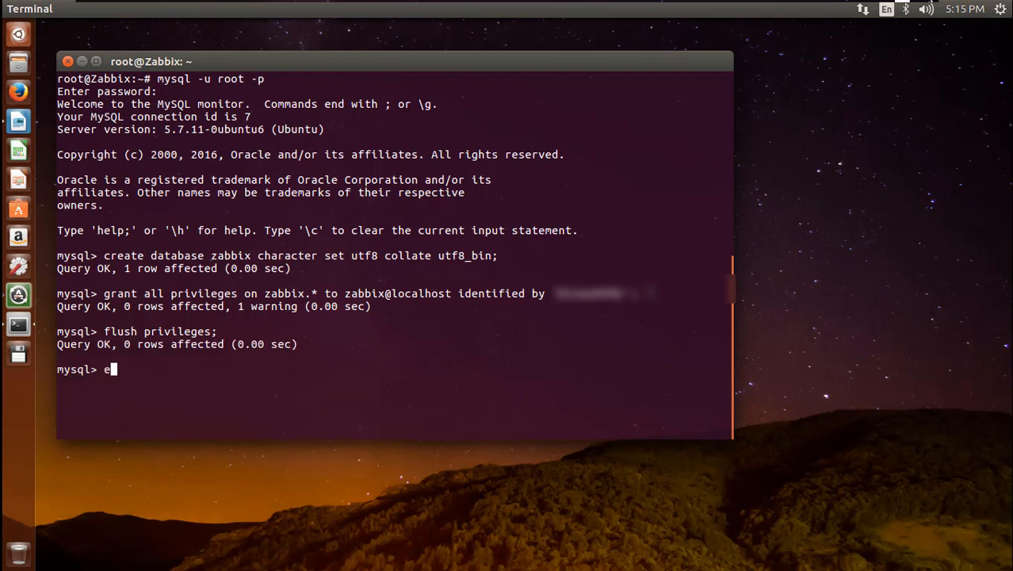
text(xit)
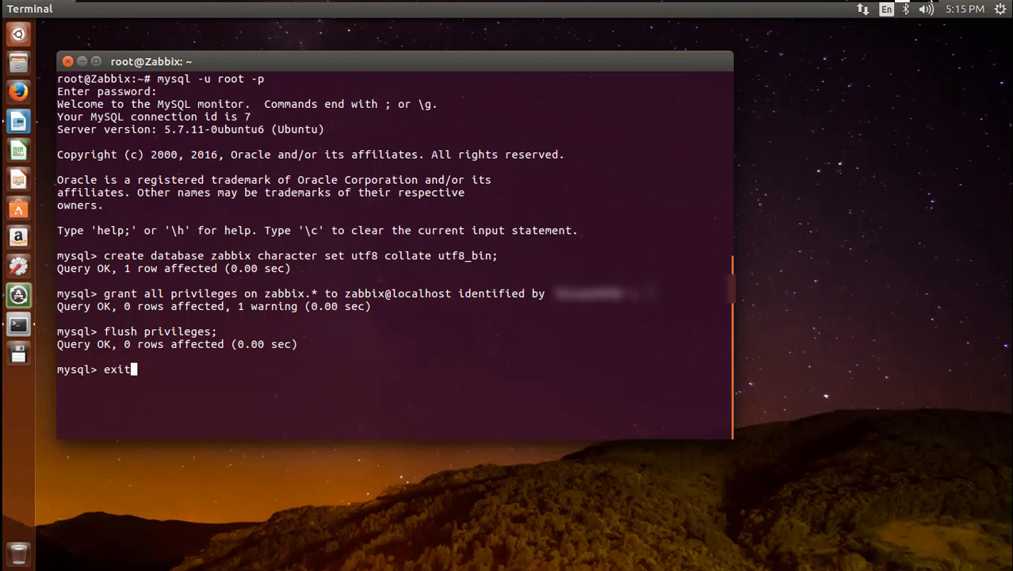
key(Return)
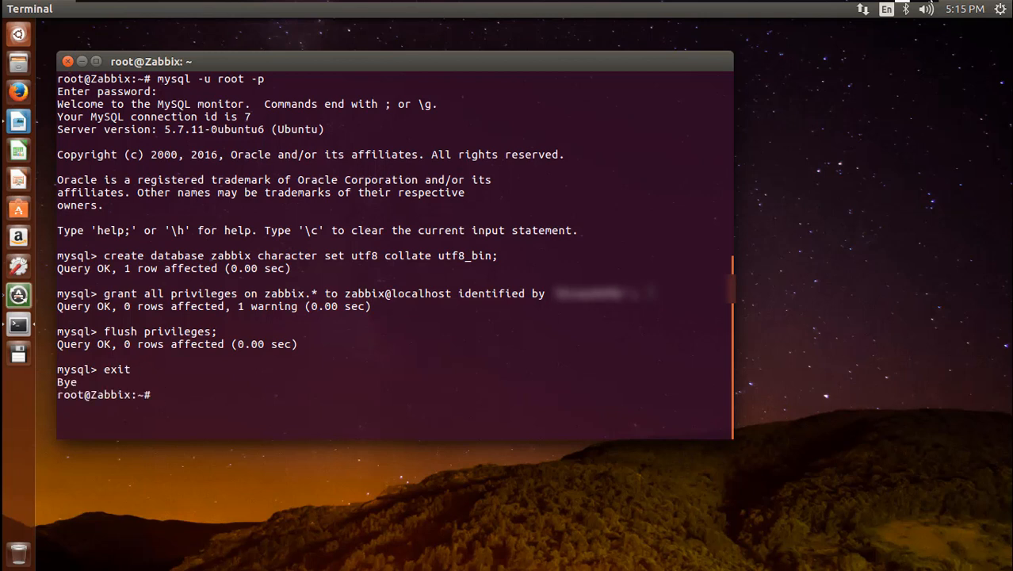
- Pipe create.sql.gz through zcat into mysql -u zabbix -p zabbix to import the server schema
text(clear)
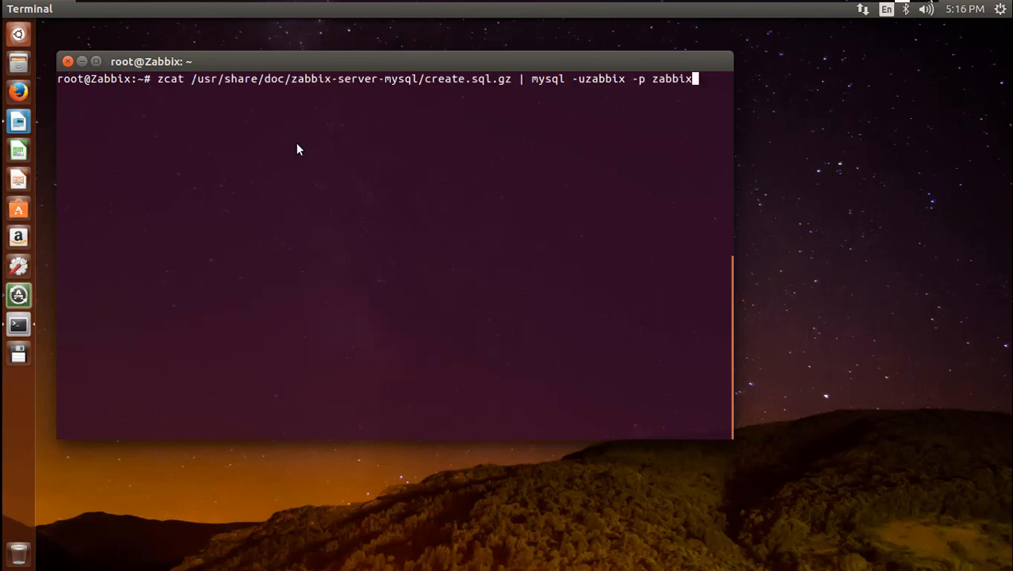
mouse_move(348, 96)
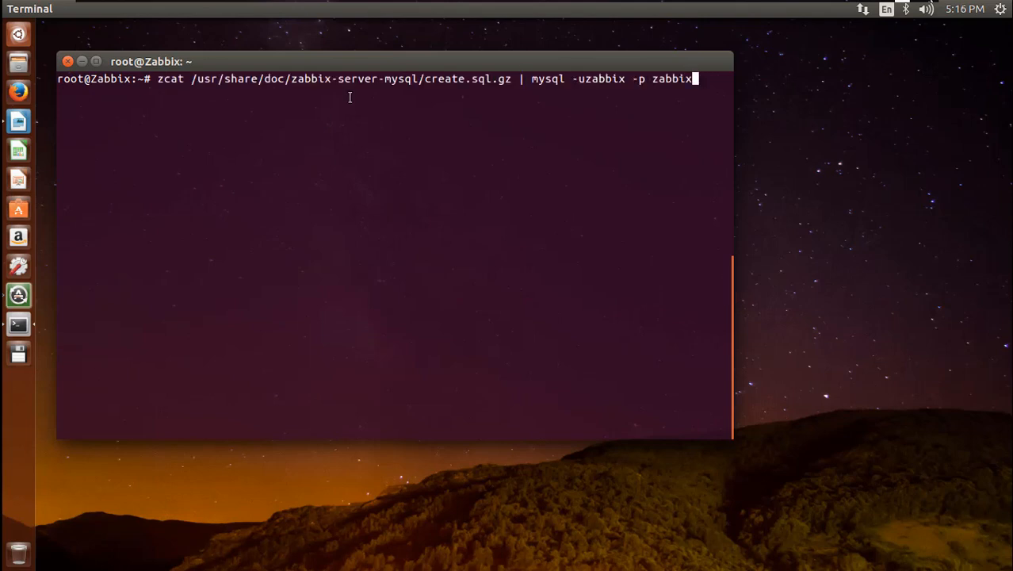
double_click(450, 79)
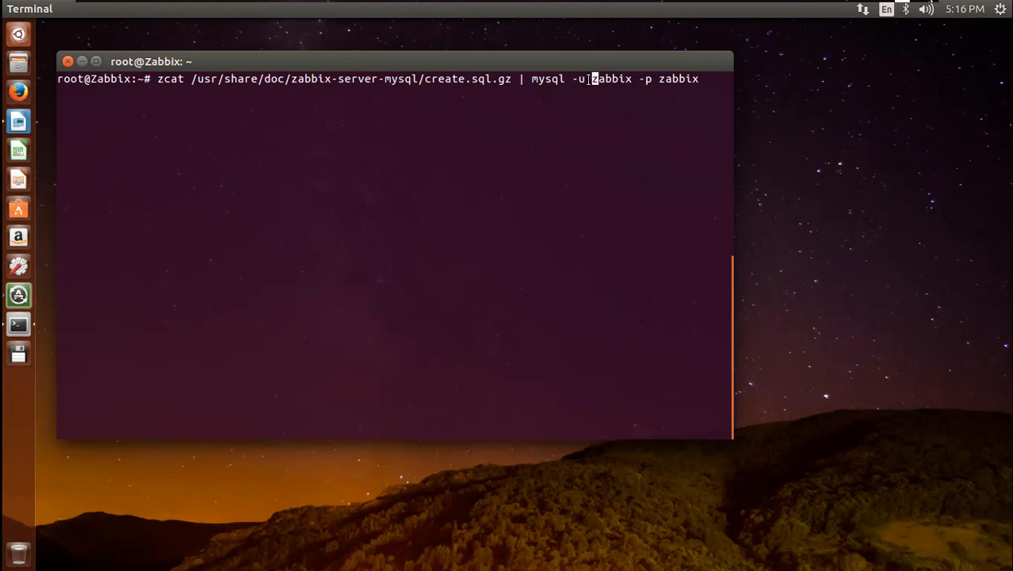
double_click(610, 79)
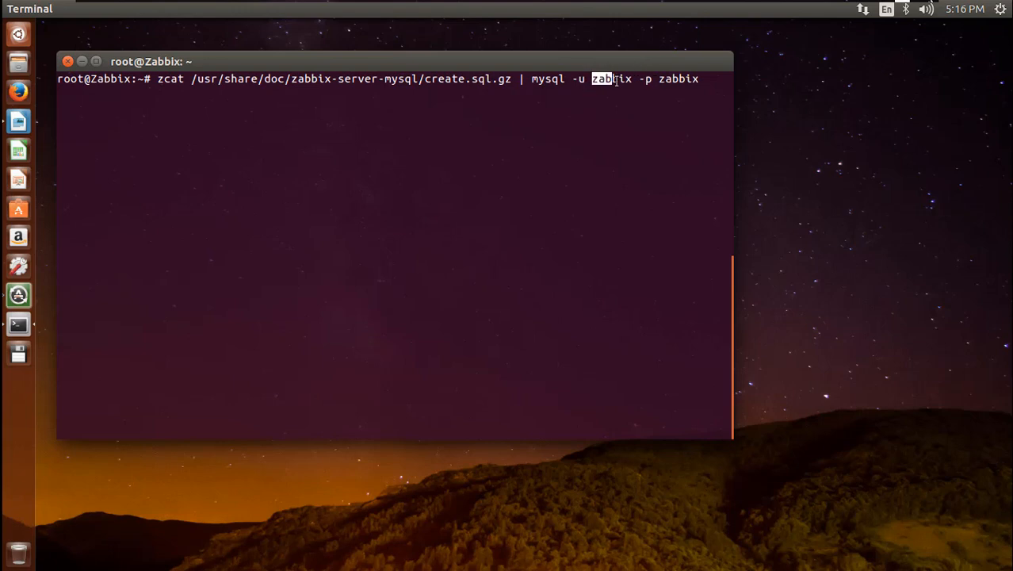
key(Return)
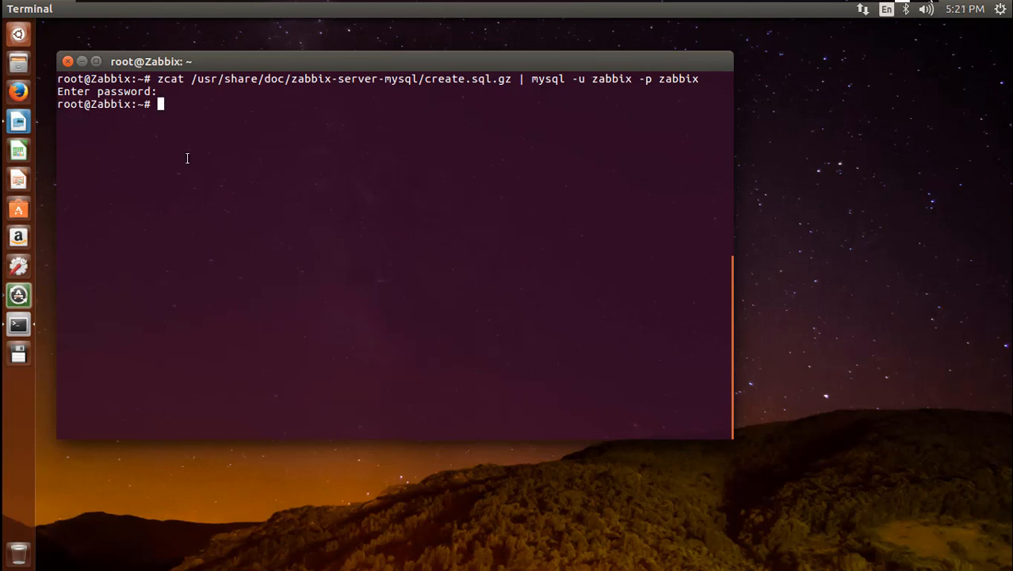
text(cle)
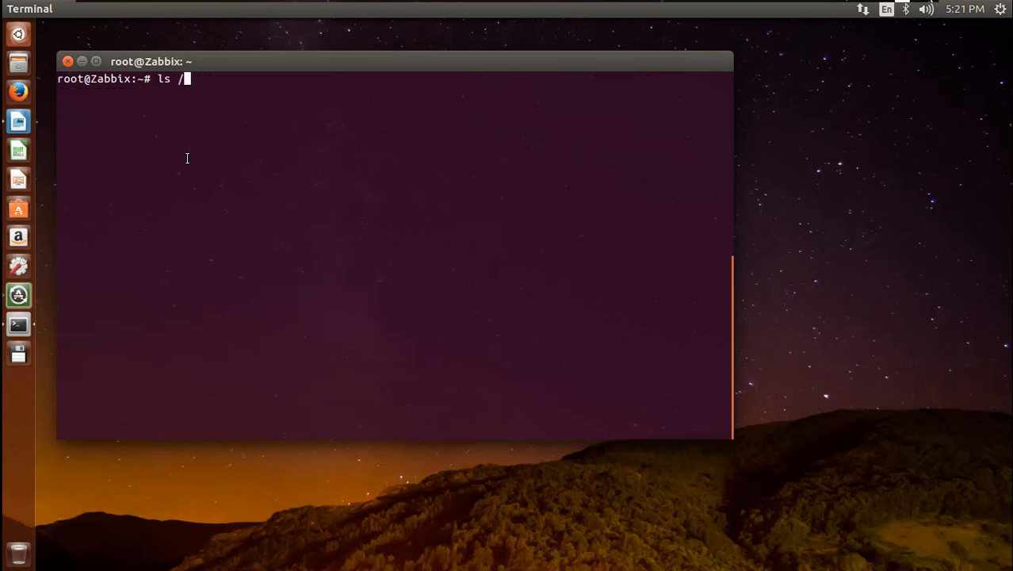
- List the contents of /etc/zabbix to confirm zabbix_server.conf is present
text(etc/z)
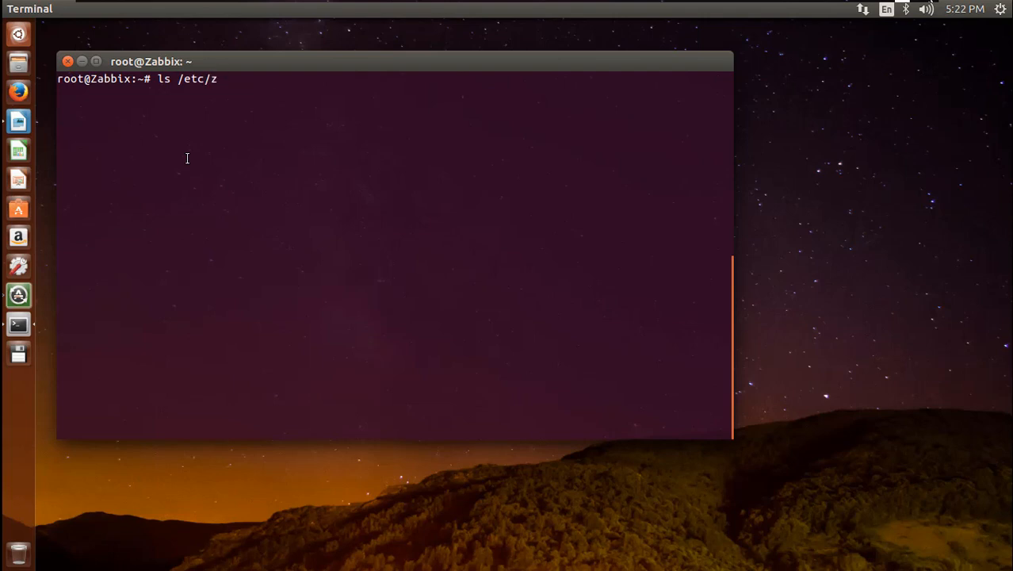
key(Return)
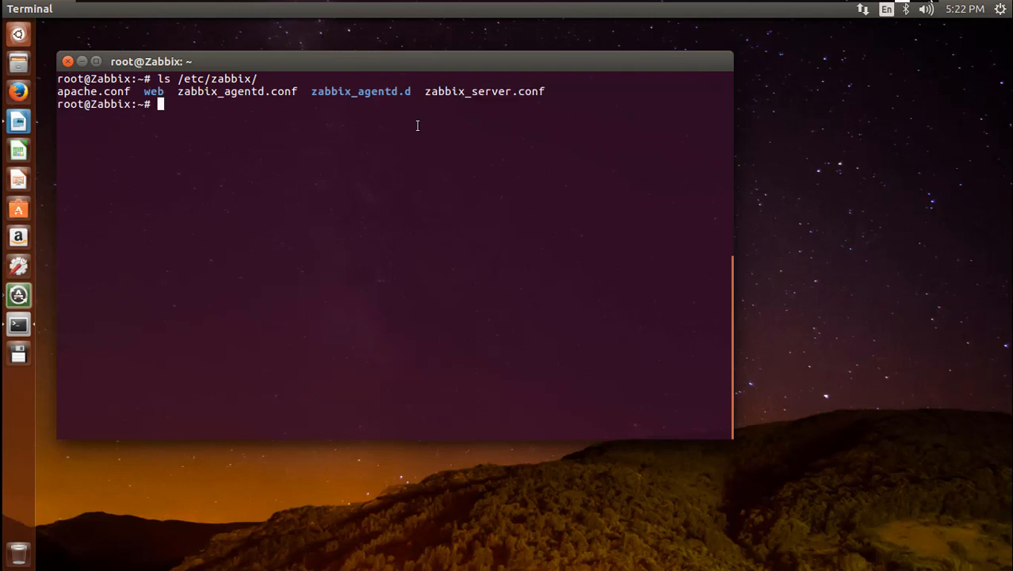
- Compose the nano command for /etc/zabbix/zabbix_server.conf using Tab completion
text(nano)
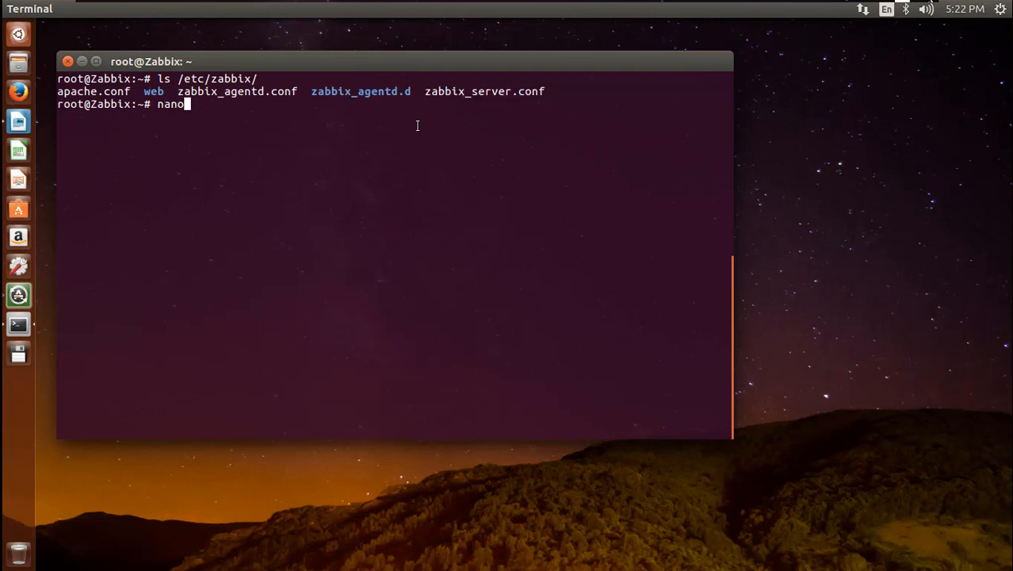
text(/et)
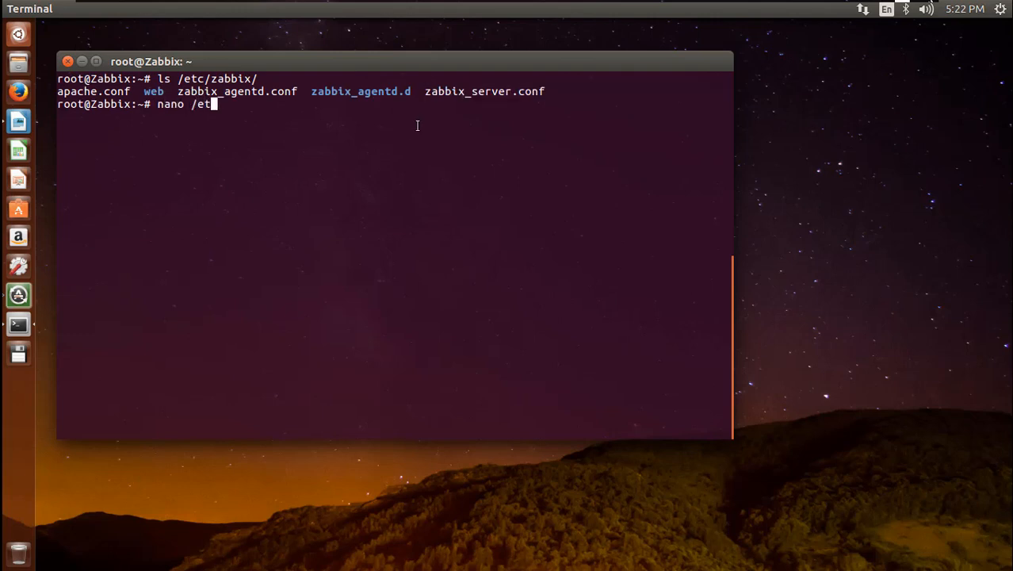
text(c/)
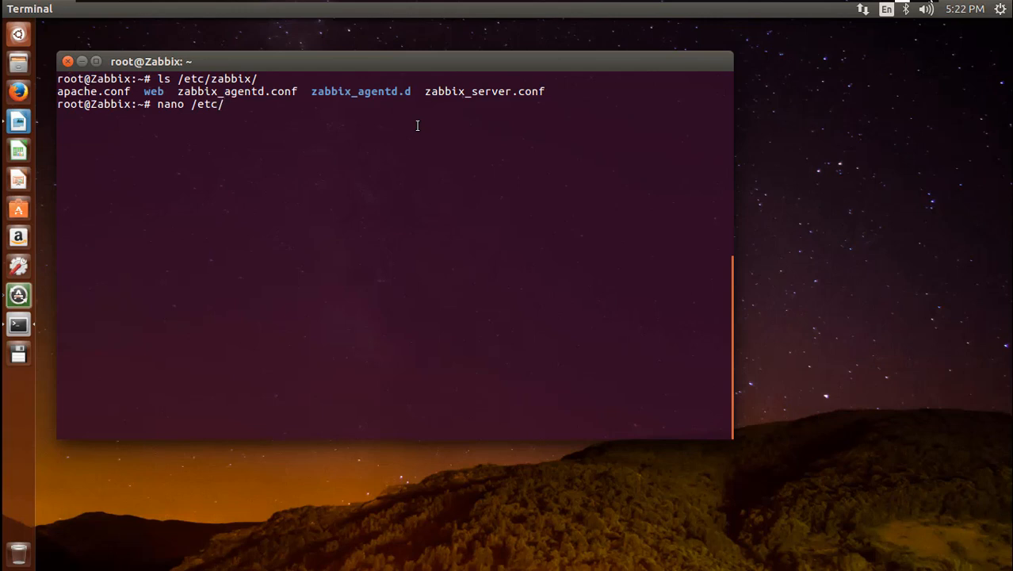
text(zabbix/)
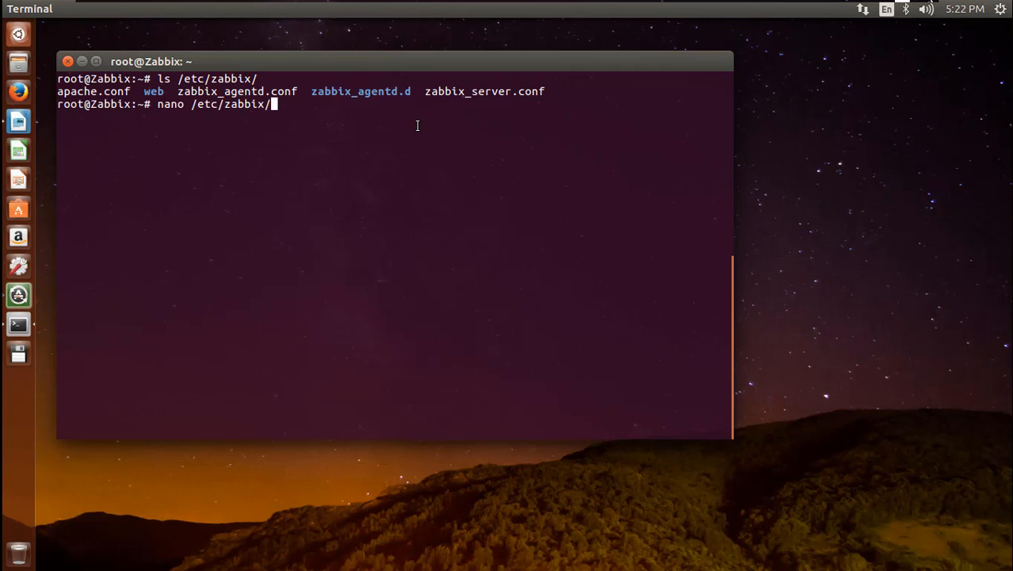
text(zabbix_s)
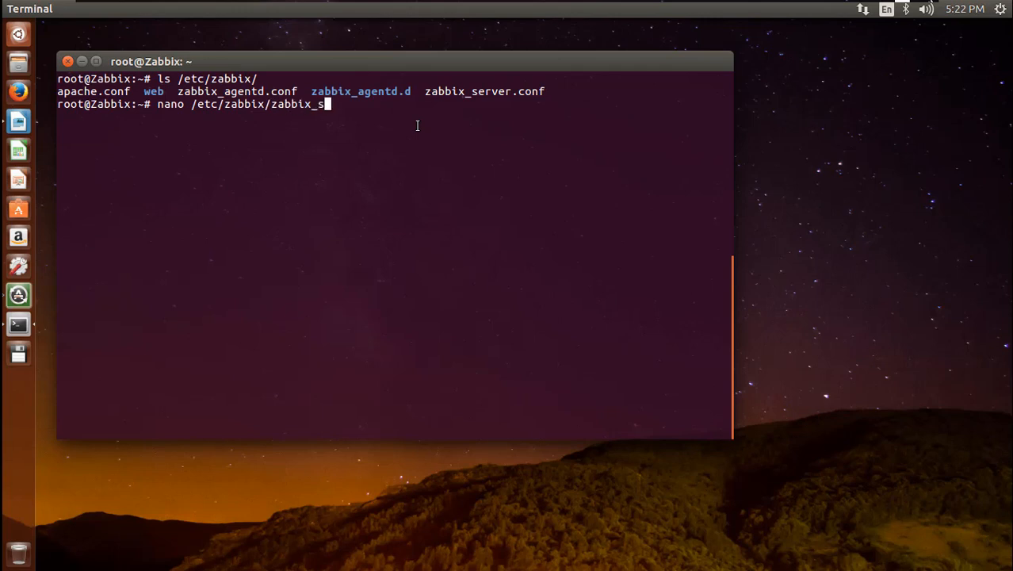
text(erver.conf)
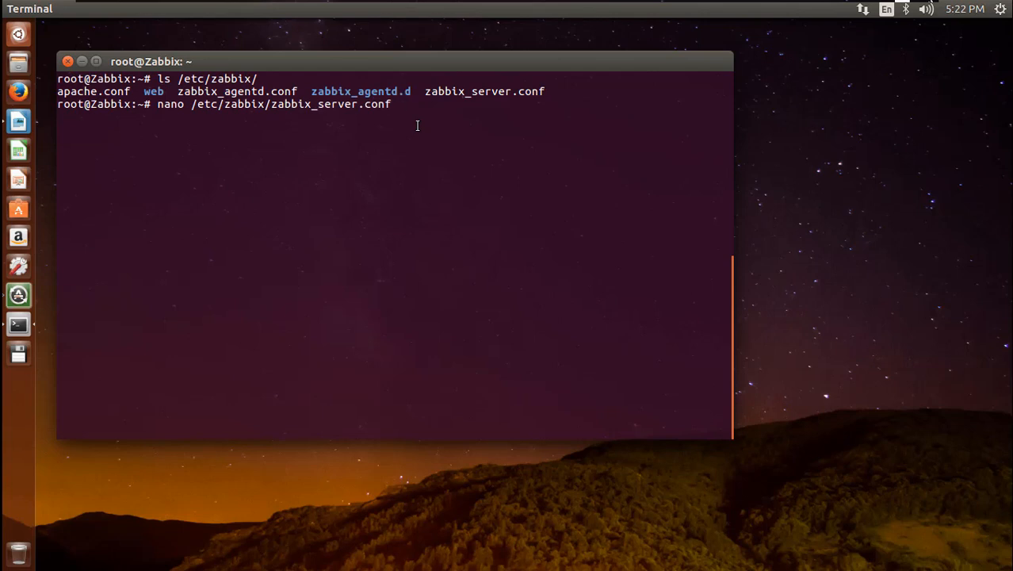
- Edit zabbix_server.conf in nano setting DBName=zabbix, DBUser=zabbix and DBPassword, then save it
key(Return)
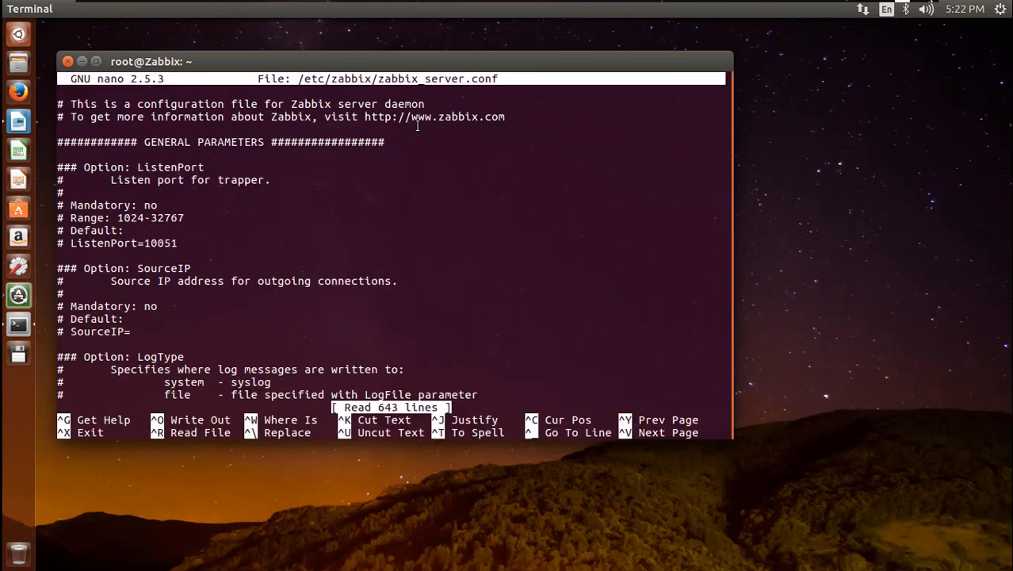
scroll(down, 3)
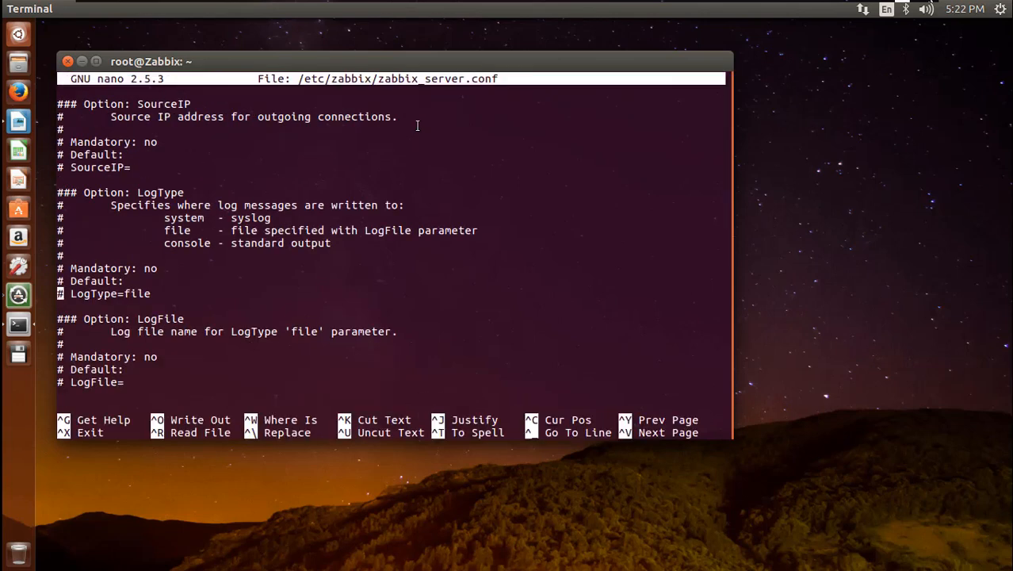
scroll(down, 3)
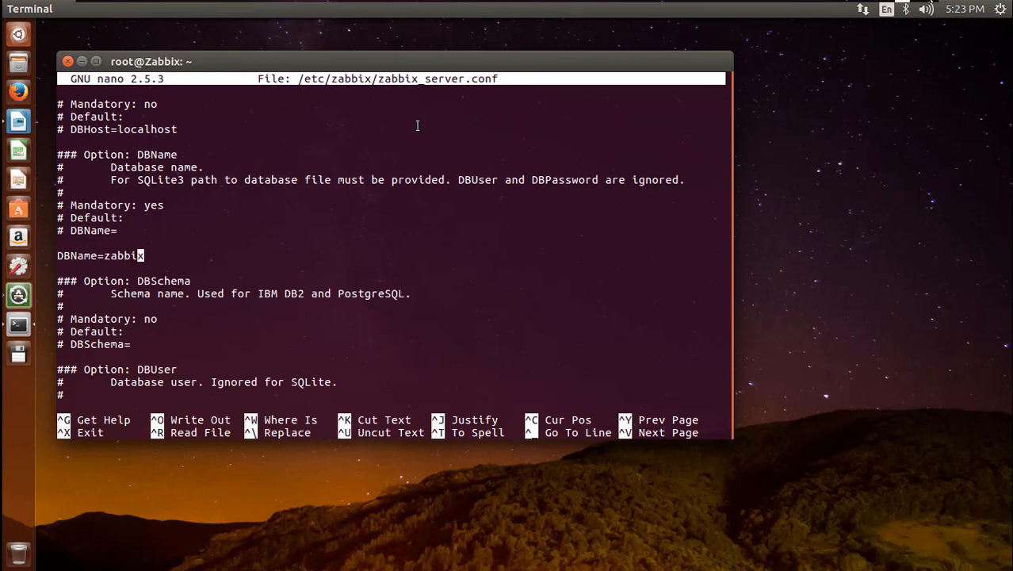
scroll(down, 3)
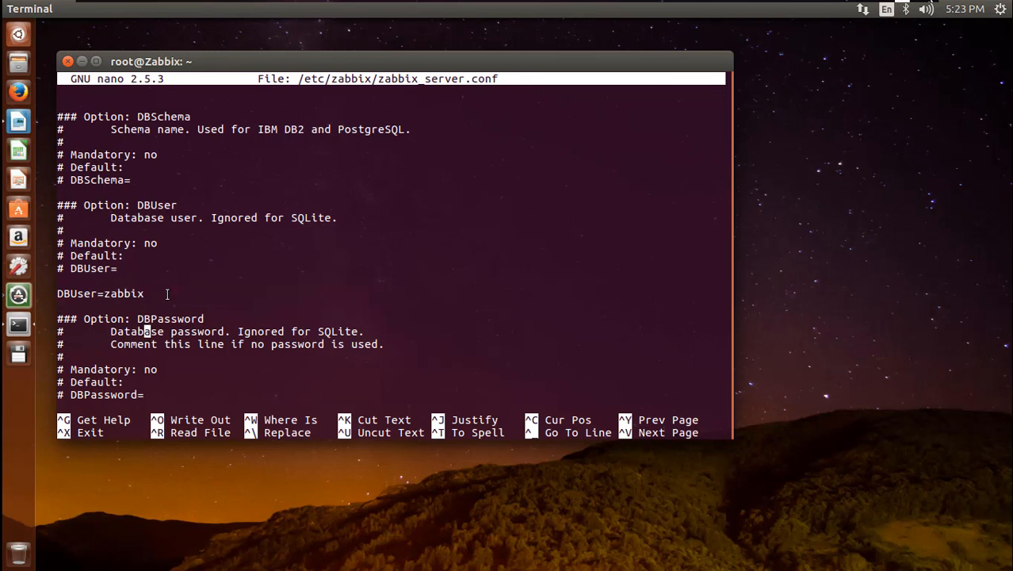
scroll(down, 3)
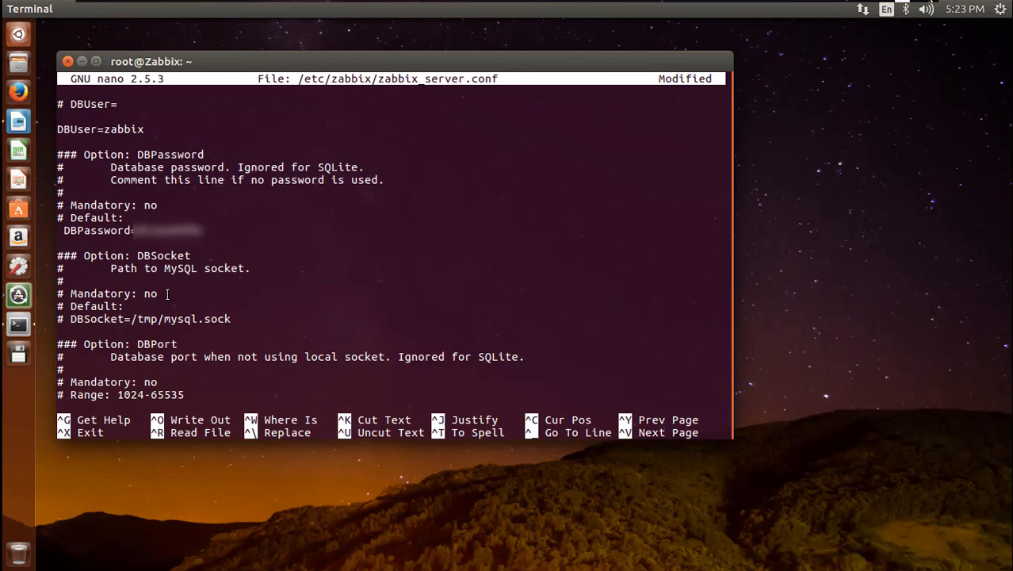
key(ctrl+x)
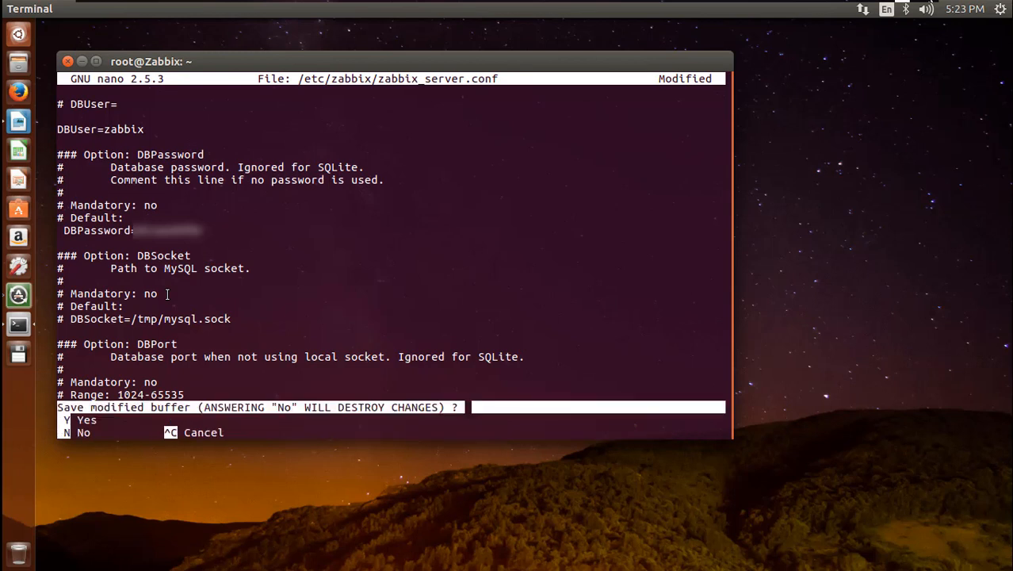
key(y)
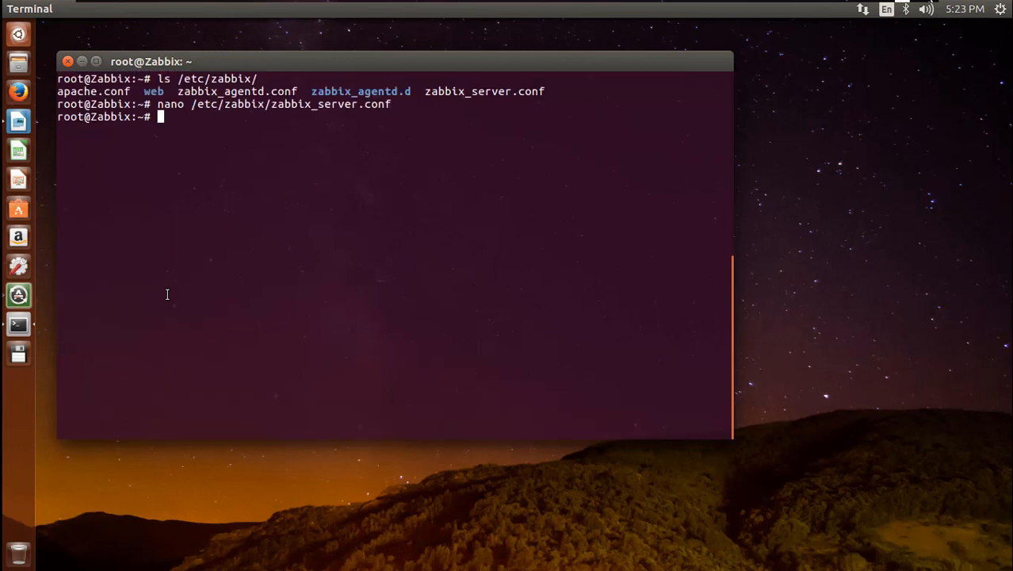
- Load /etc/zabbix/apache.conf in nano, continuing past the file lock warning
text(nano /etc/zabbix/apache.conf)
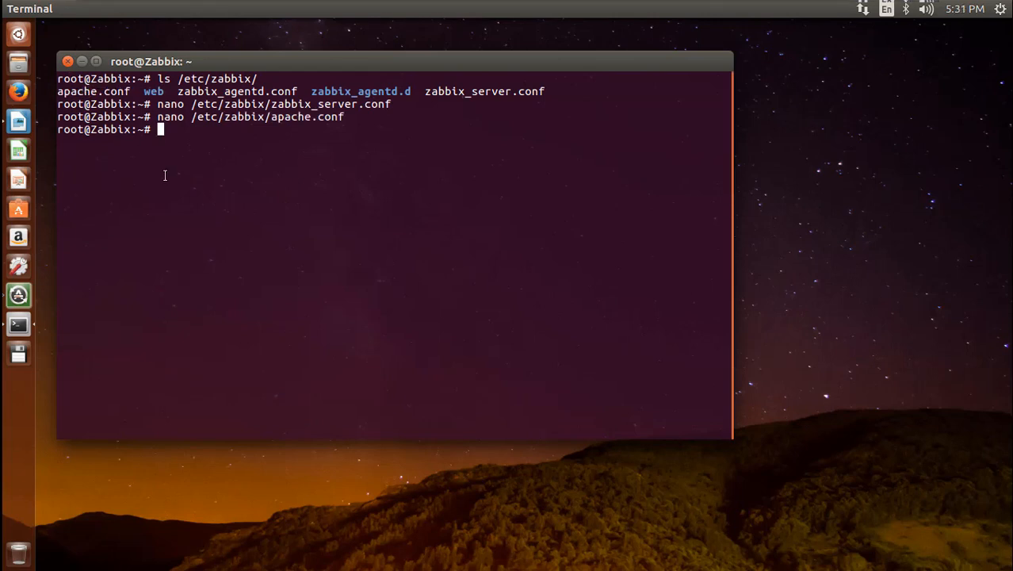
text(na)
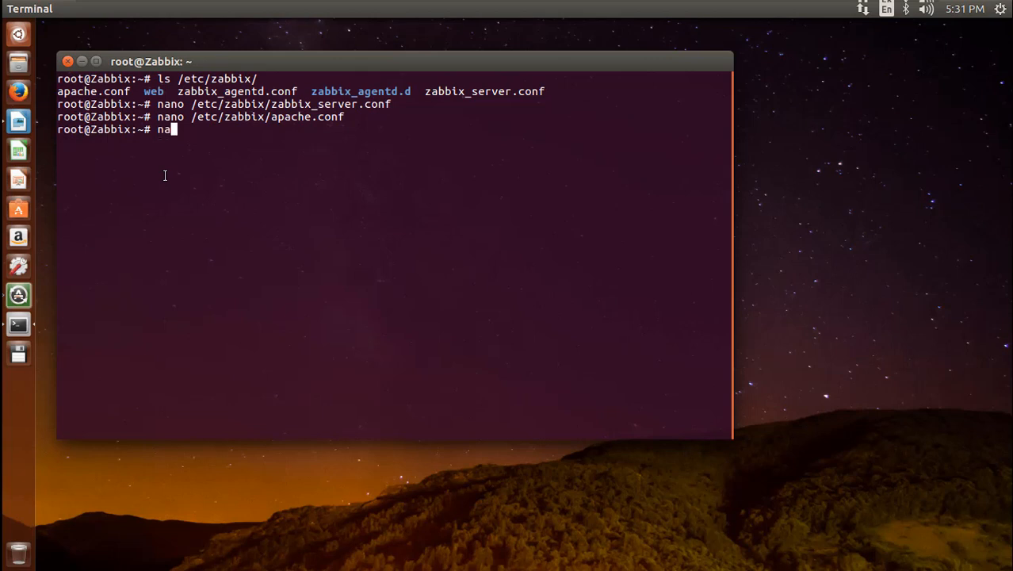
text(no)
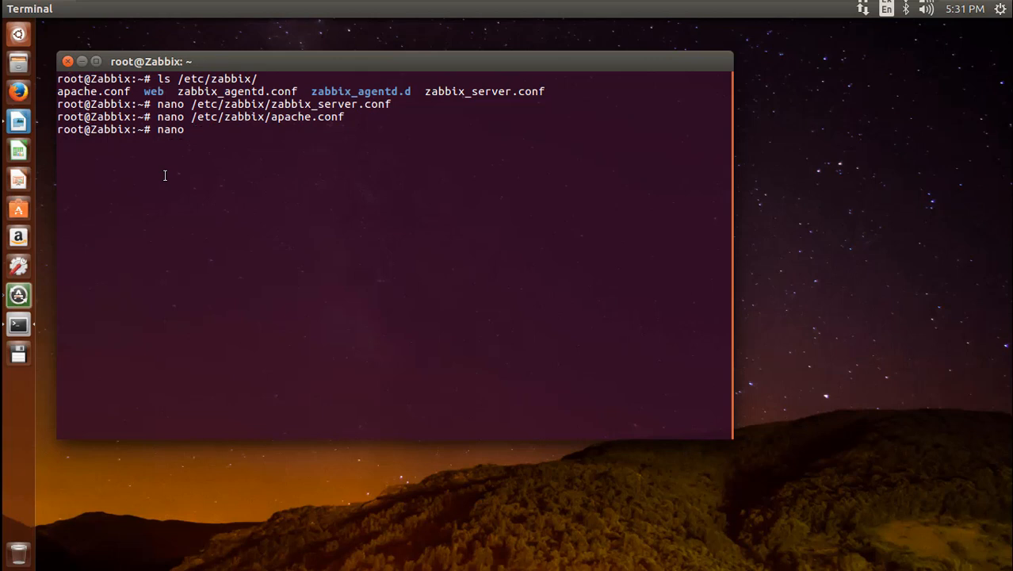
text(/etc)
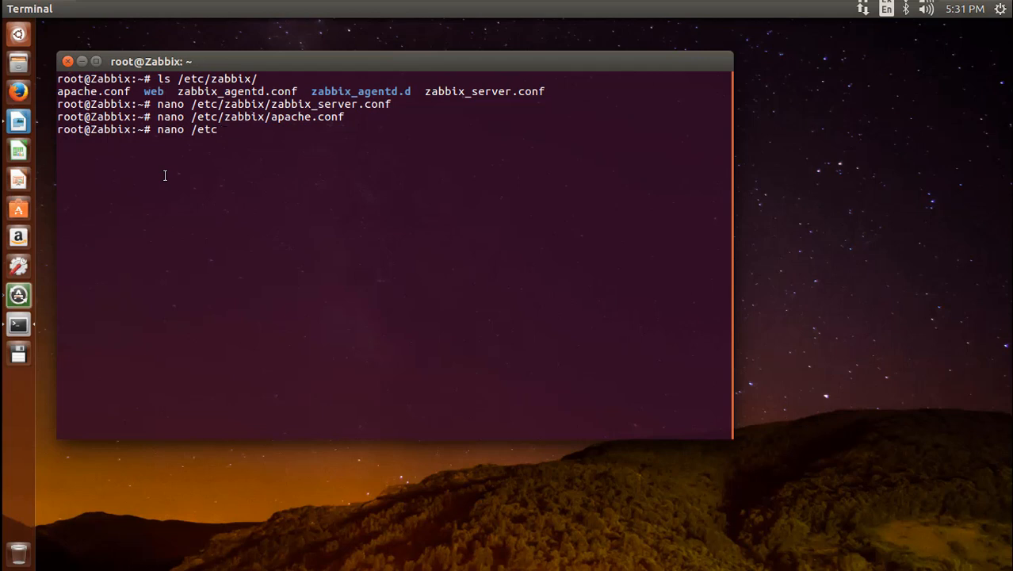
text(/zabbix/)
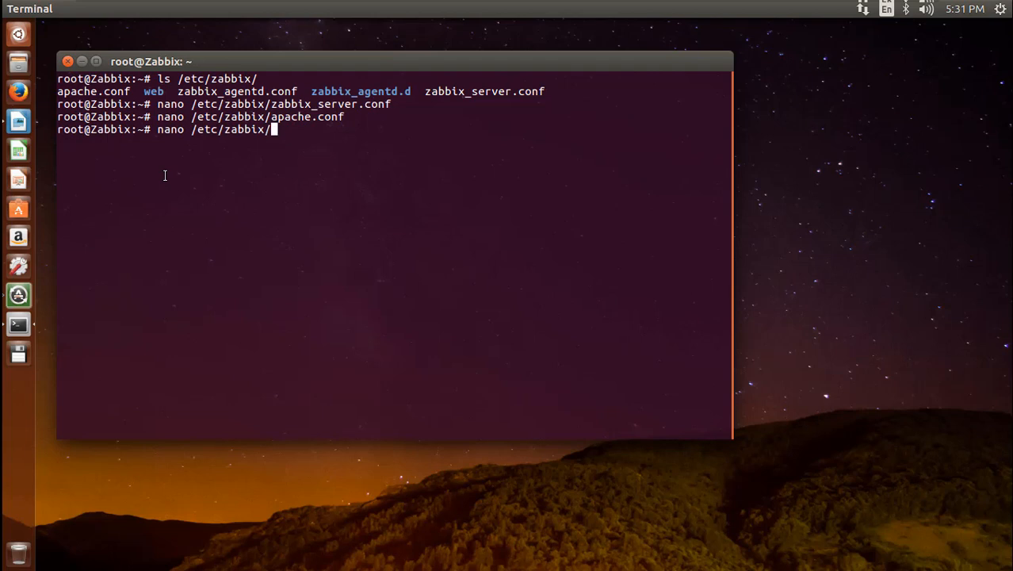
text(a)
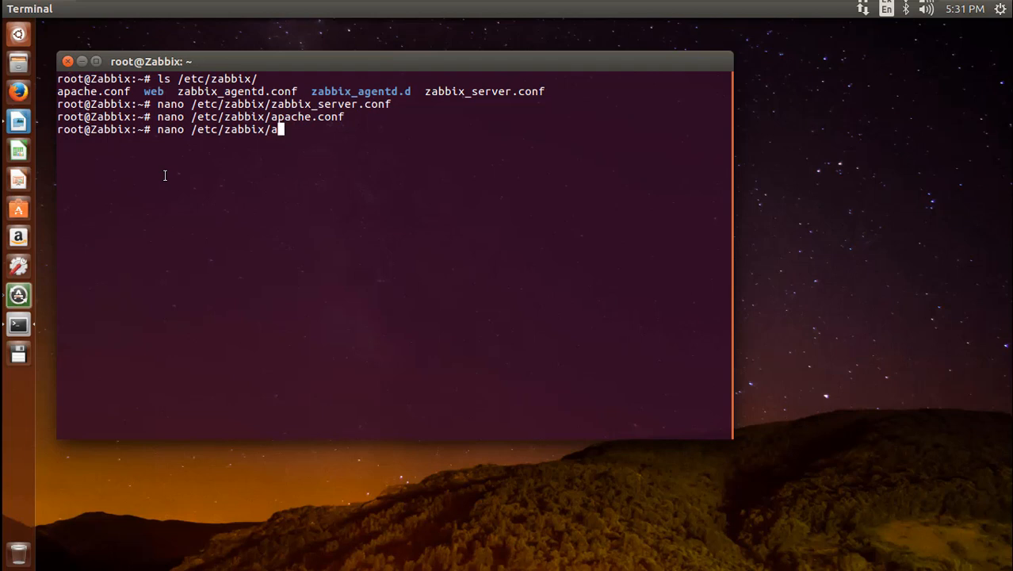
key(Return)
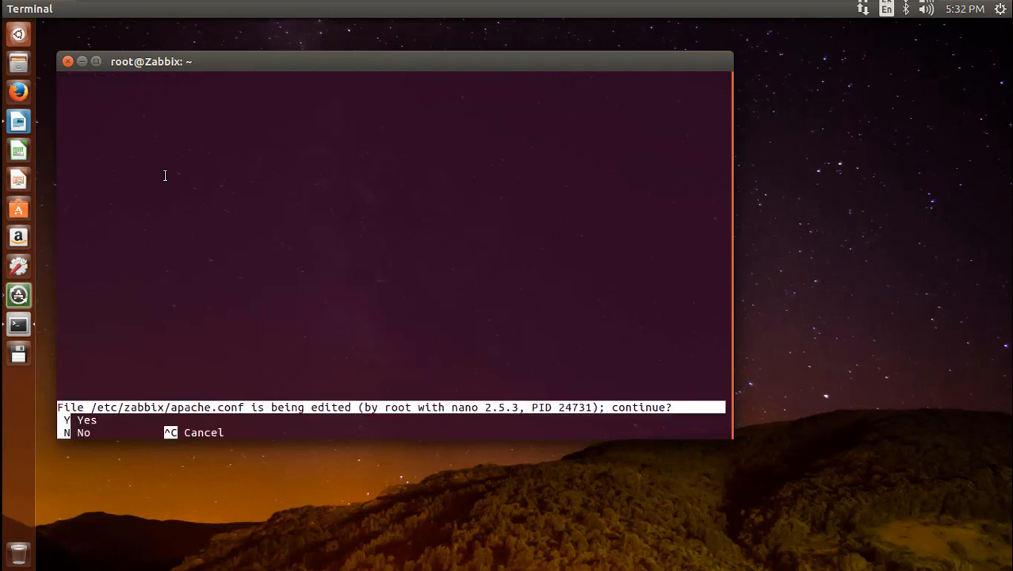
key(y)
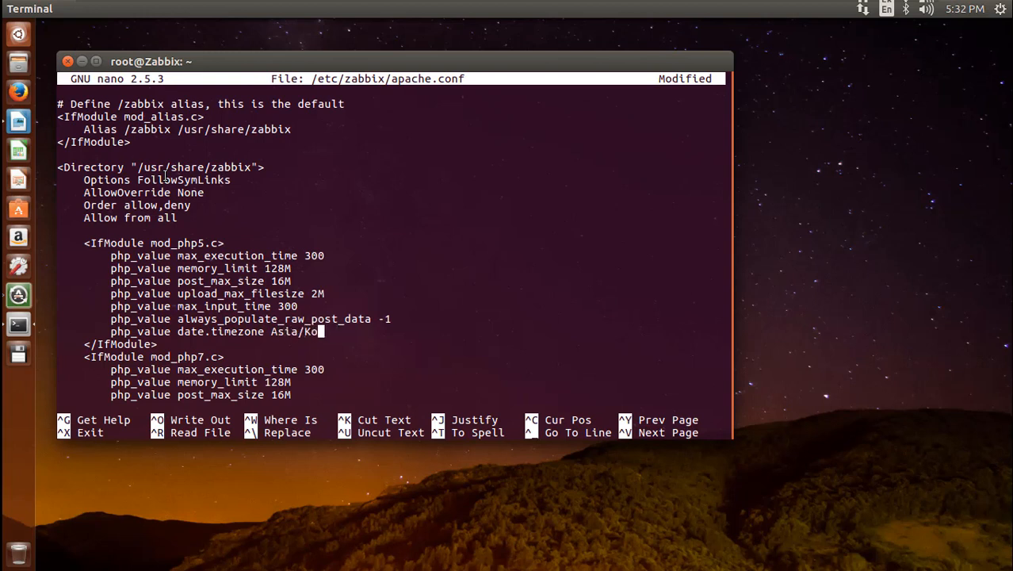
- Set php_value date.timezone to an Asia zone and save apache.conf
key(ctrl+o)
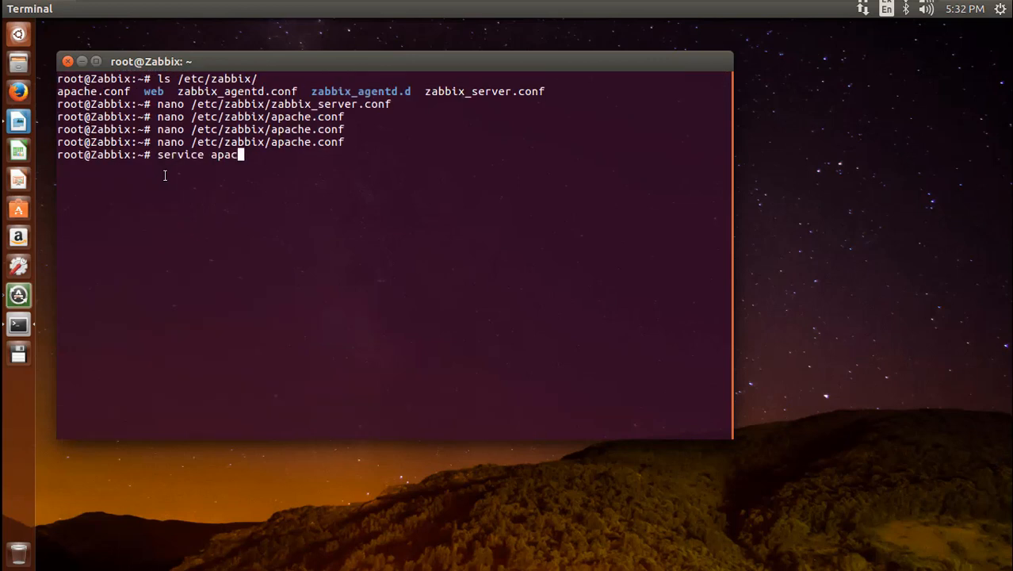
- Restart Apache as apache2 after the plain apache name fails, then check its status shows active
text(he restart)
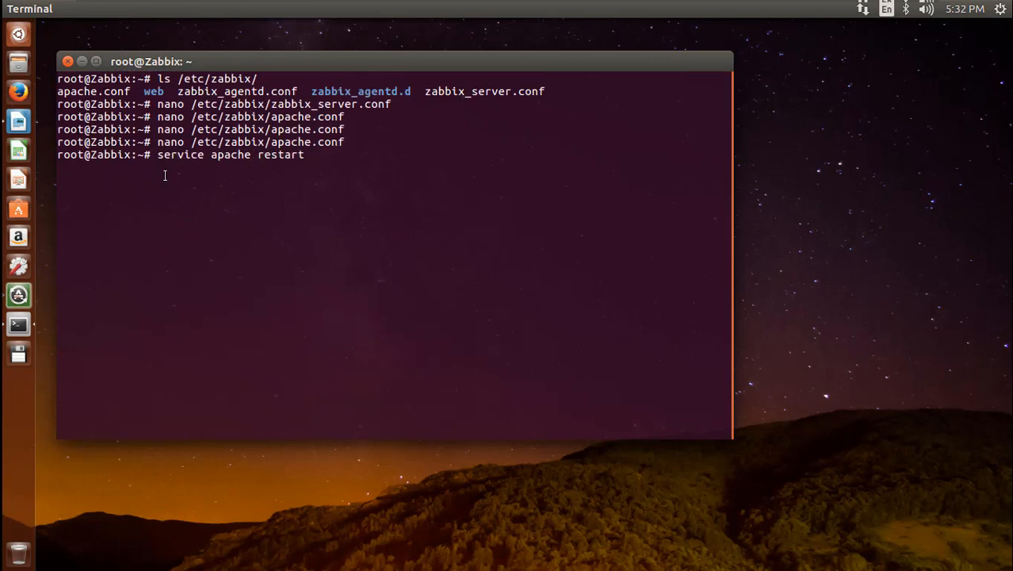
key(Return)
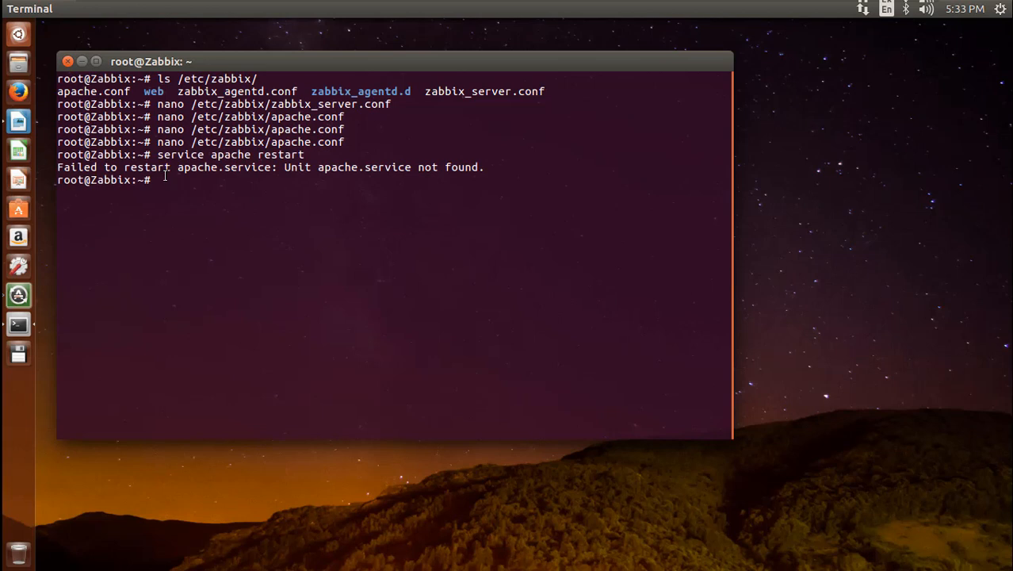
text(service apache restart)
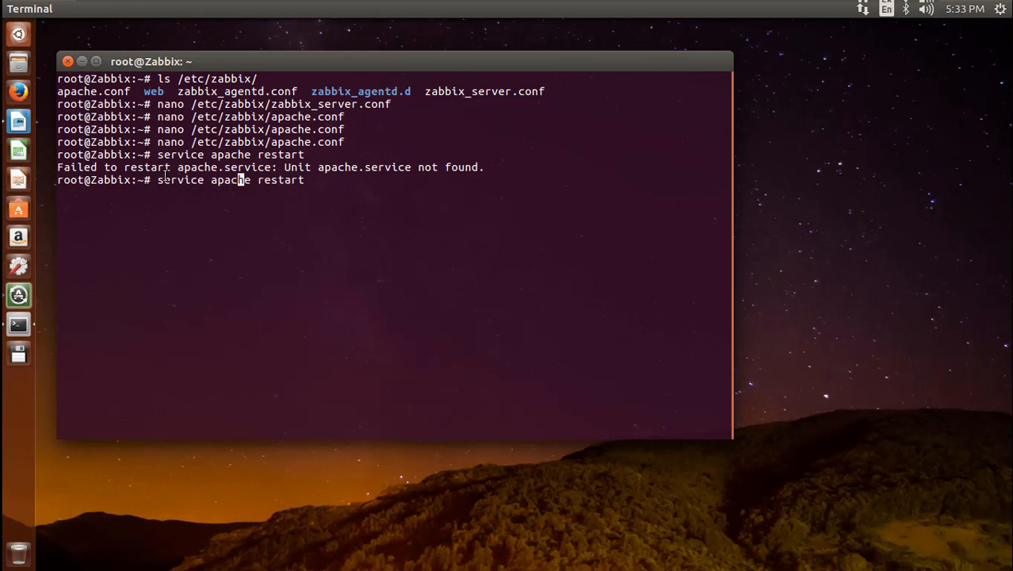
text(2)
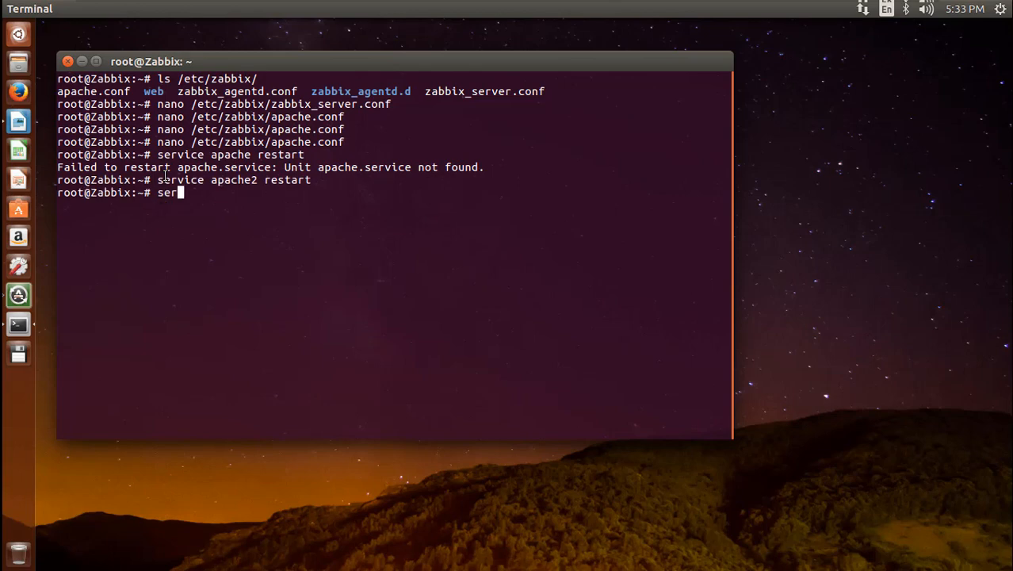
text(vice apache2 status)
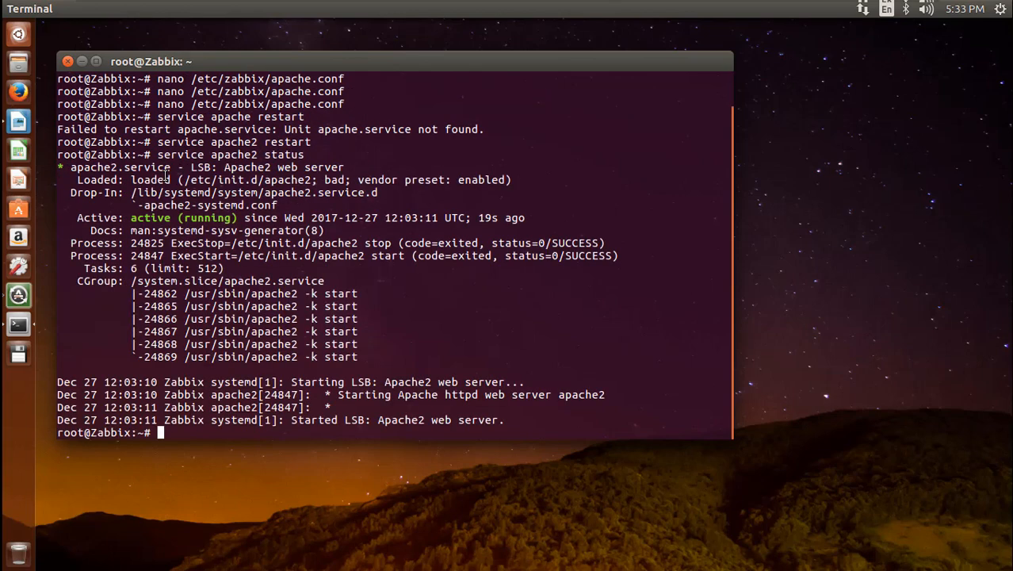
text(clearclea)
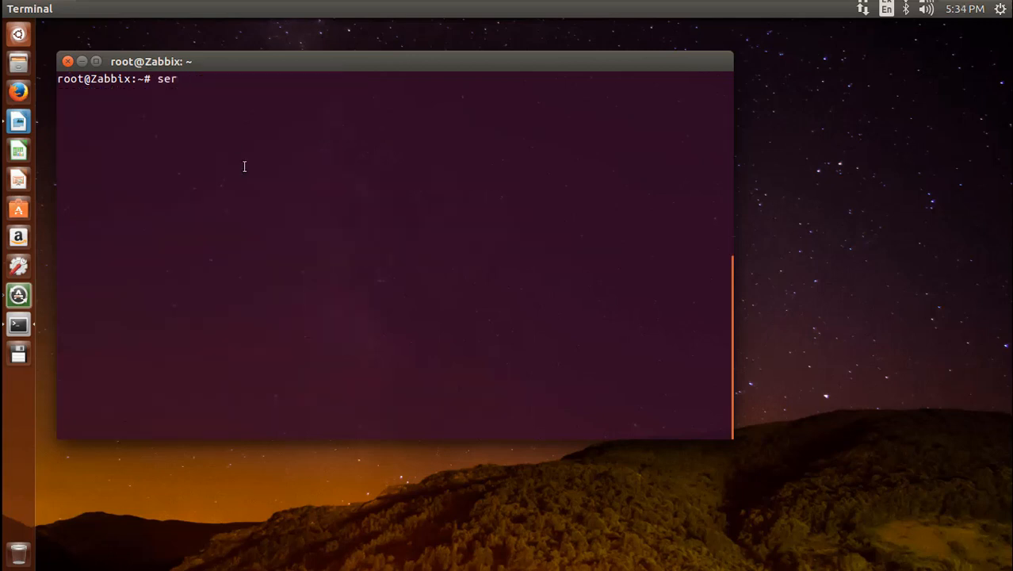
- Start the zabbix-server service and confirm its status is active
text(vice)
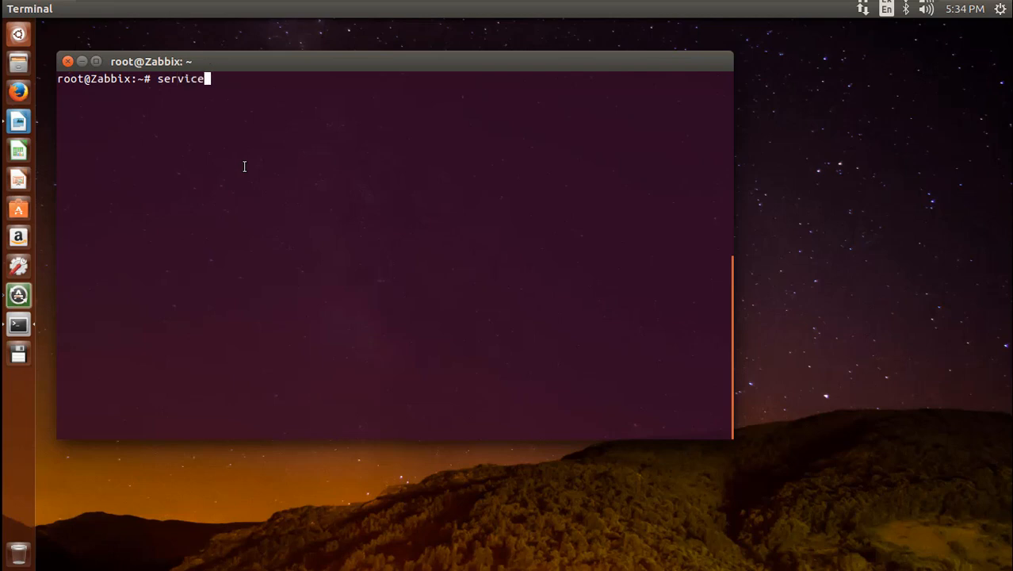
text(zabbiz)
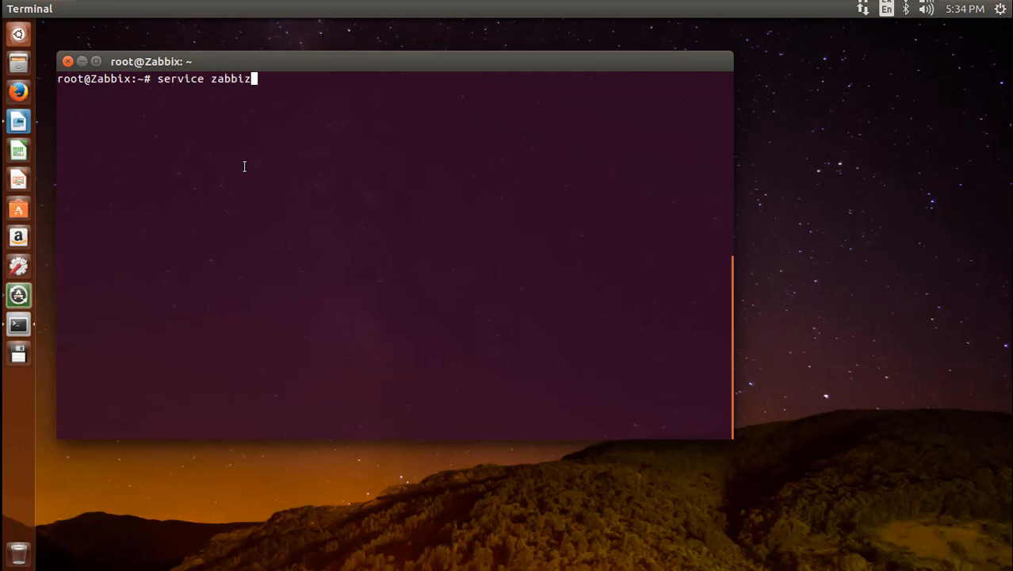
text(x-server start)
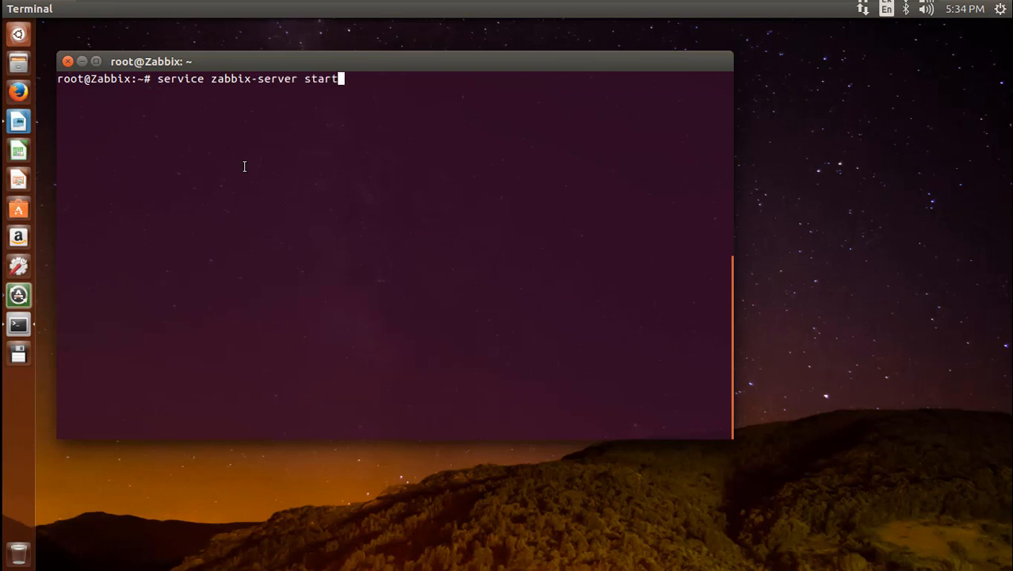
key(Return)
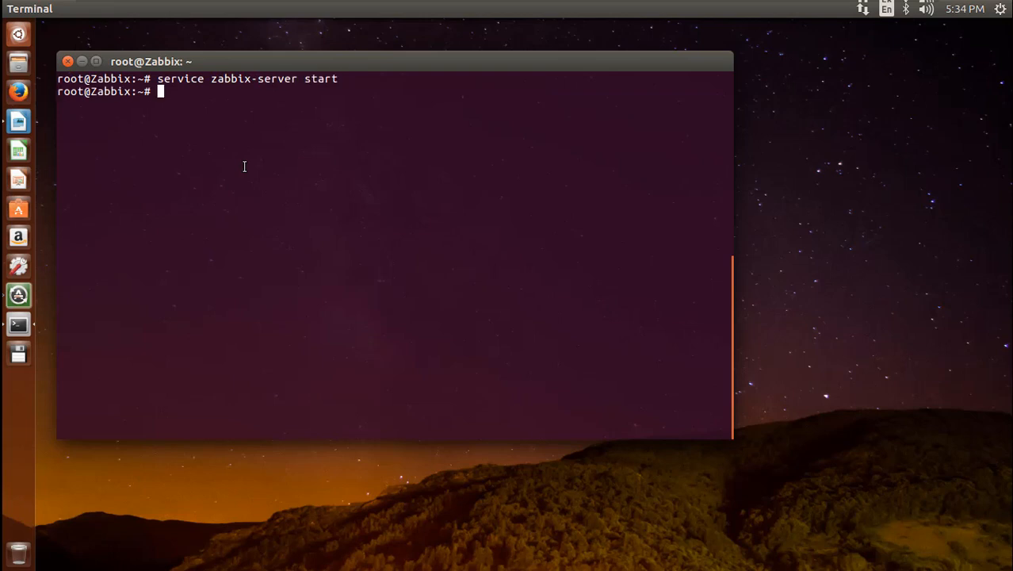
text(service)
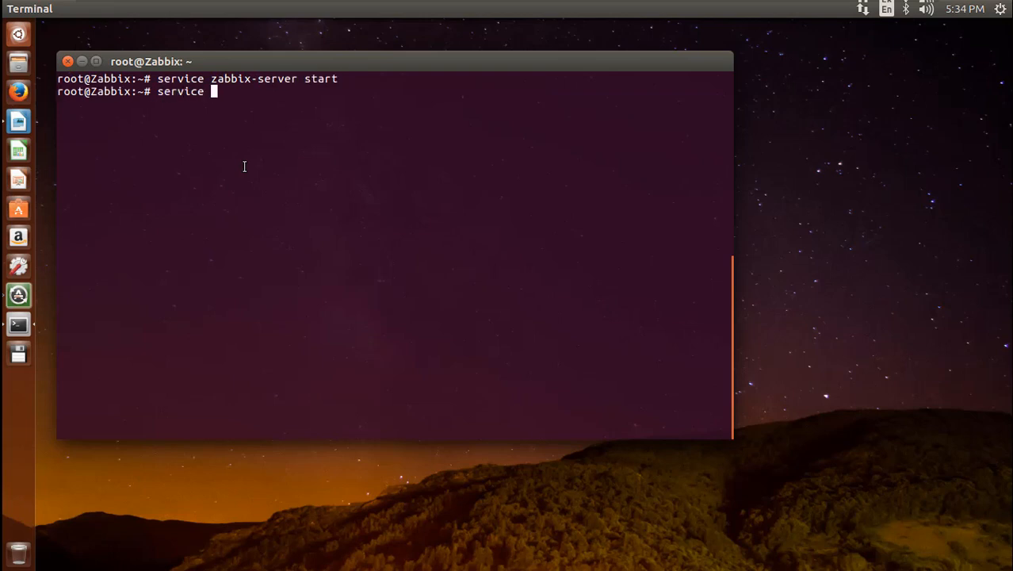
text(zabbix)
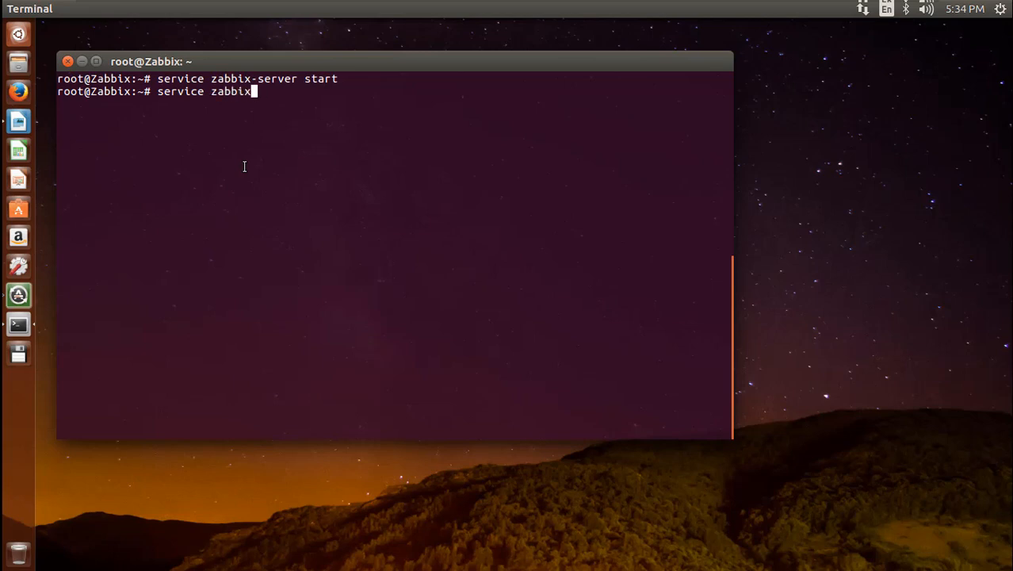
key(Return)
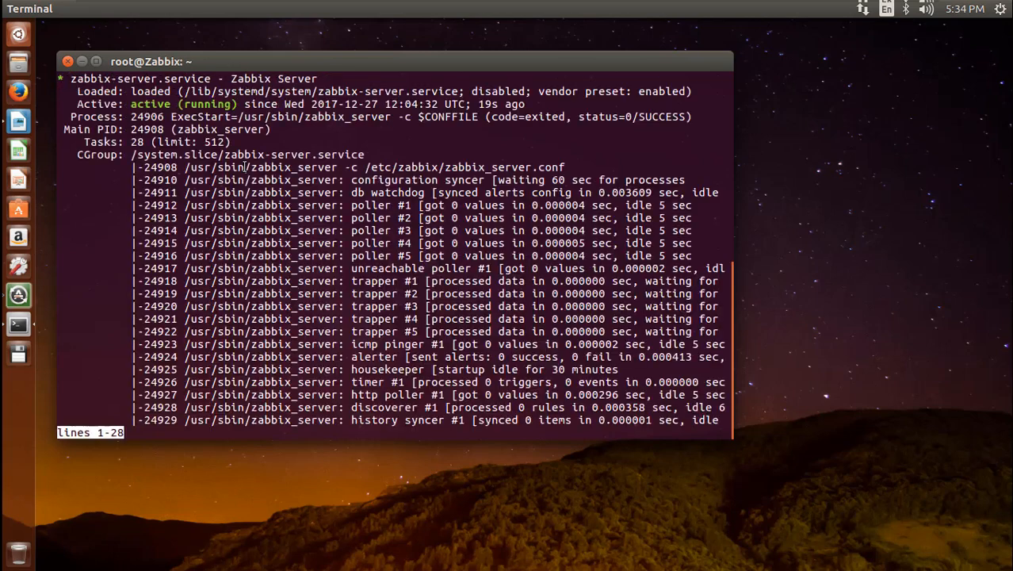
- Enable zabbix-server at boot with systemctl after the service enable attempt only prints usage
text(service)
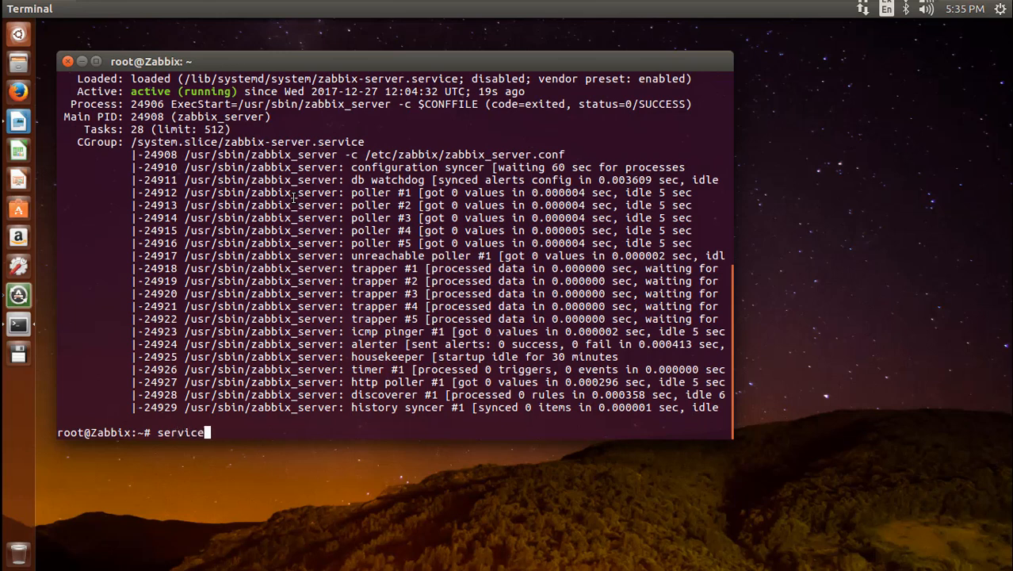
text(zabbi)
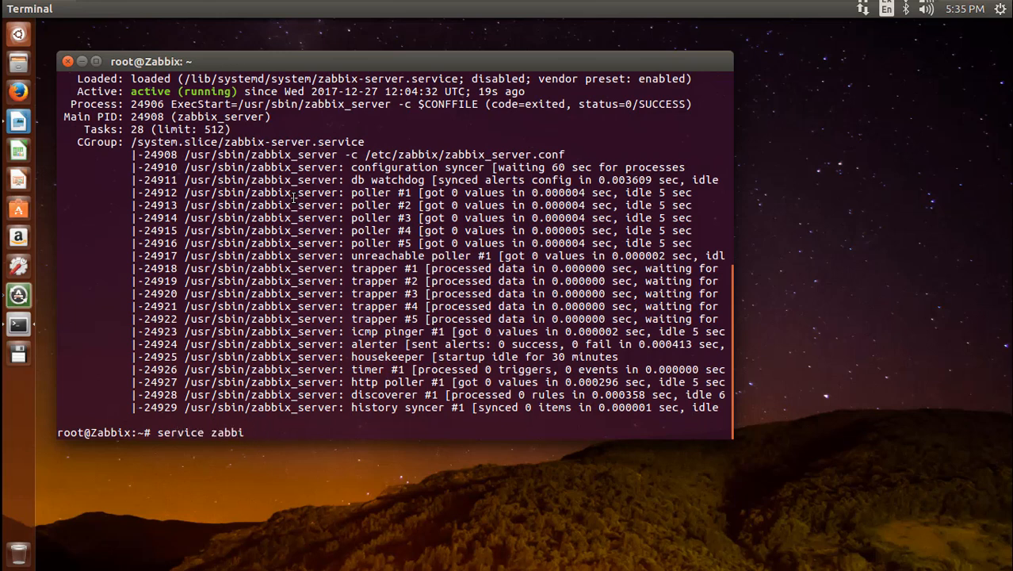
text(x-server e)
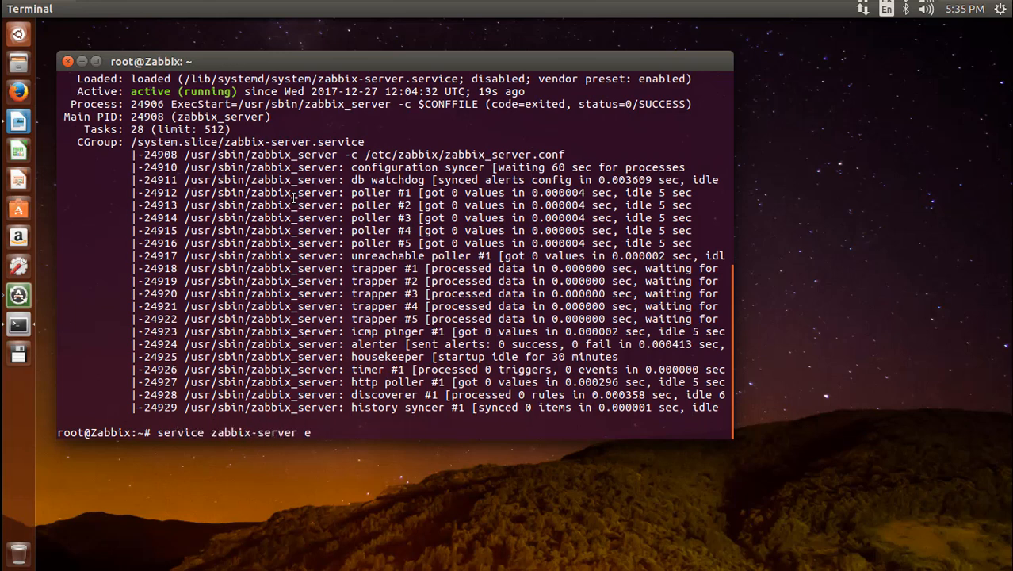
key(Return)
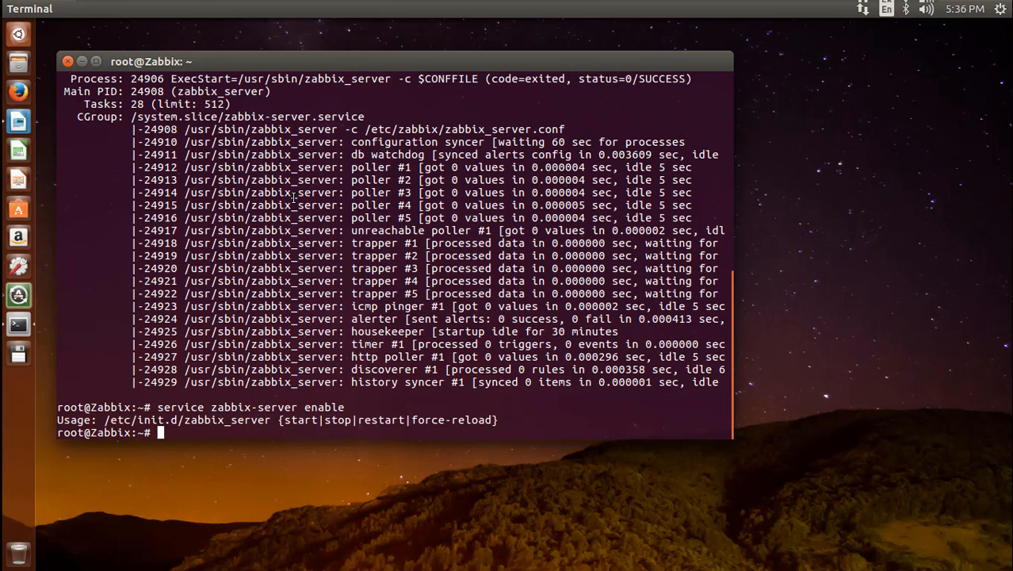
text(systemctl enable z)
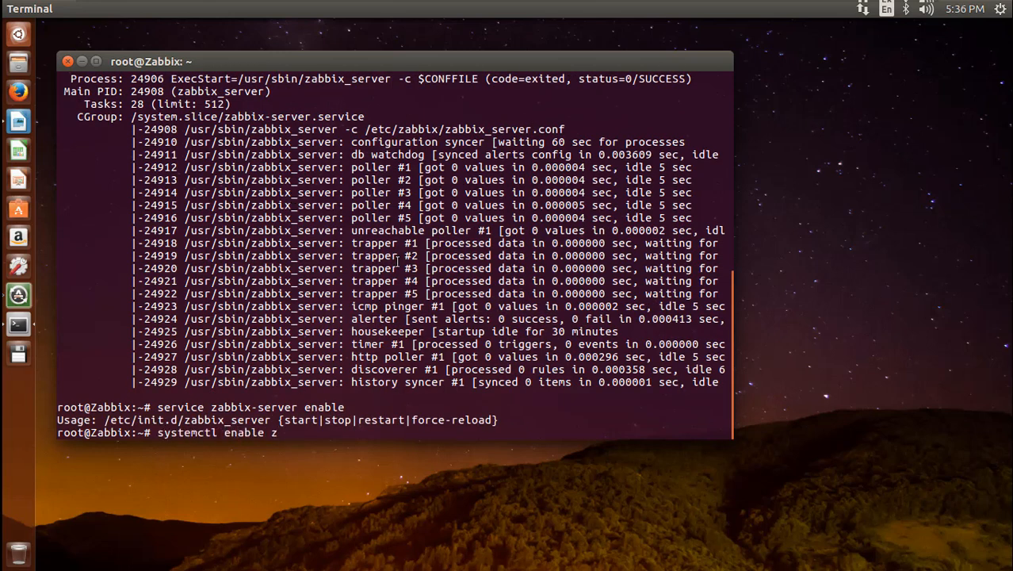
text(abbix-server)
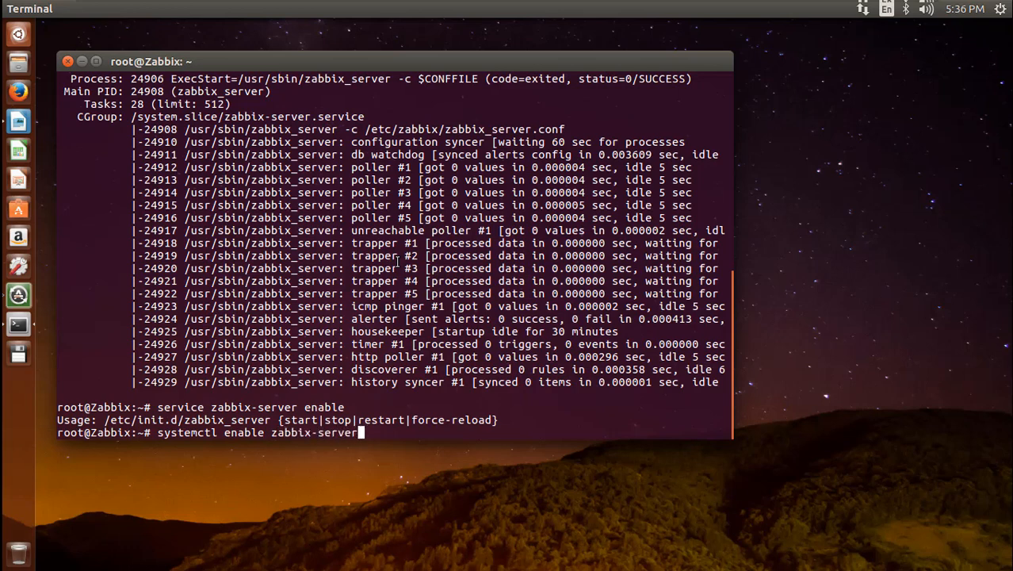
key(Return)
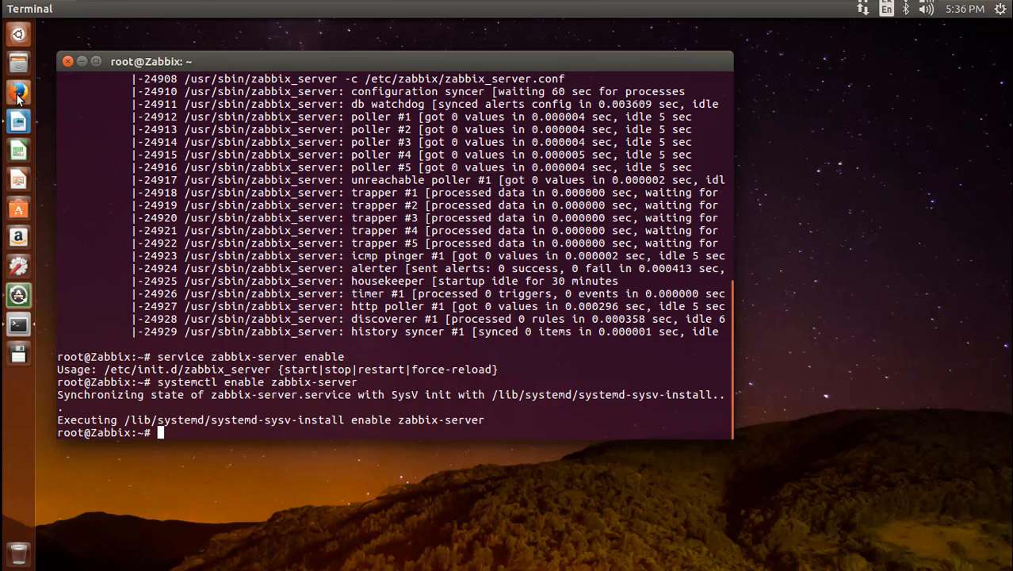
- Launch Firefox and load the Zabbix frontend at 123.63.218.182/zabbix
click(17, 92)
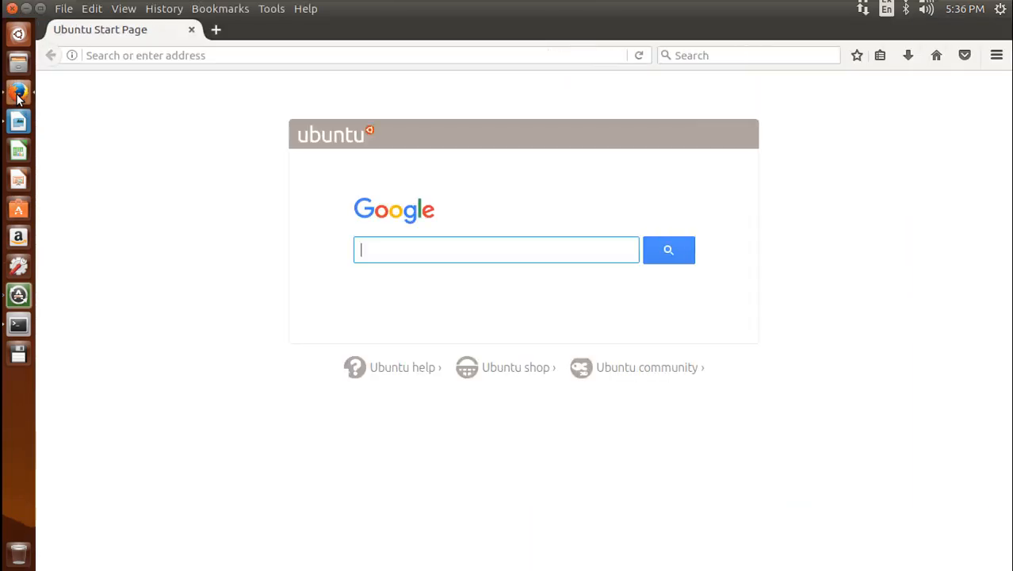
click(349, 54)
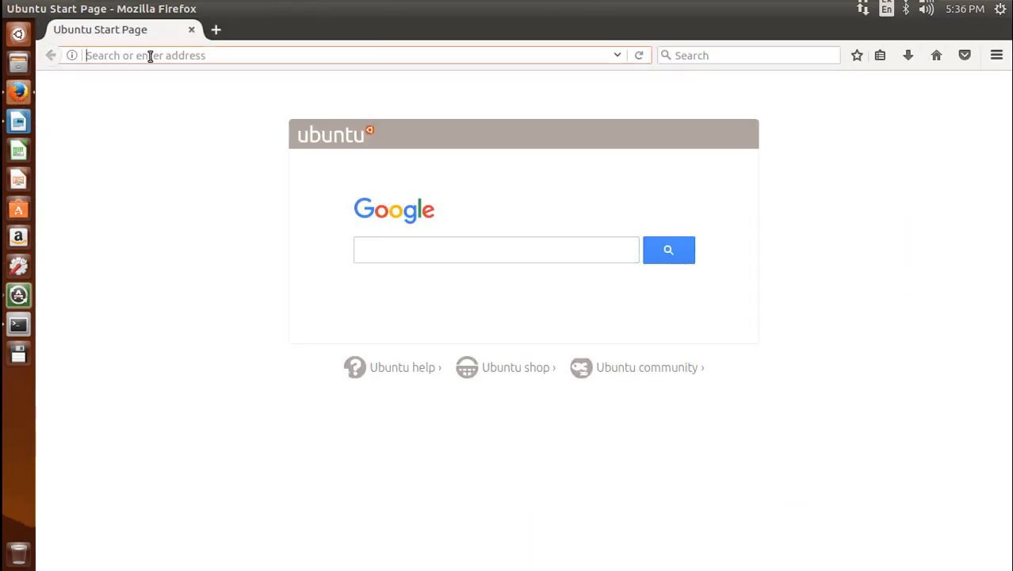
text(123.63)
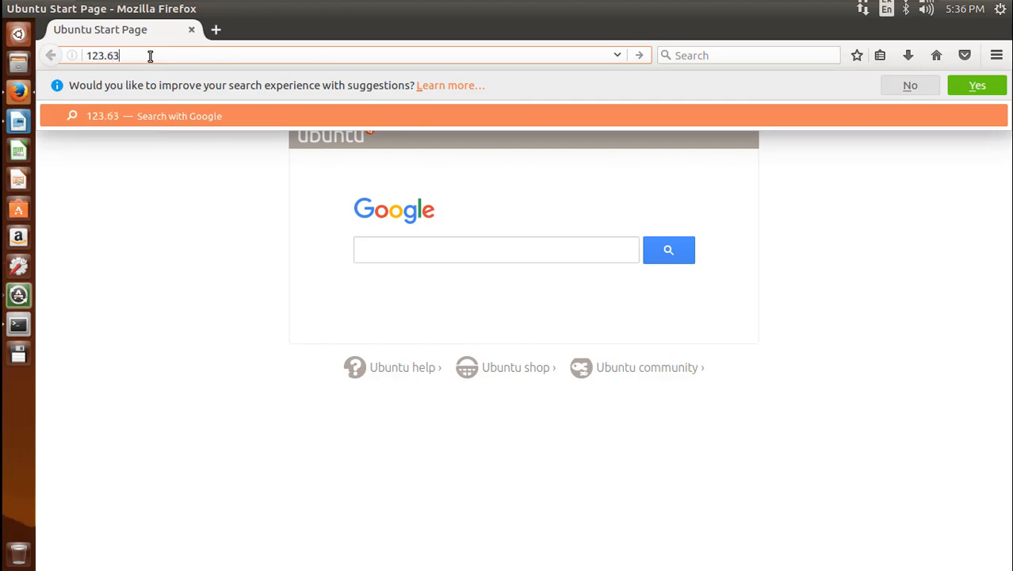
text(.218.182)
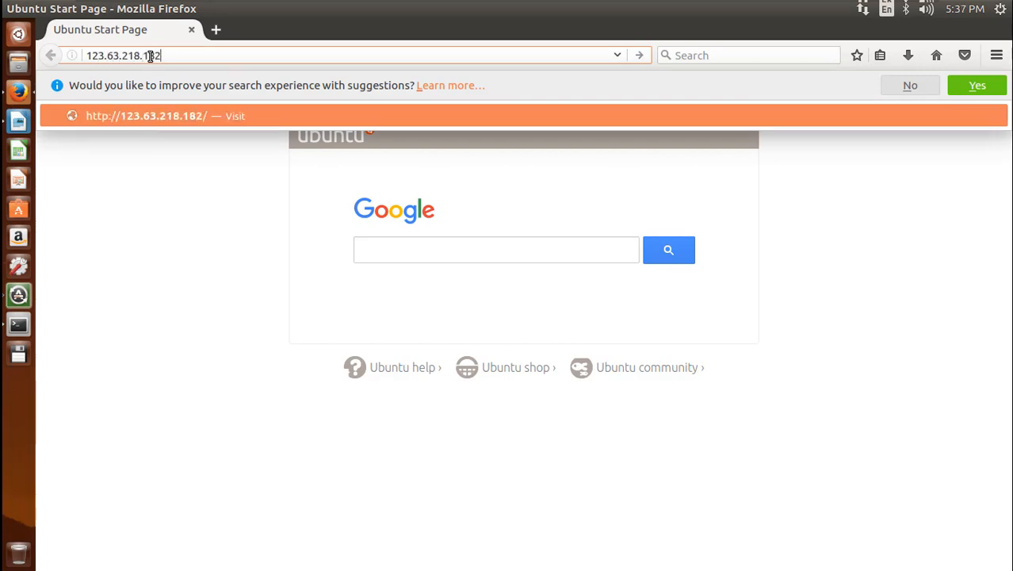
text(/zab)
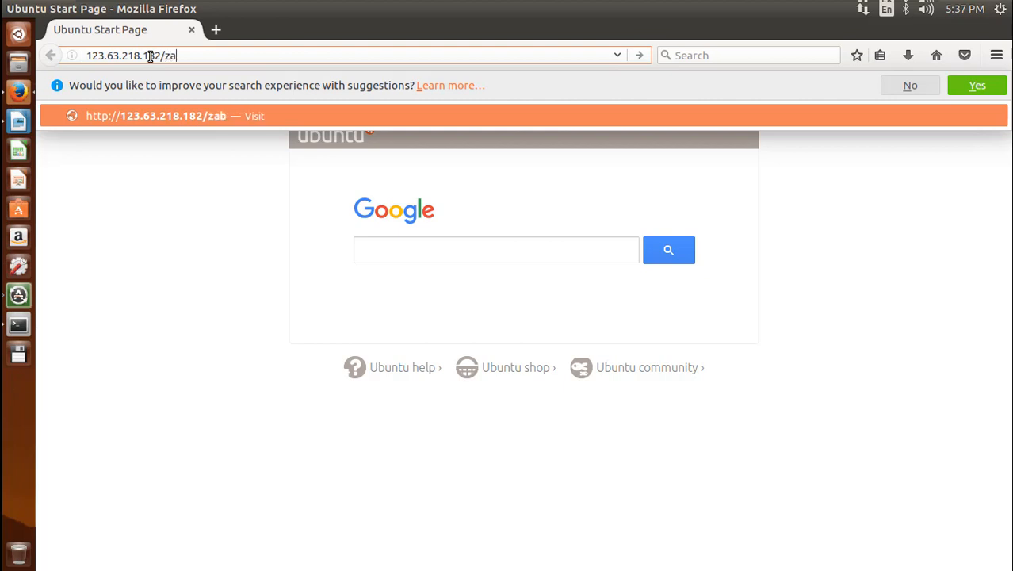
text(bix)
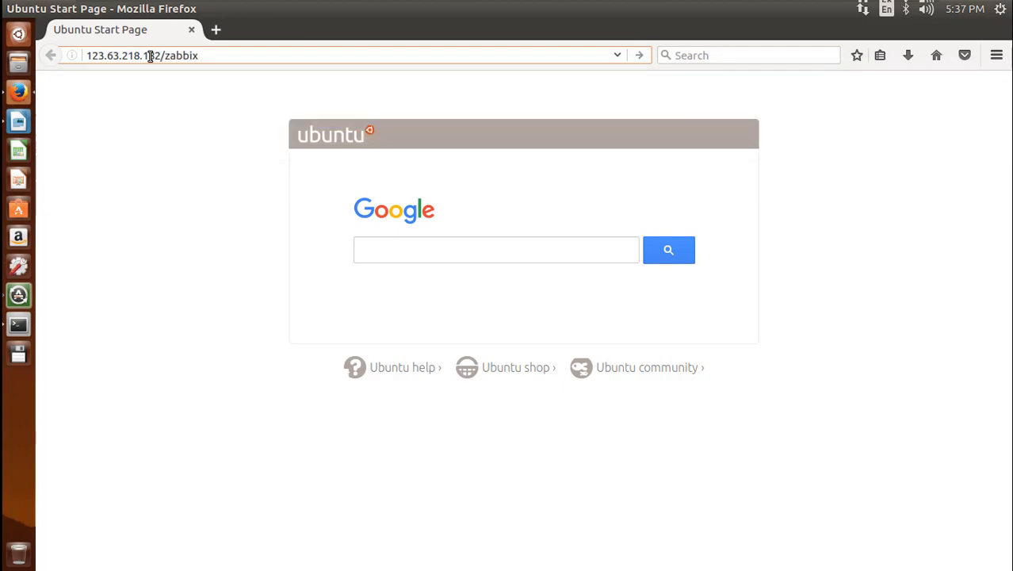
key(Return)
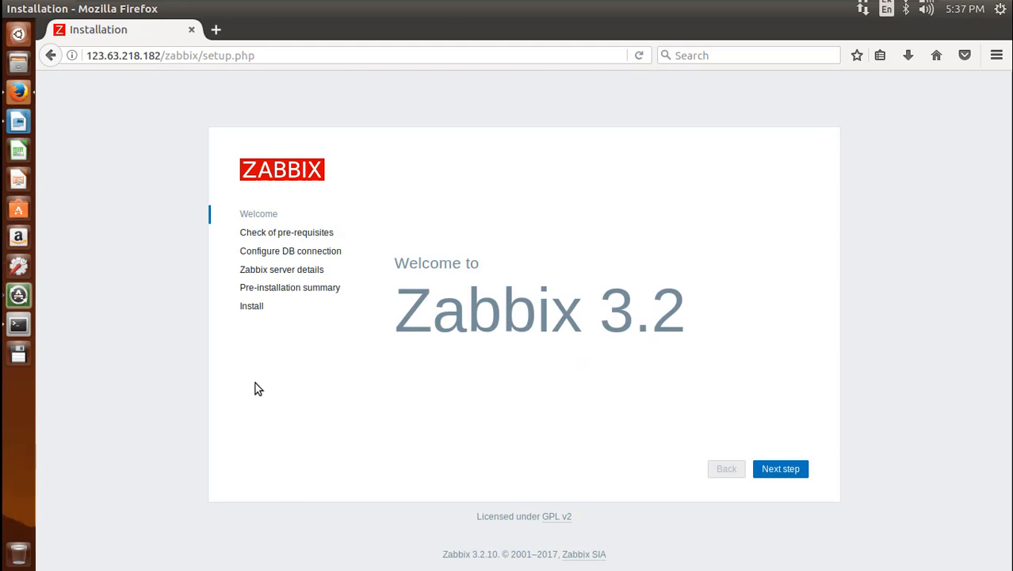
- Advance the setup wizard to the pre-requisites check flagging PHP date.timezone
click(779, 470)
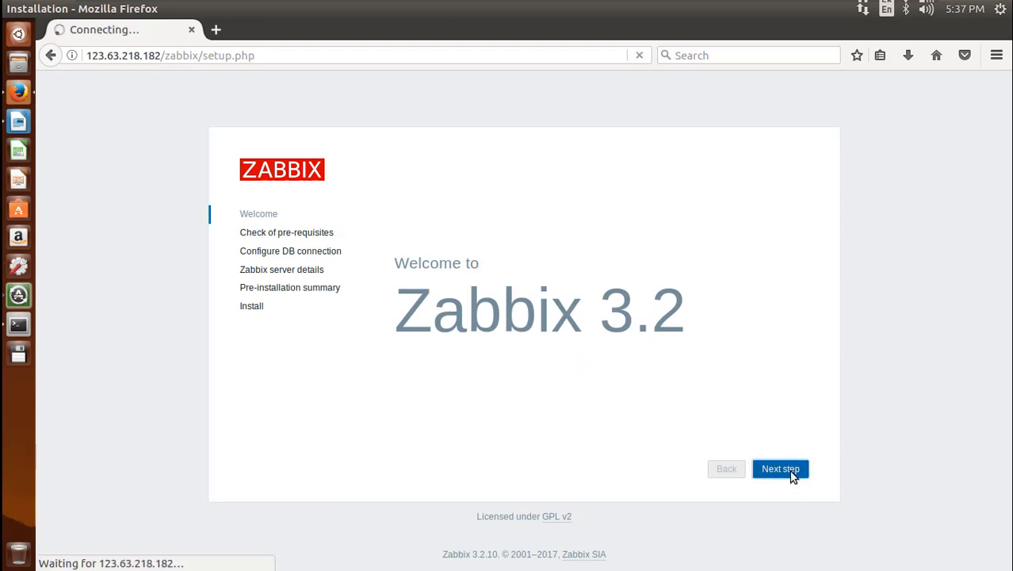
click(780, 469)
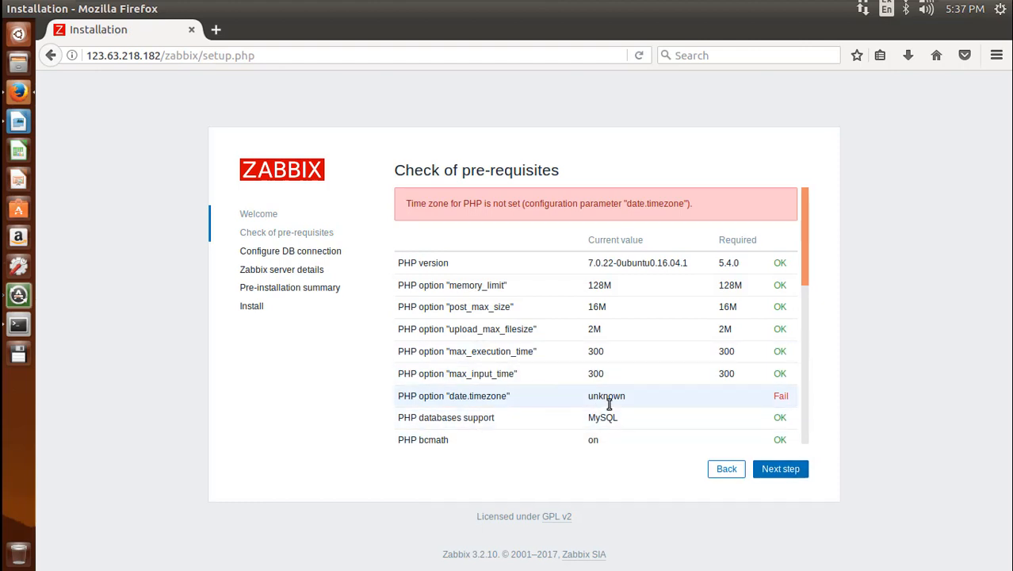
mouse_move(563, 401)
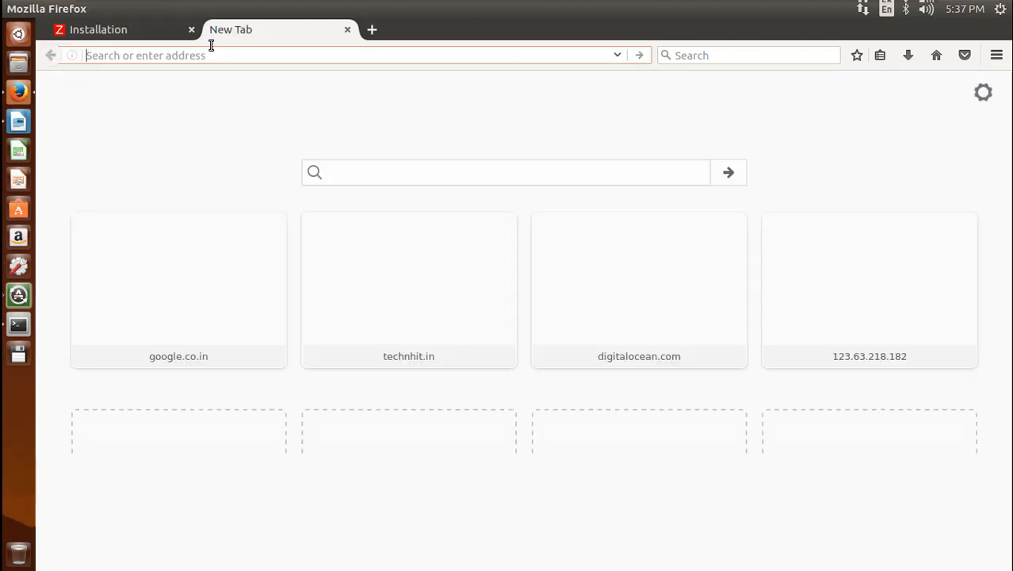
- Search Google for PHP timezone
text(php)
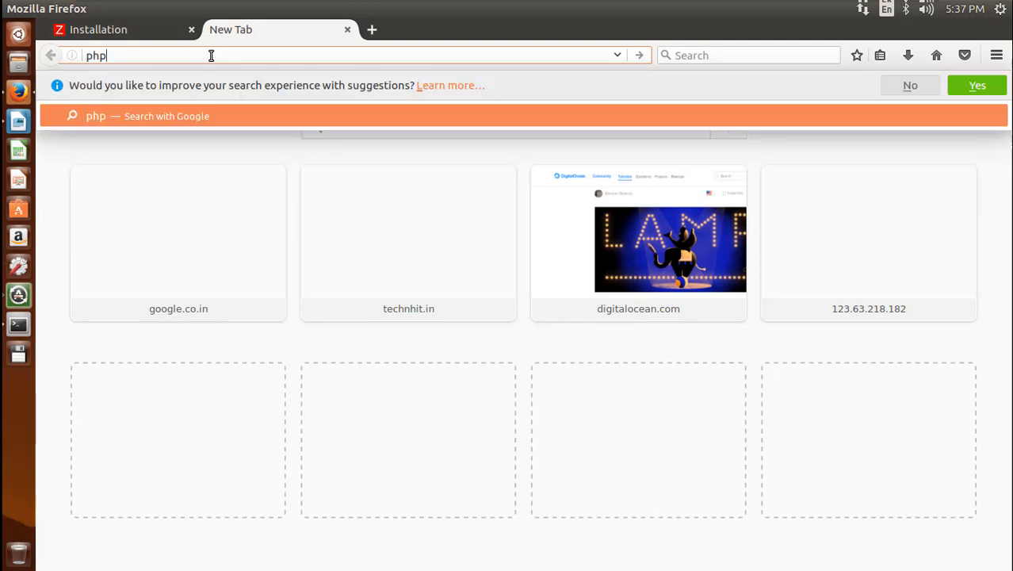
text(timez)
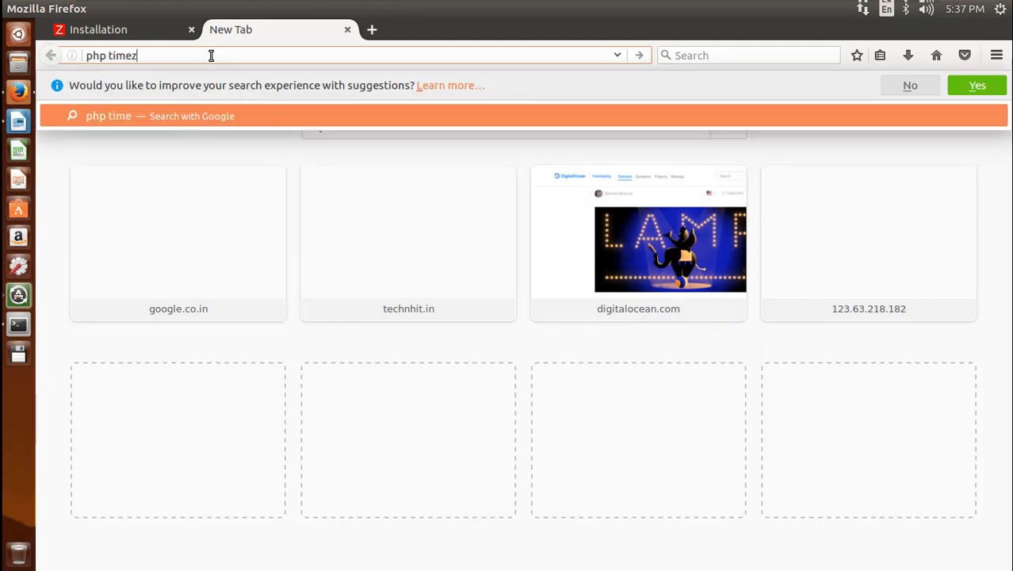
key(Return)
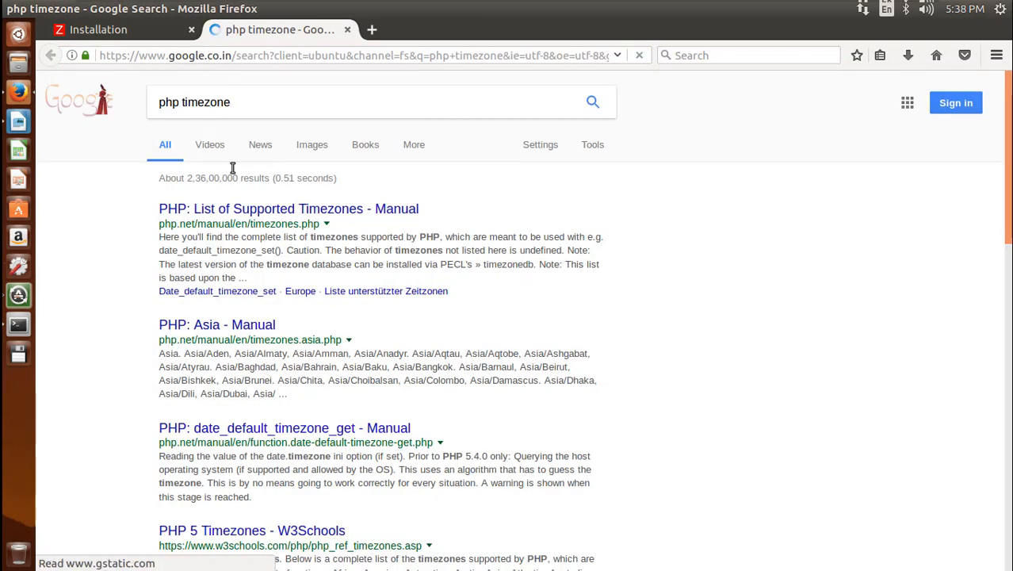
mouse_move(253, 210)
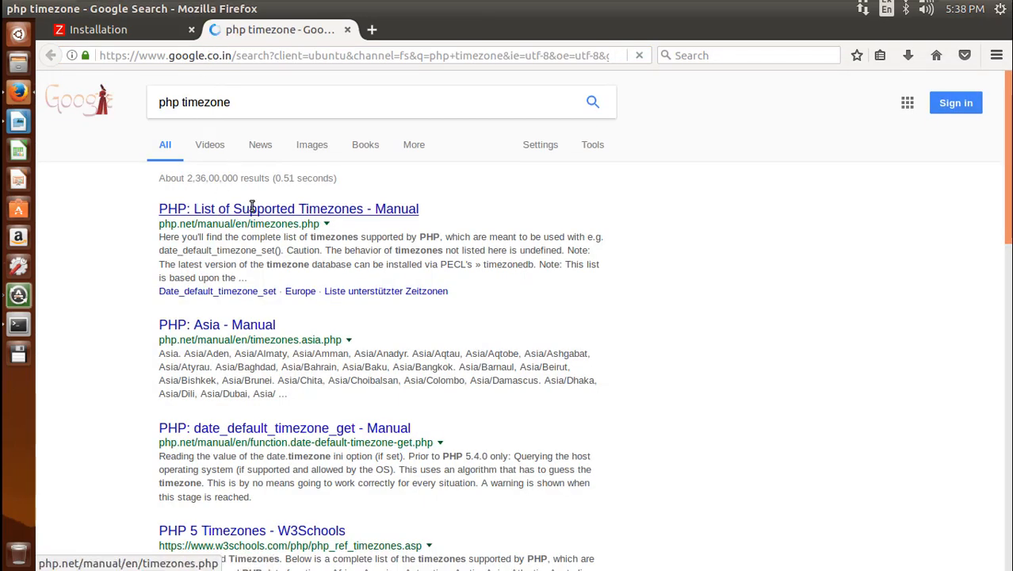
- Open PHP's supported timezones list, show Asia and select Asia/Kolkata
click(289, 209)
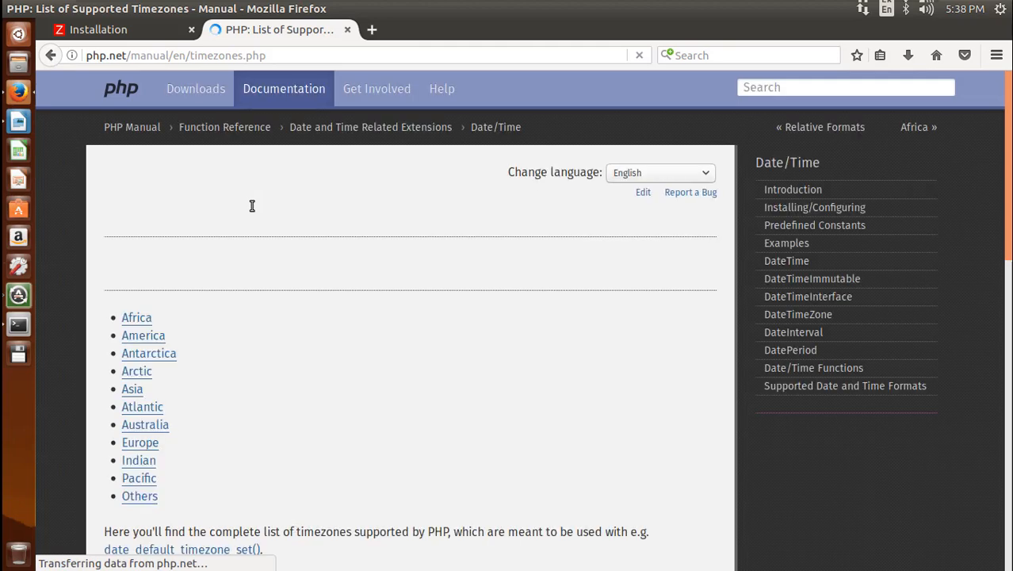
click(131, 388)
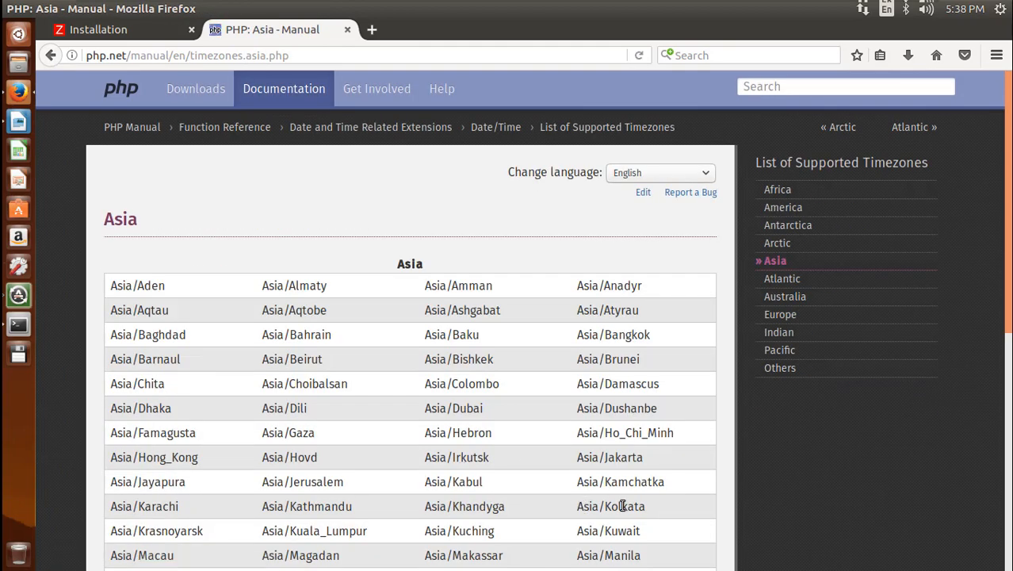
double_click(610, 505)
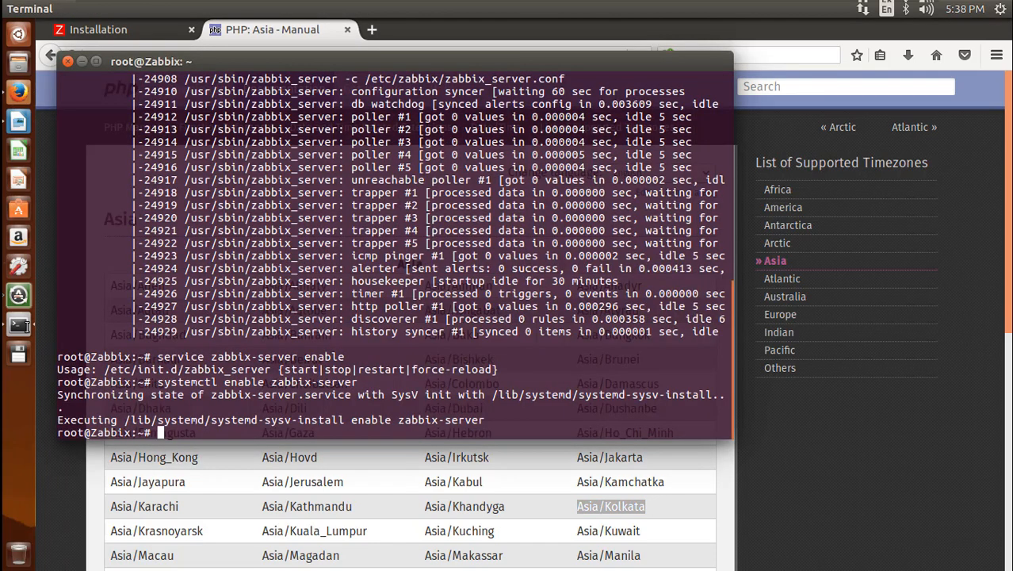
- Set date.timezone to Asia/Kolkata in apache.conf, save it and restart Apache
text(nano /etc/zabbix/zabbix_server.conf)
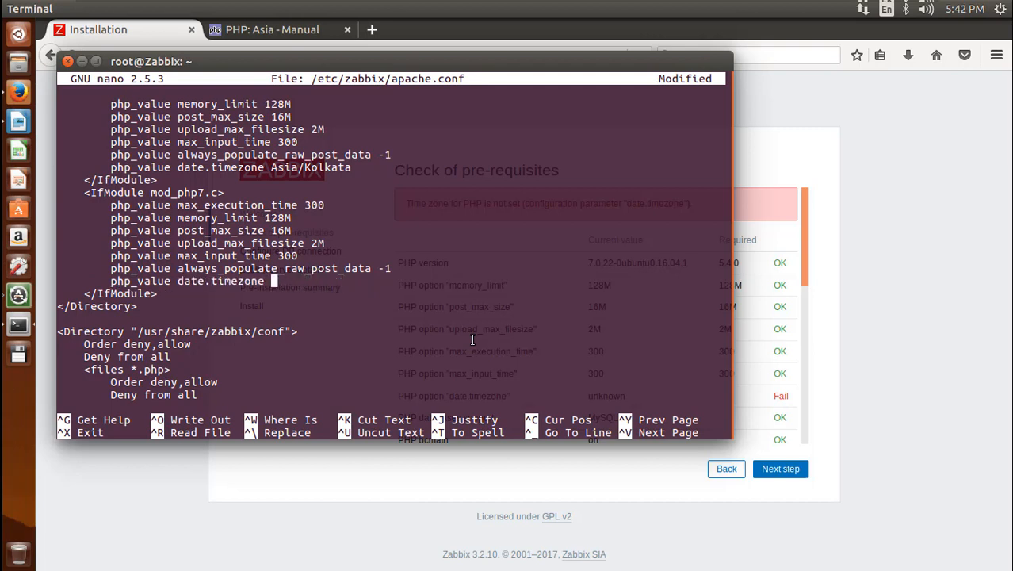
text(Asia/Ko)
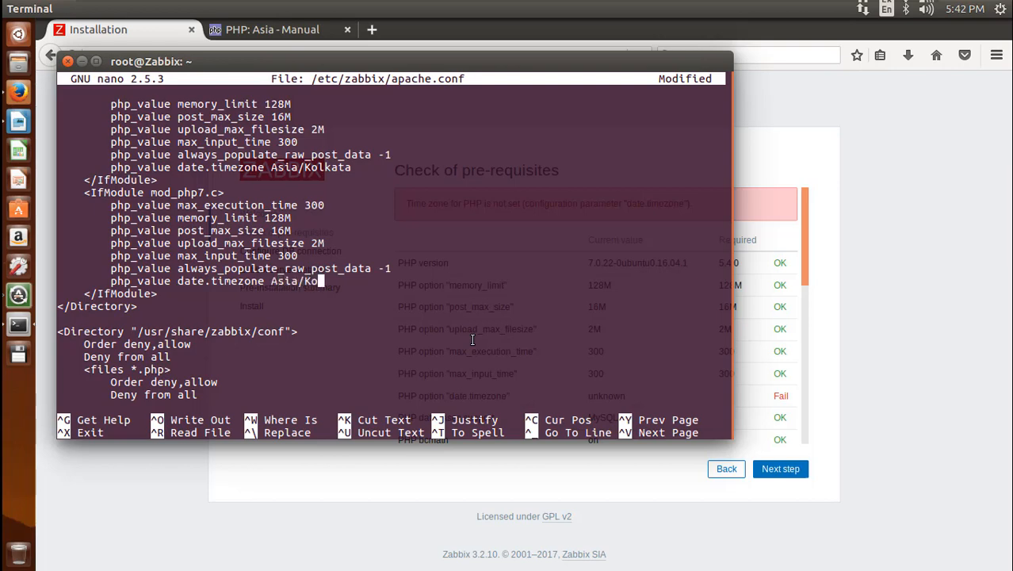
key(ctrl+x)
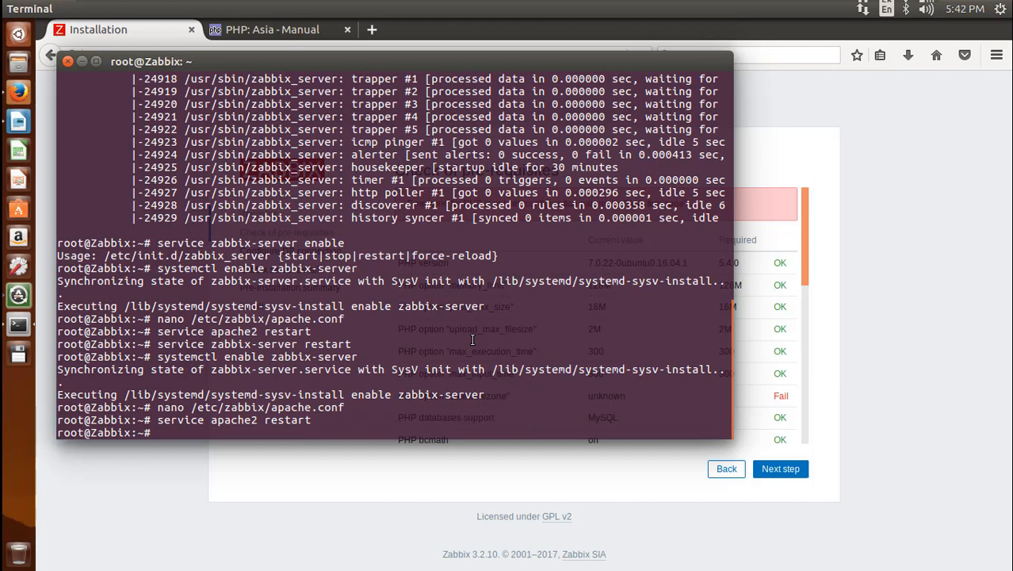
text(systemctl enable zabbix-server)
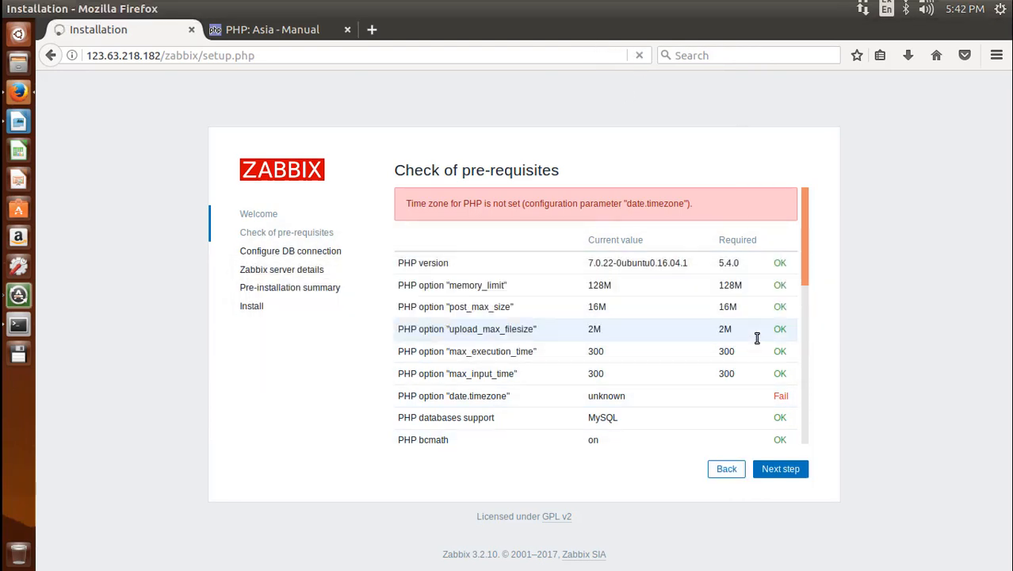
- Recheck prerequisites until date.timezone shows OK, then continue to Configure DB connection
click(639, 54)
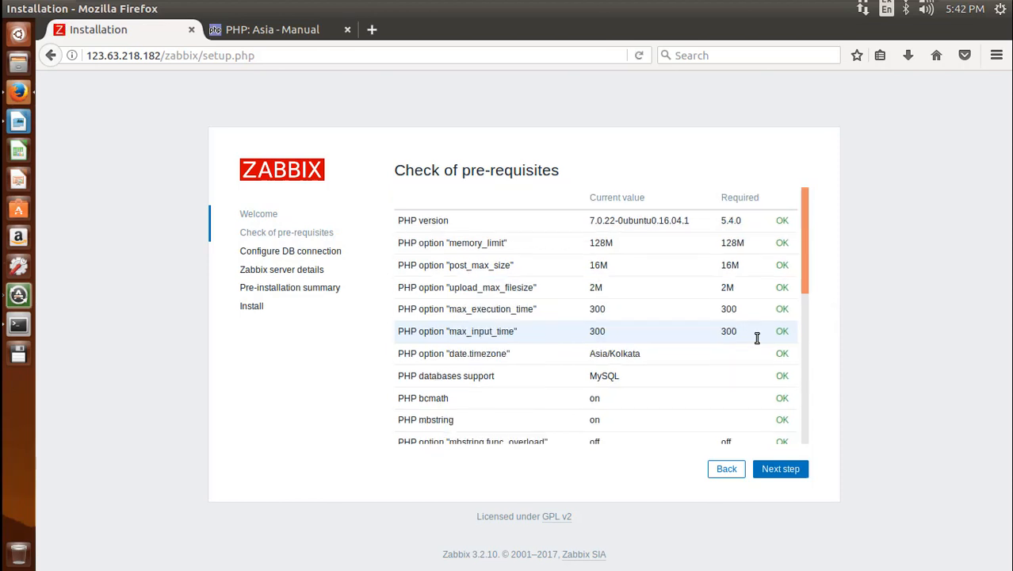
mouse_move(764, 351)
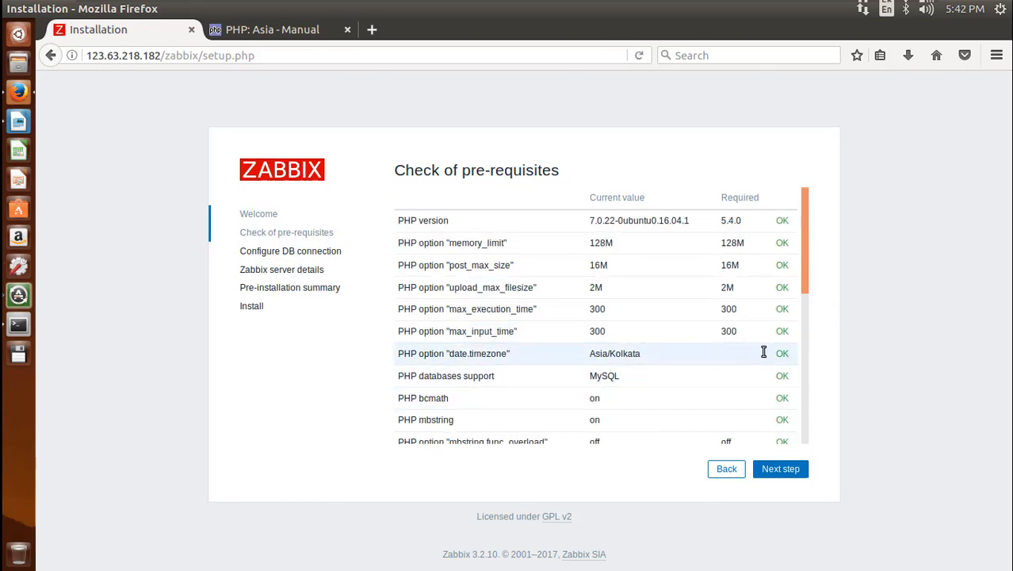
click(780, 469)
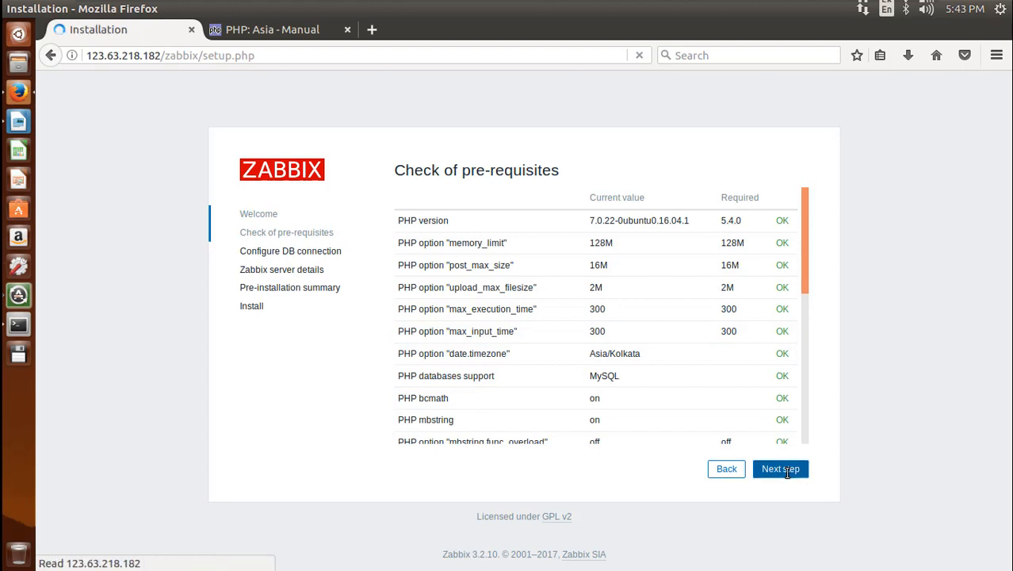
click(780, 469)
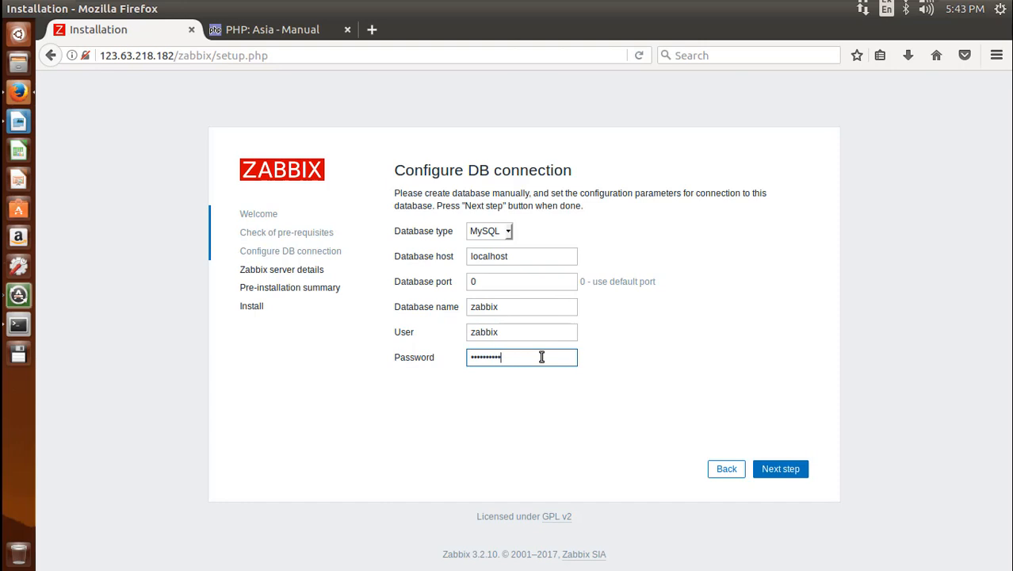
mouse_move(780, 469)
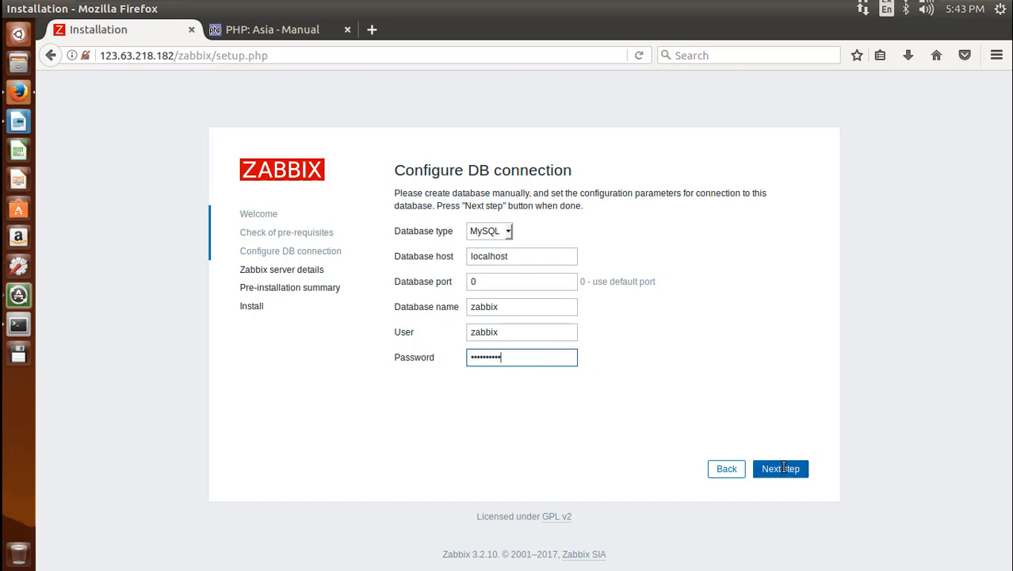
- Submit the zabbix database connection and dismiss Firefox's save-login prompt, reaching server details
click(780, 469)
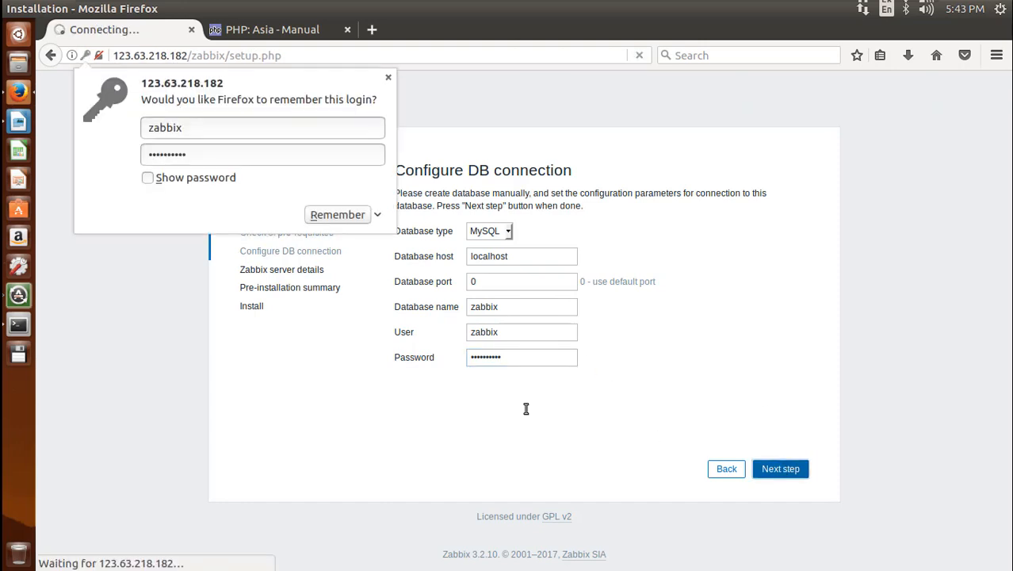
click(780, 469)
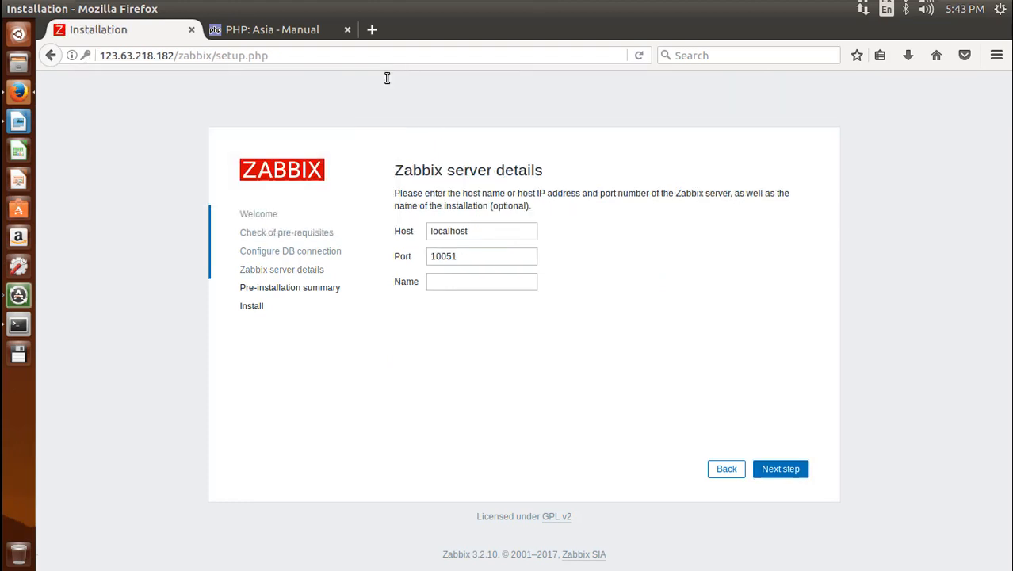
- Name the installation Zabbix_Technhit, accept the pre-installation summary and run the install
text(Zabbix Tec)
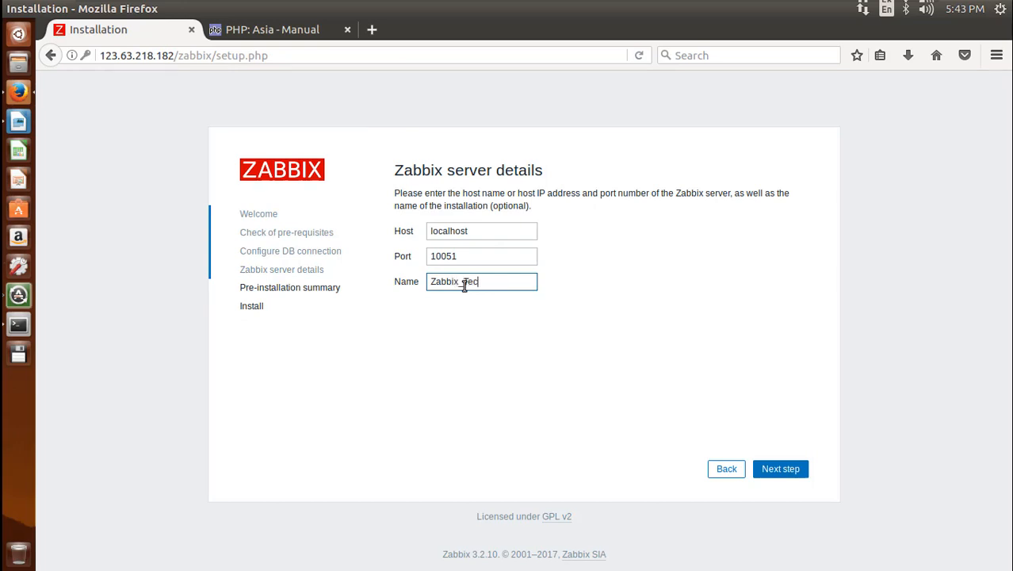
click(780, 469)
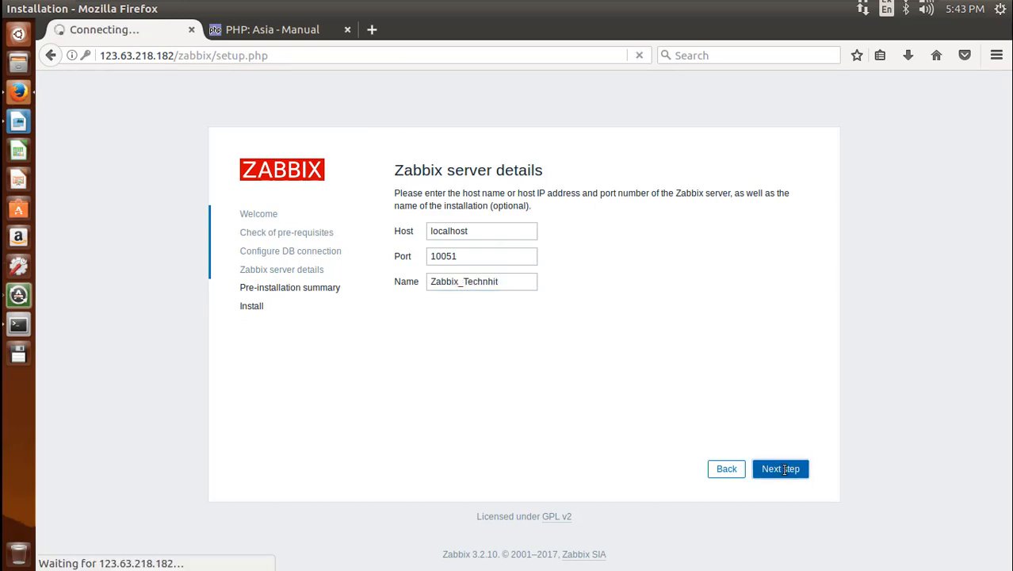
click(780, 469)
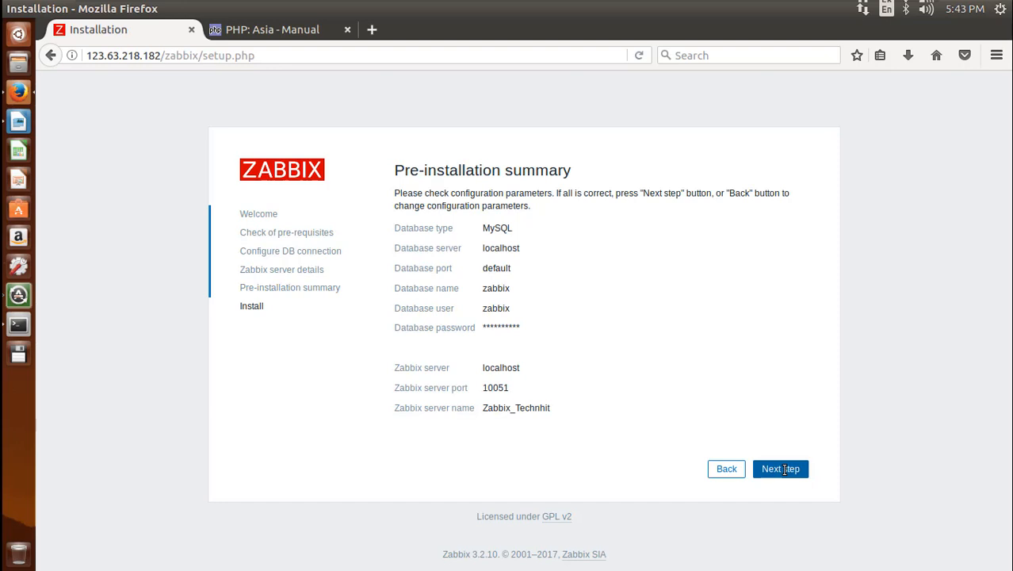
click(780, 469)
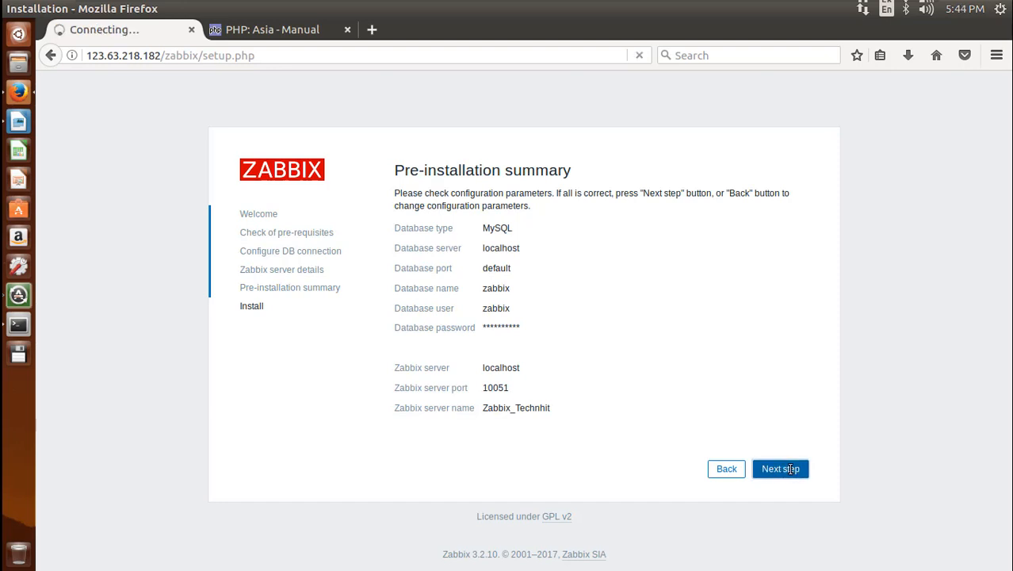
- Note the created zabbix.conf.php path and finish the frontend installation wizard
click(780, 469)
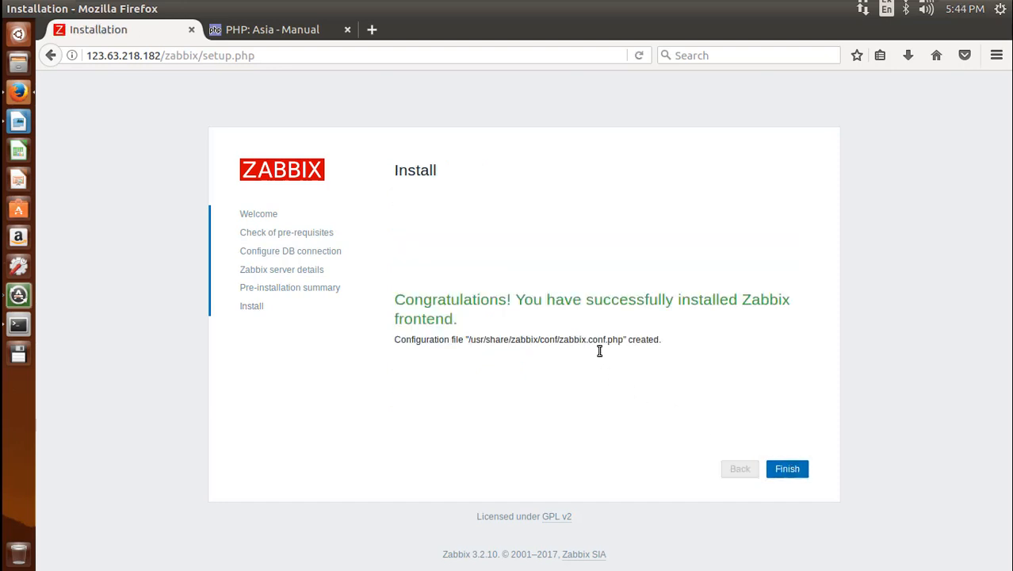
double_click(546, 339)
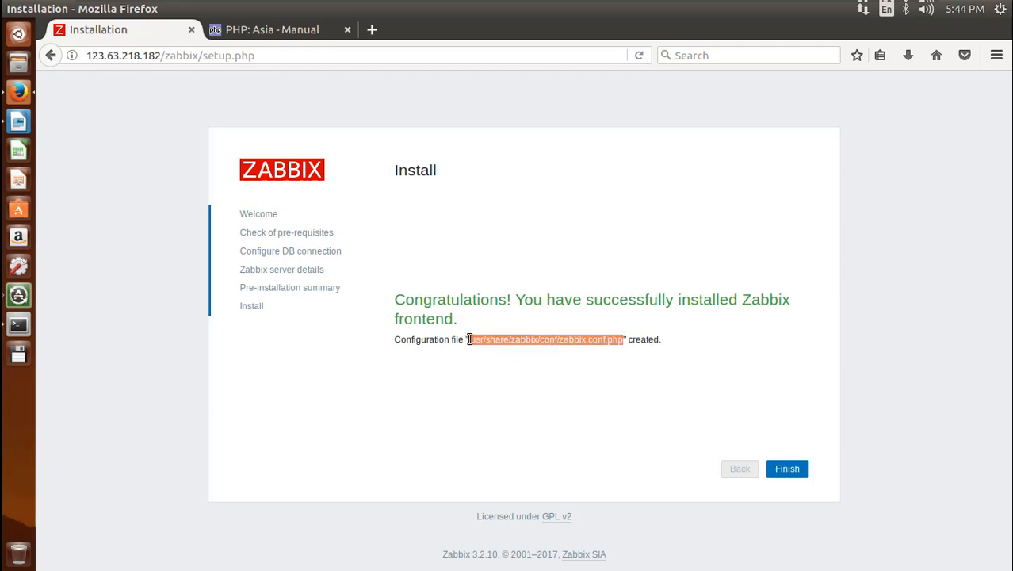
click(786, 470)
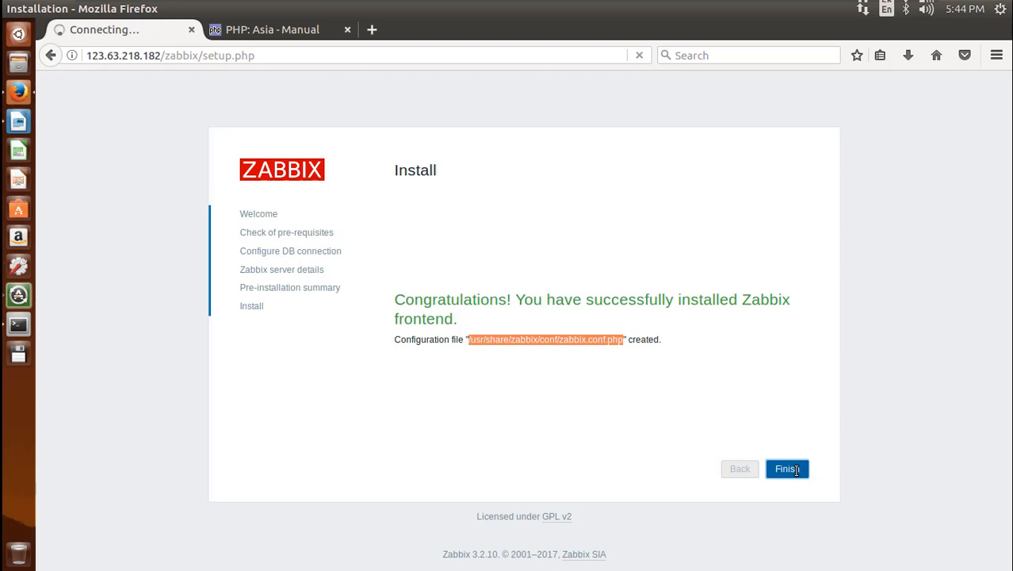
click(786, 469)
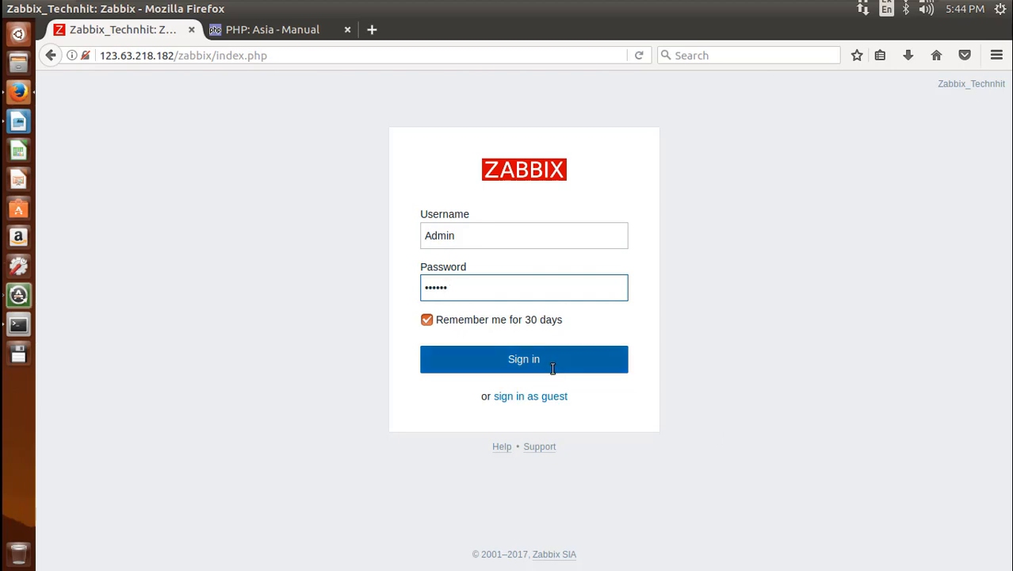
- Sign in as Admin and dismiss Firefox's offer to remember the login
click(523, 358)
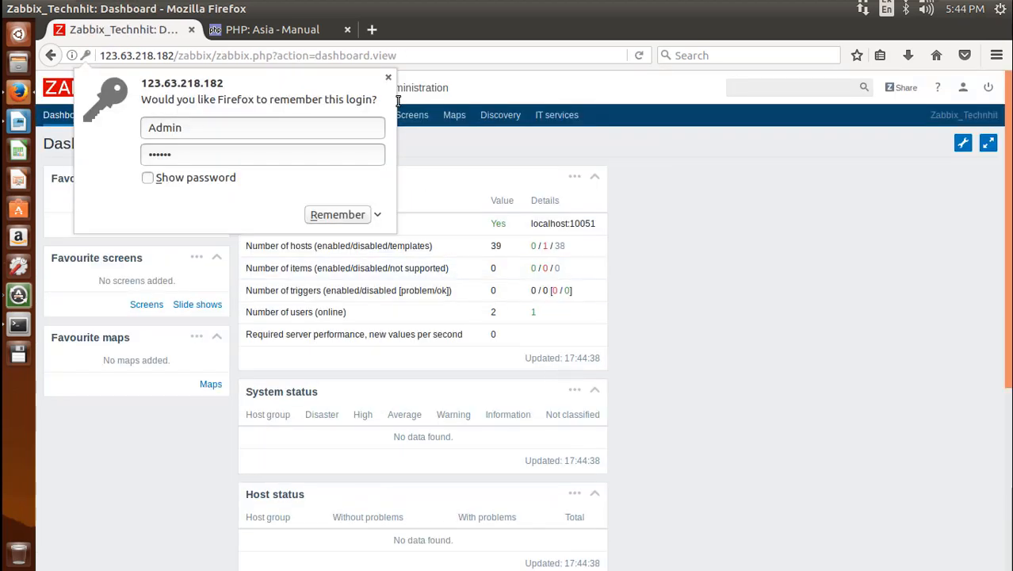
click(389, 78)
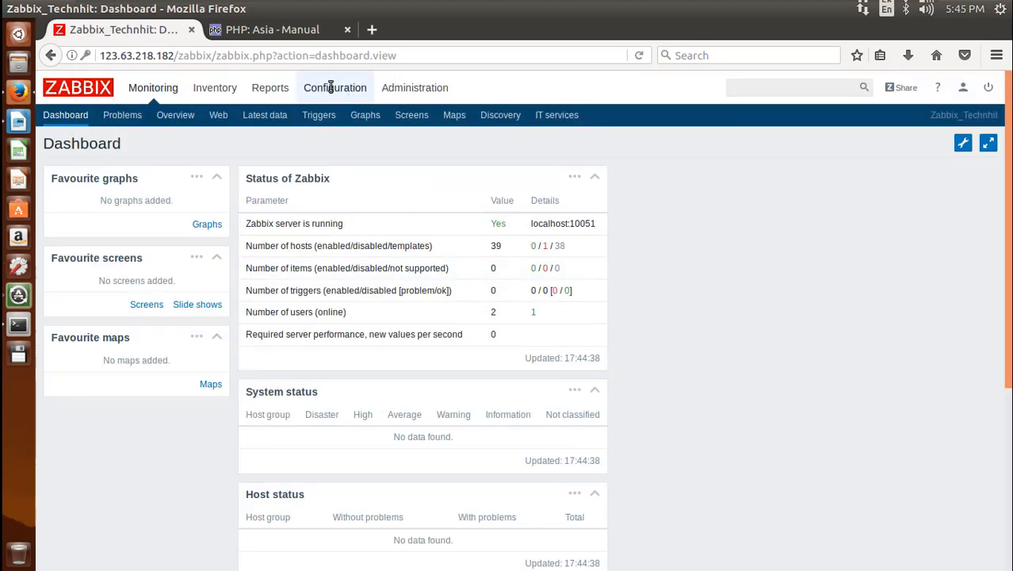
- Enable the Zabbix server host from Configuration > Hosts and confirm it on the dashboard
click(334, 88)
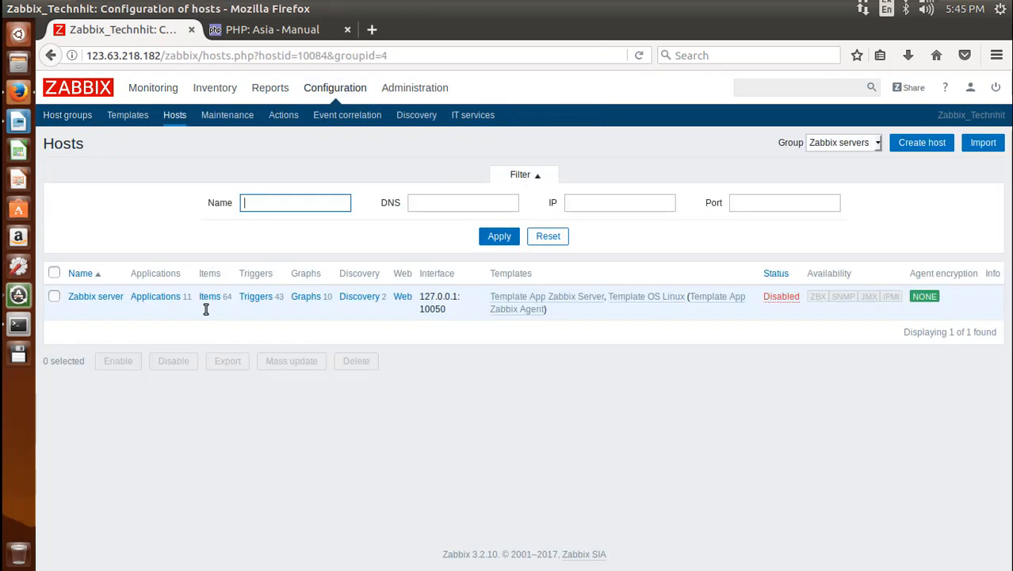
mouse_move(570, 327)
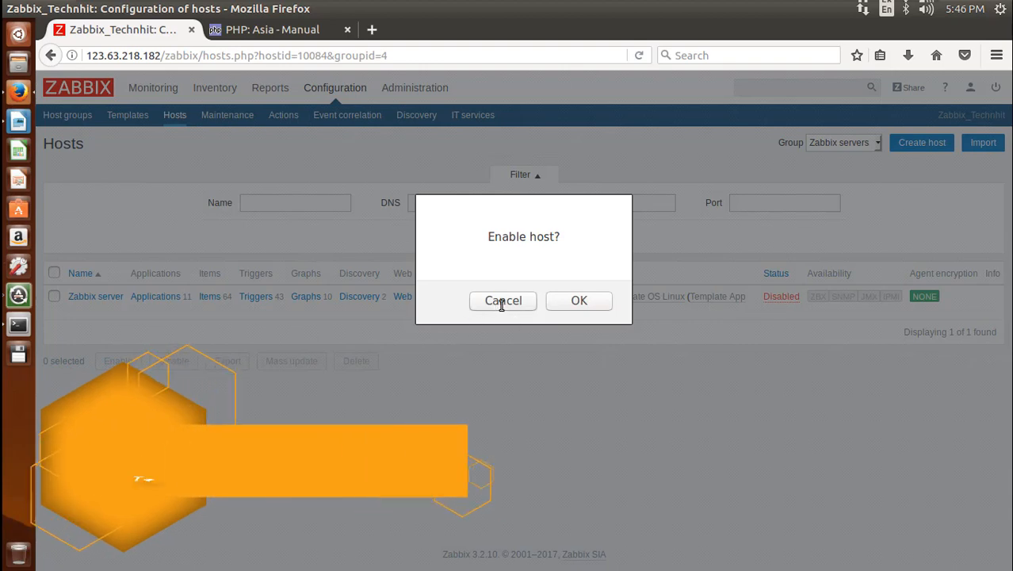
click(579, 299)
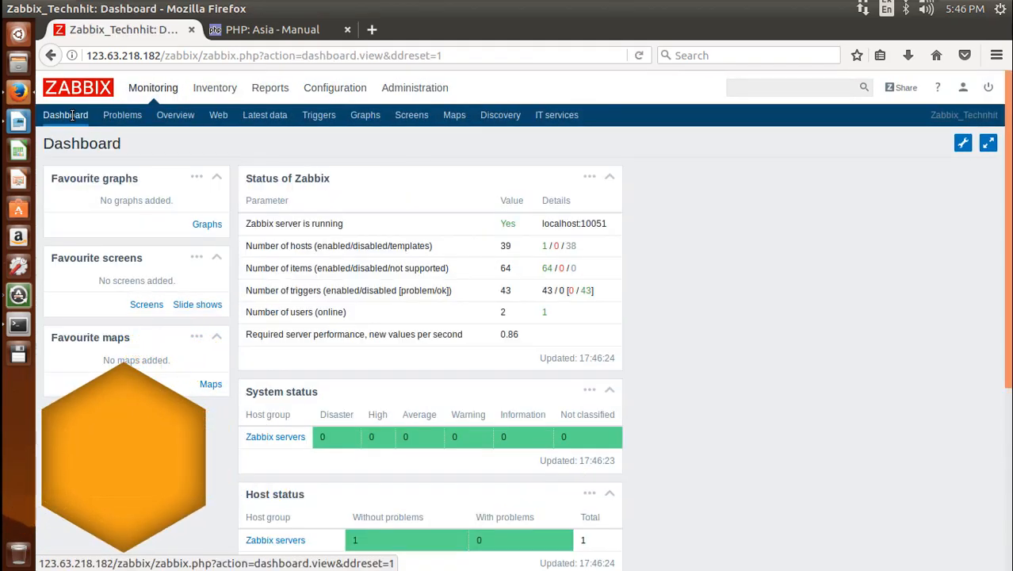
scroll(down, 3)
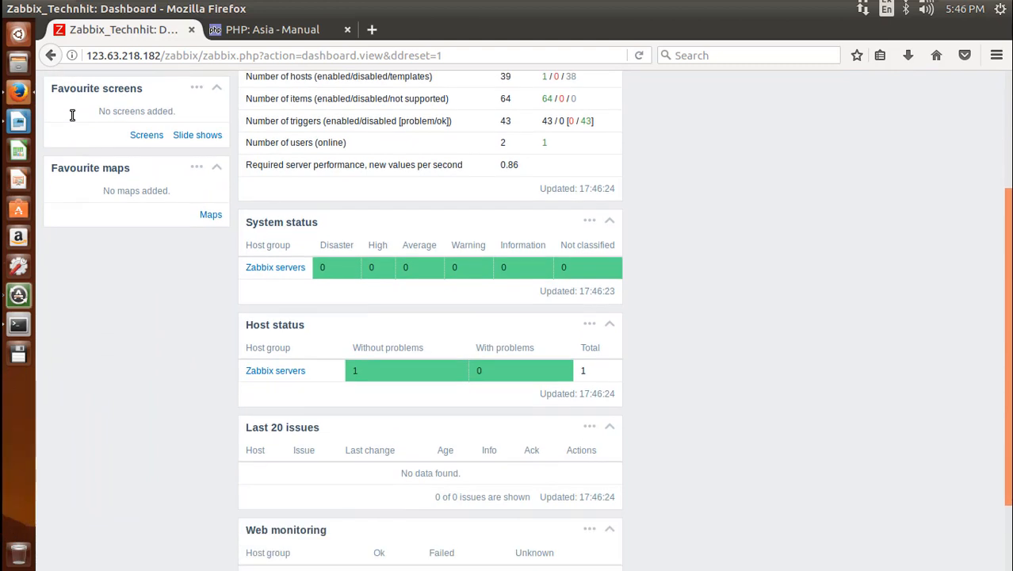